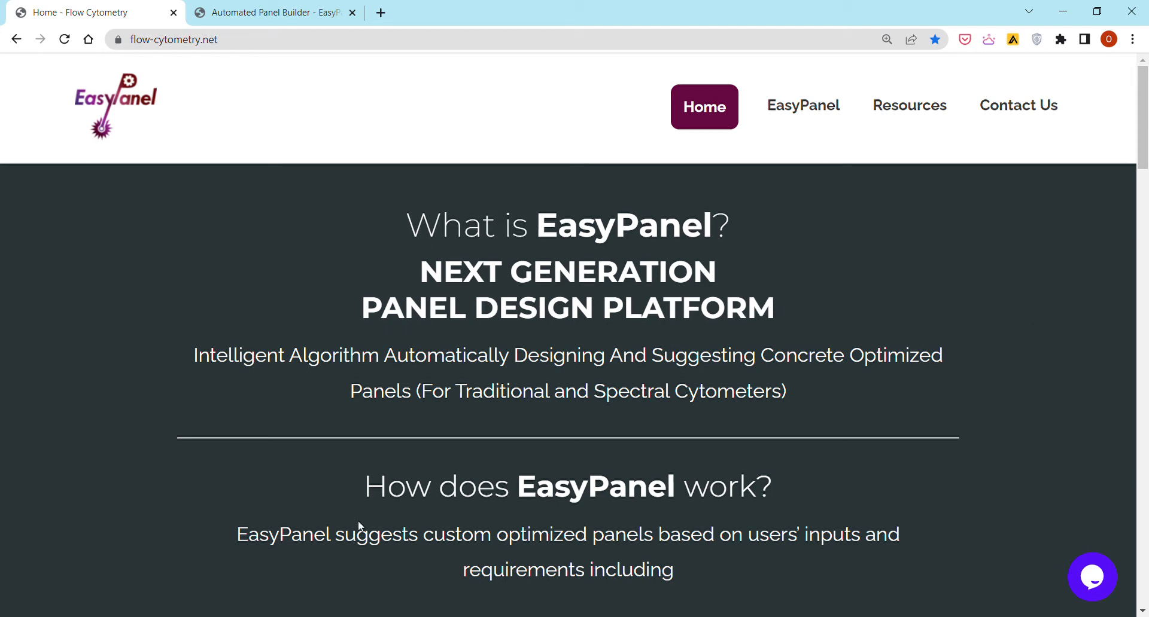
Go to EasyPanel and start the Automated Panel Builder.
scroll(down, 3)
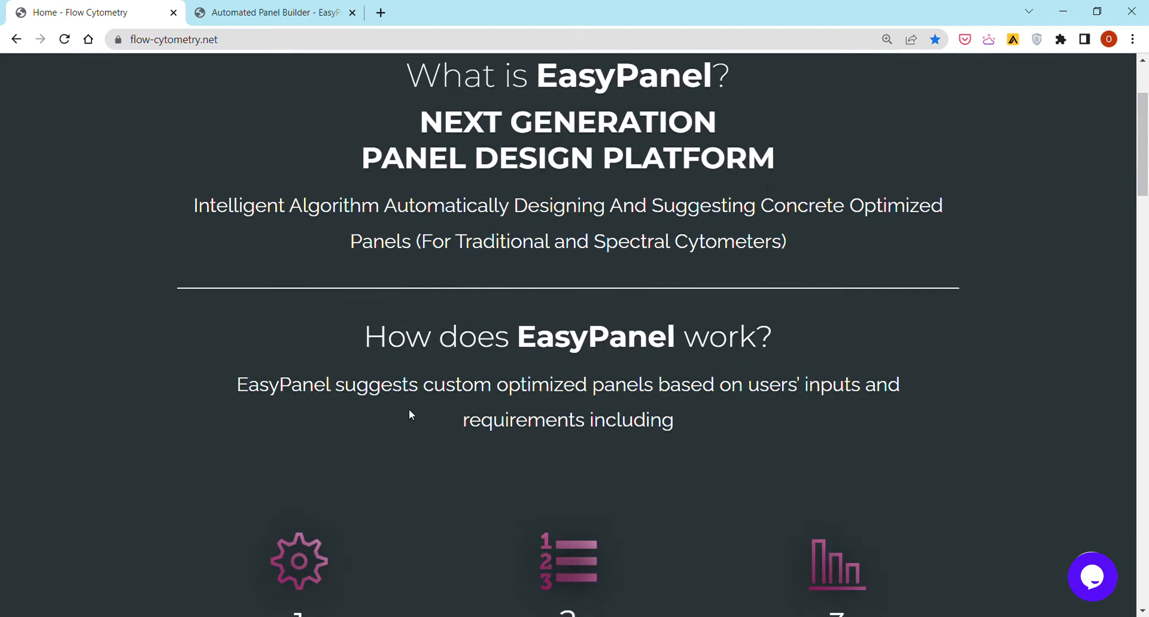
scroll(down, 3)
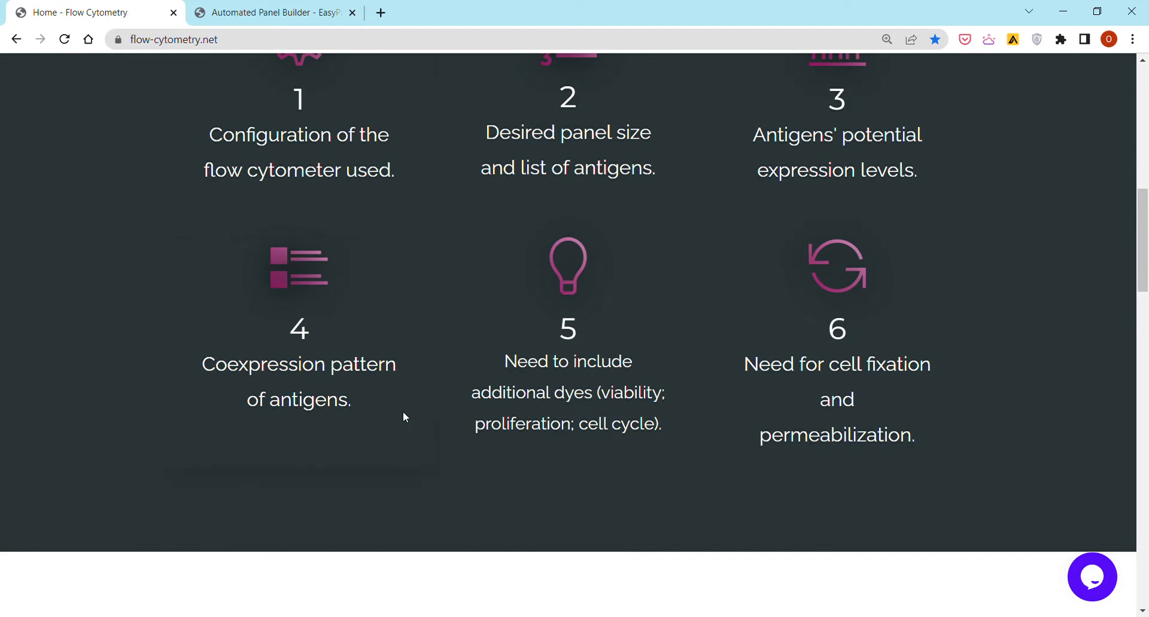
mouse_move(406, 415)
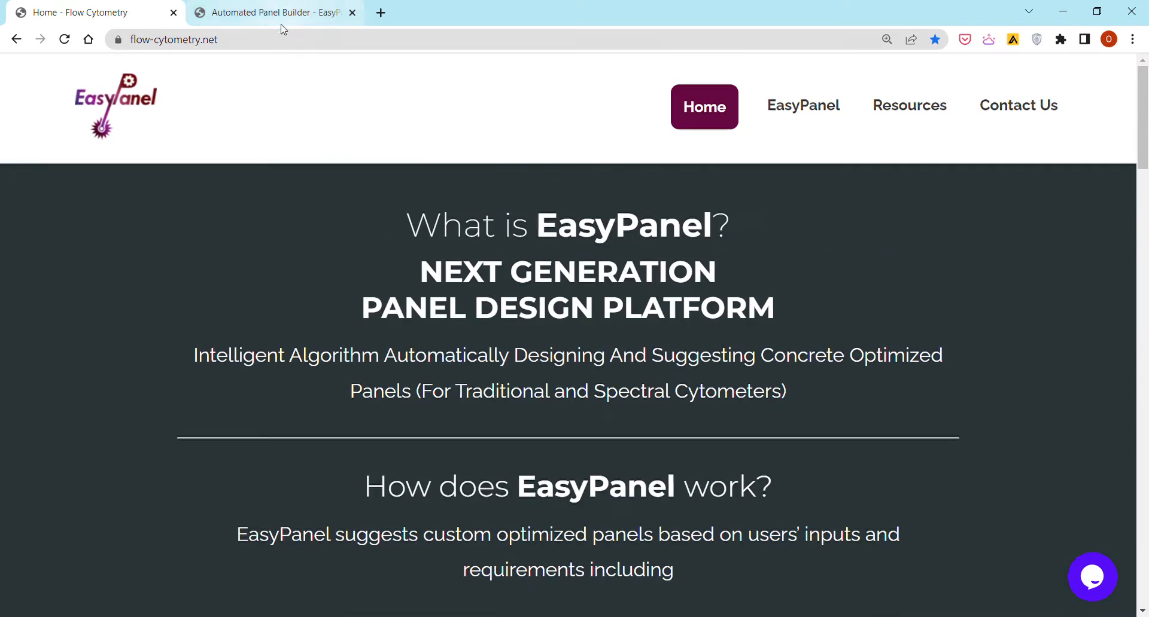
click(174, 40)
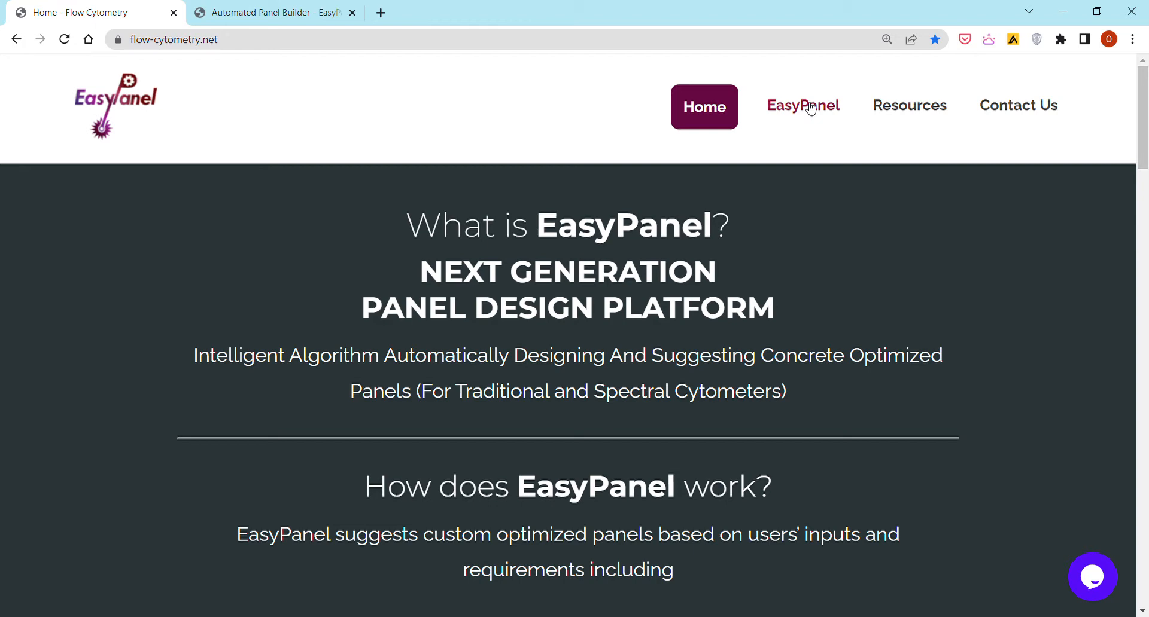
click(802, 106)
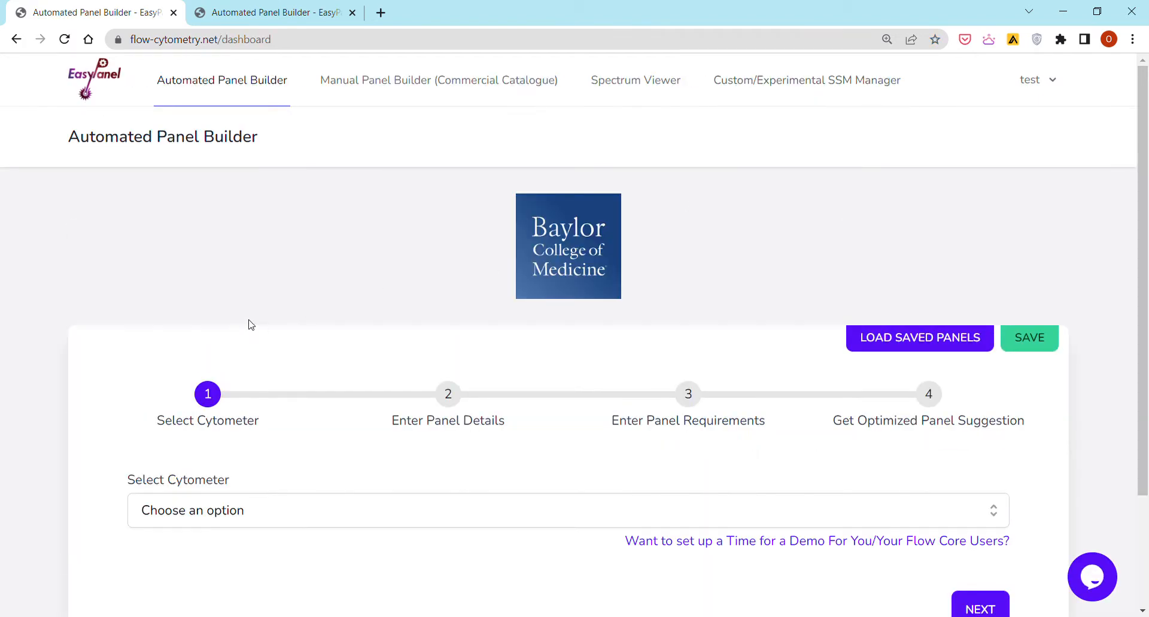
mouse_move(253, 321)
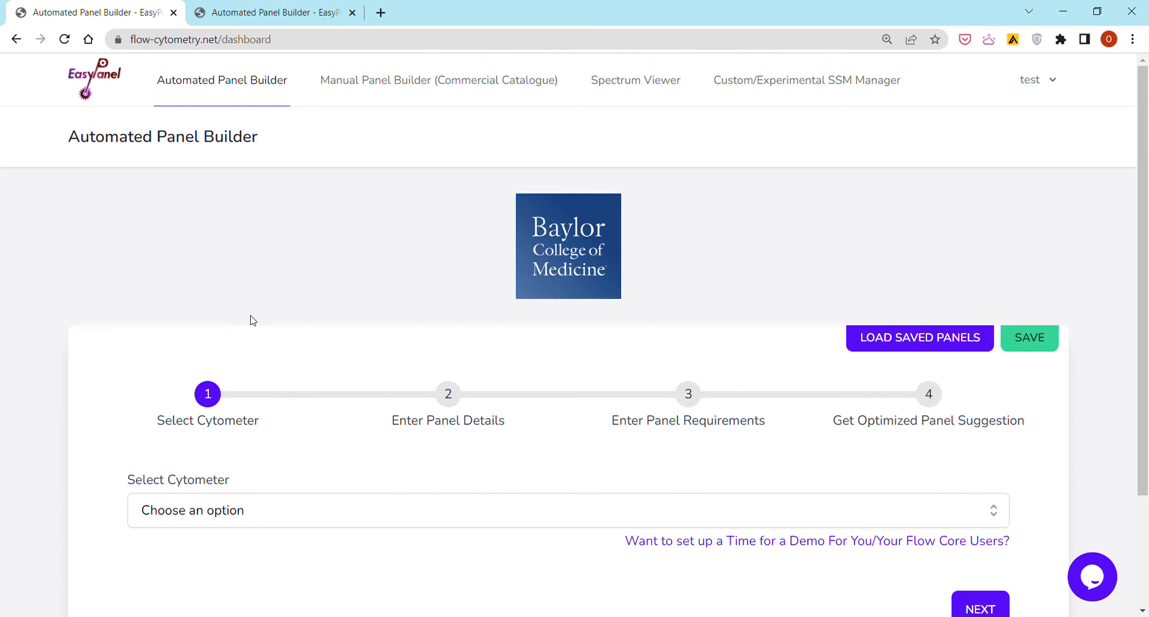
mouse_move(249, 319)
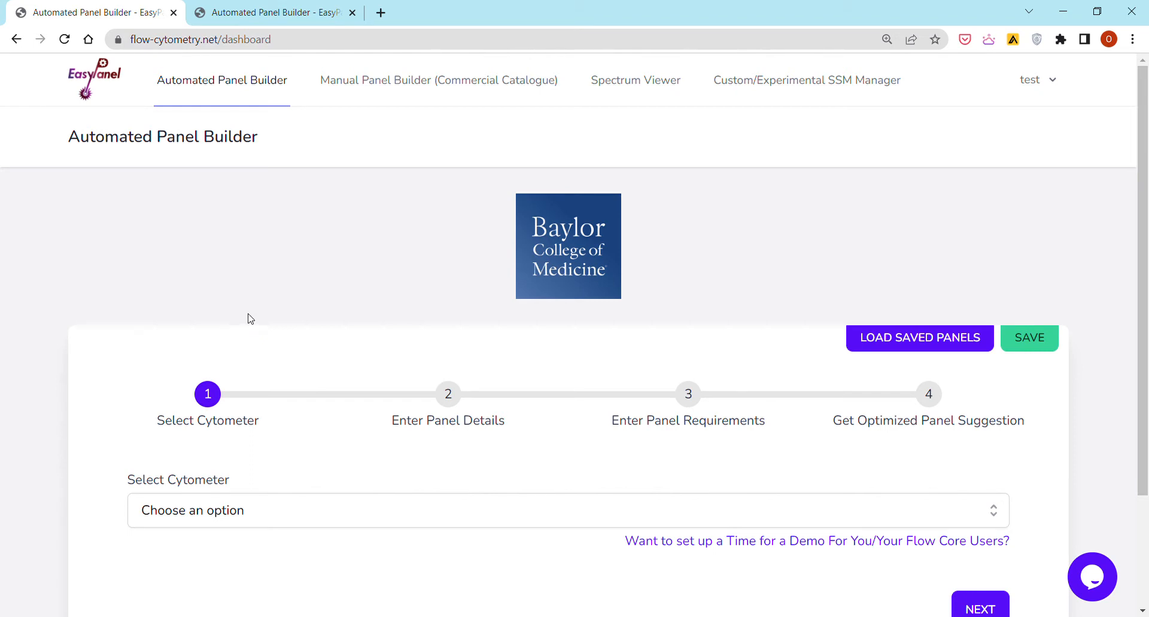
mouse_move(651, 258)
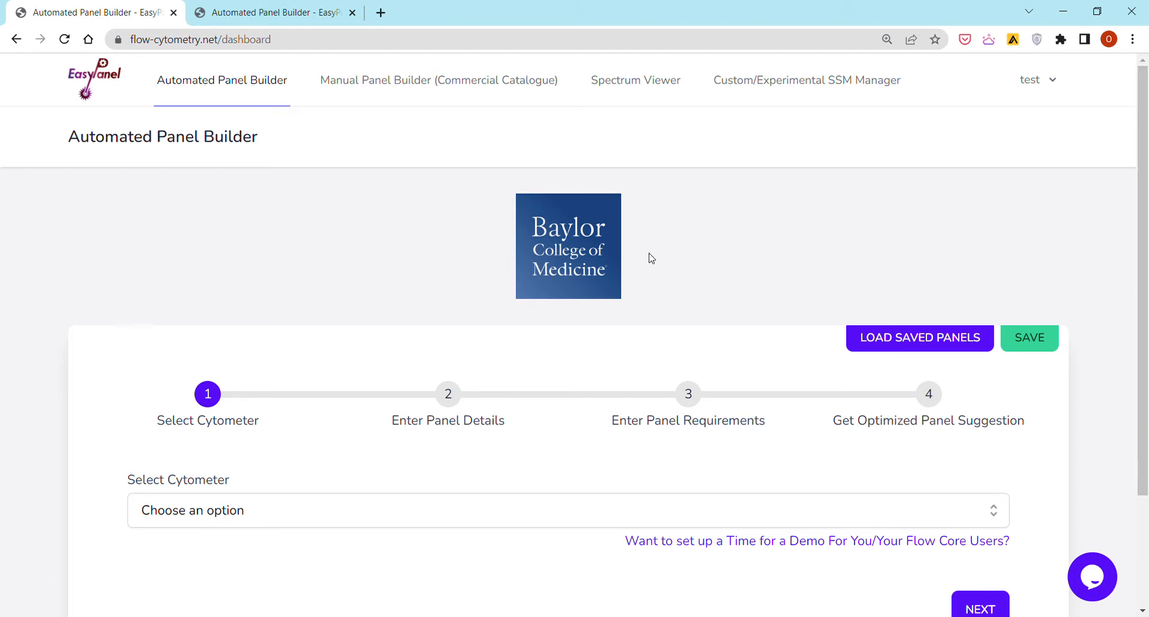
mouse_move(514, 280)
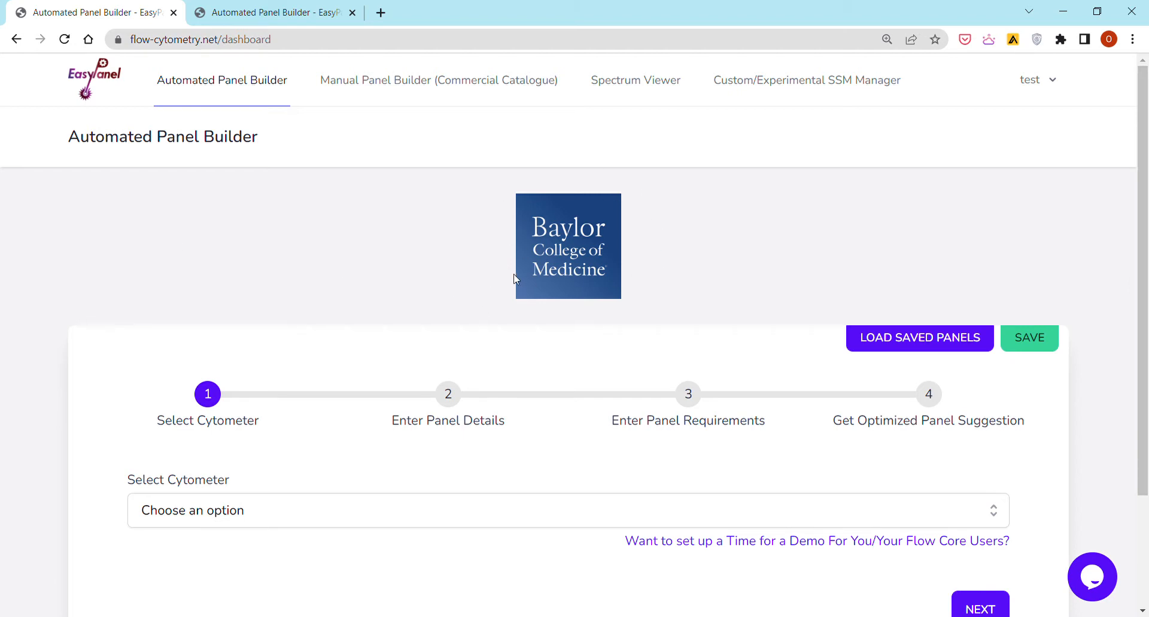
mouse_move(512, 281)
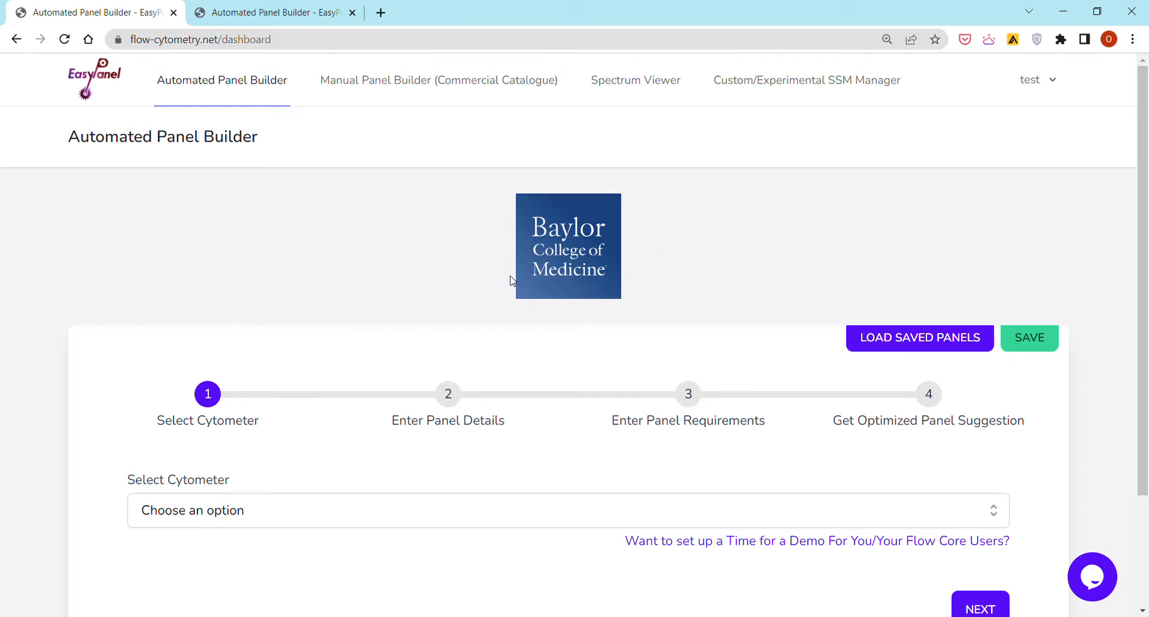
Select Cytek Aurora 5L as the cytometer and review its laser channels.
click(564, 366)
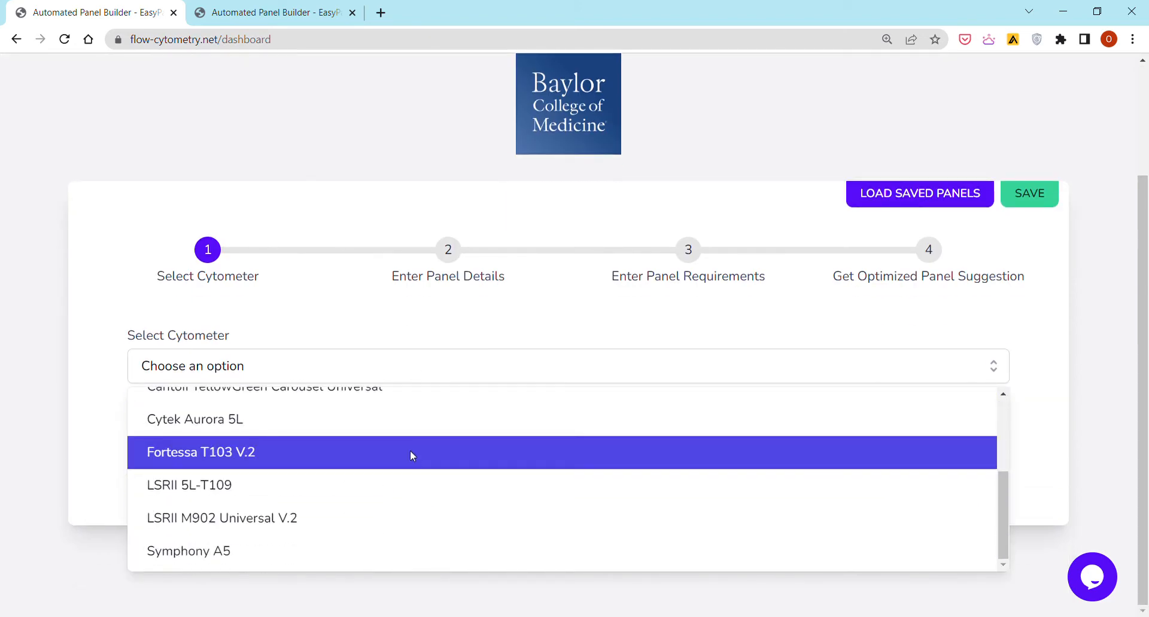
mouse_move(396, 429)
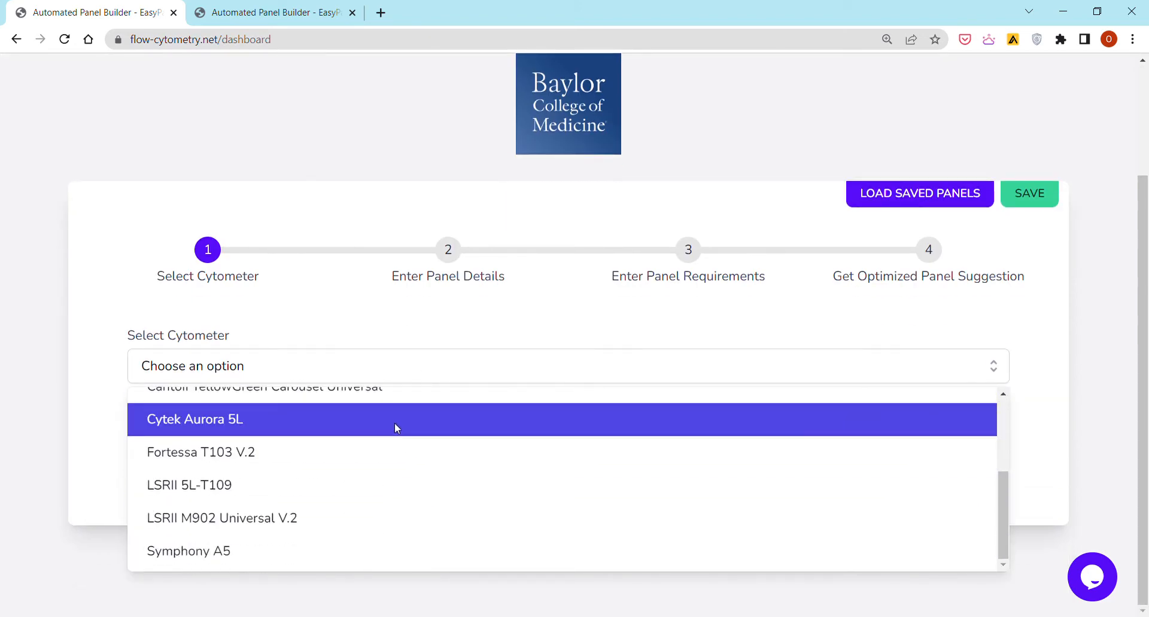
mouse_move(386, 426)
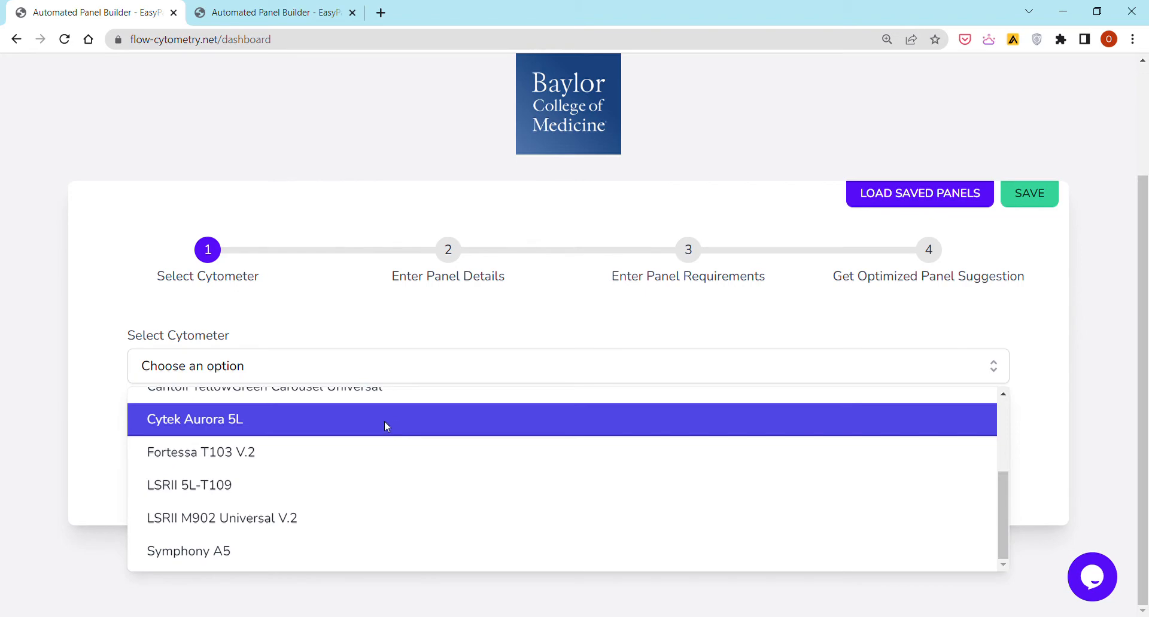
click(194, 420)
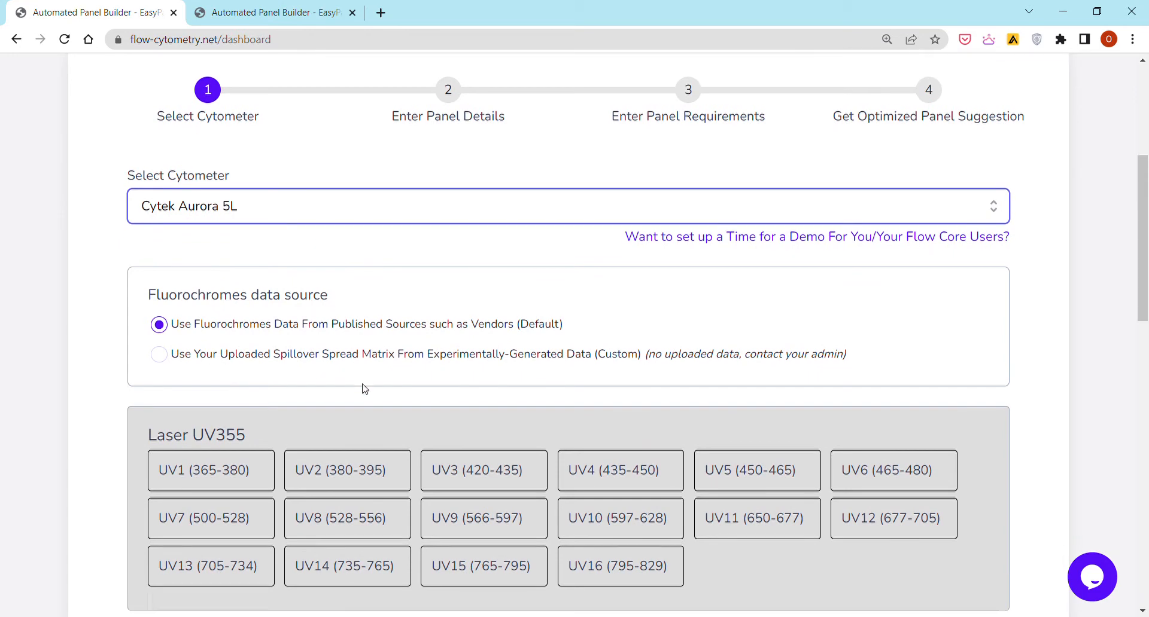
scroll(down, 3)
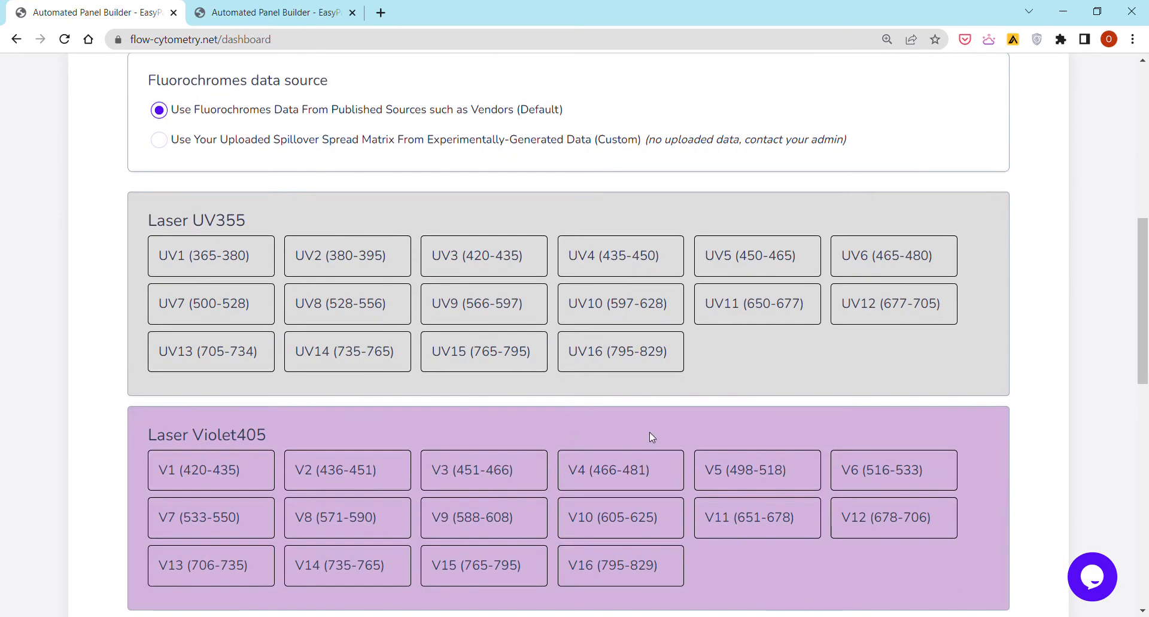
mouse_move(500, 369)
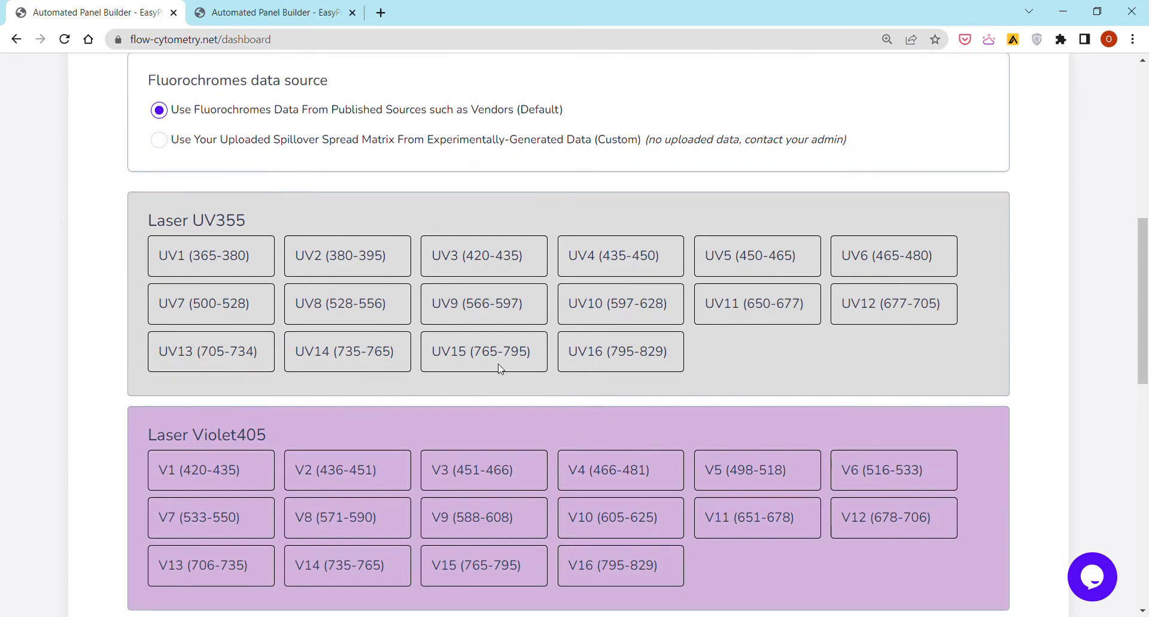
scroll(down, 3)
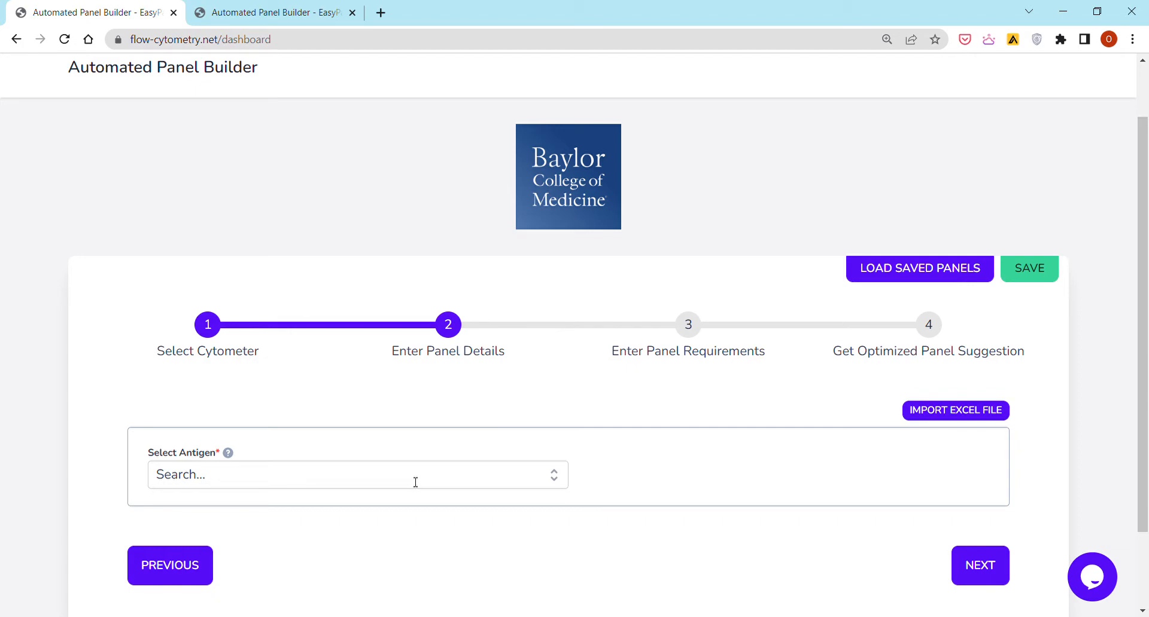
Add CD3 (CD3e) and CD4 as high-expression antigens in the panel details.
text(cd3)
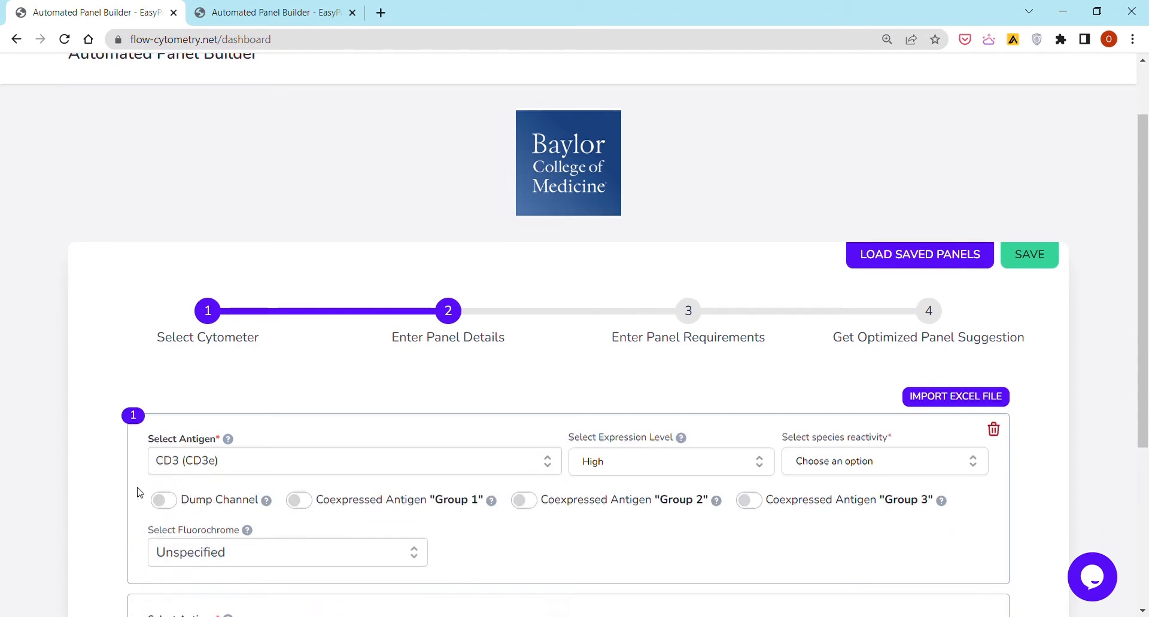
text(cd4)
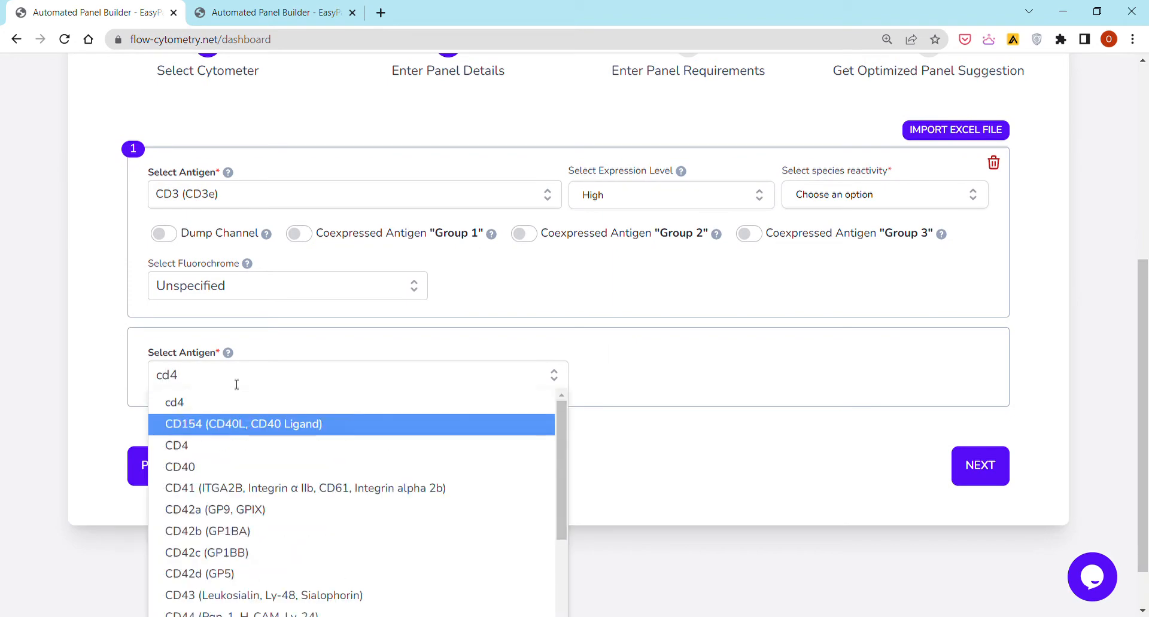
click(176, 446)
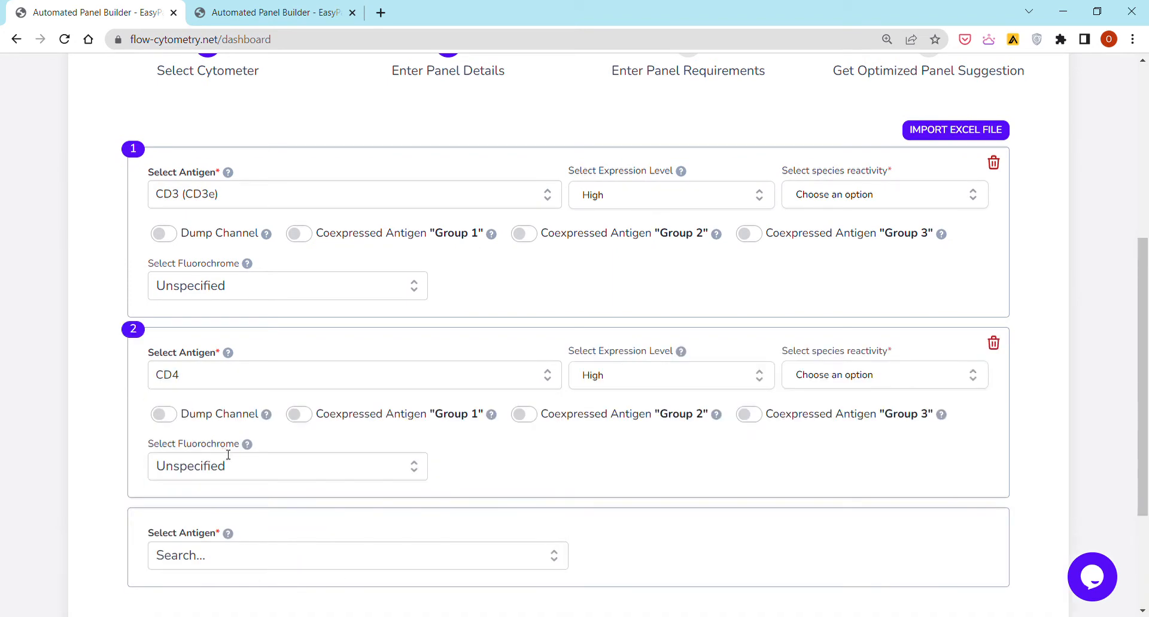
scroll(up, 3)
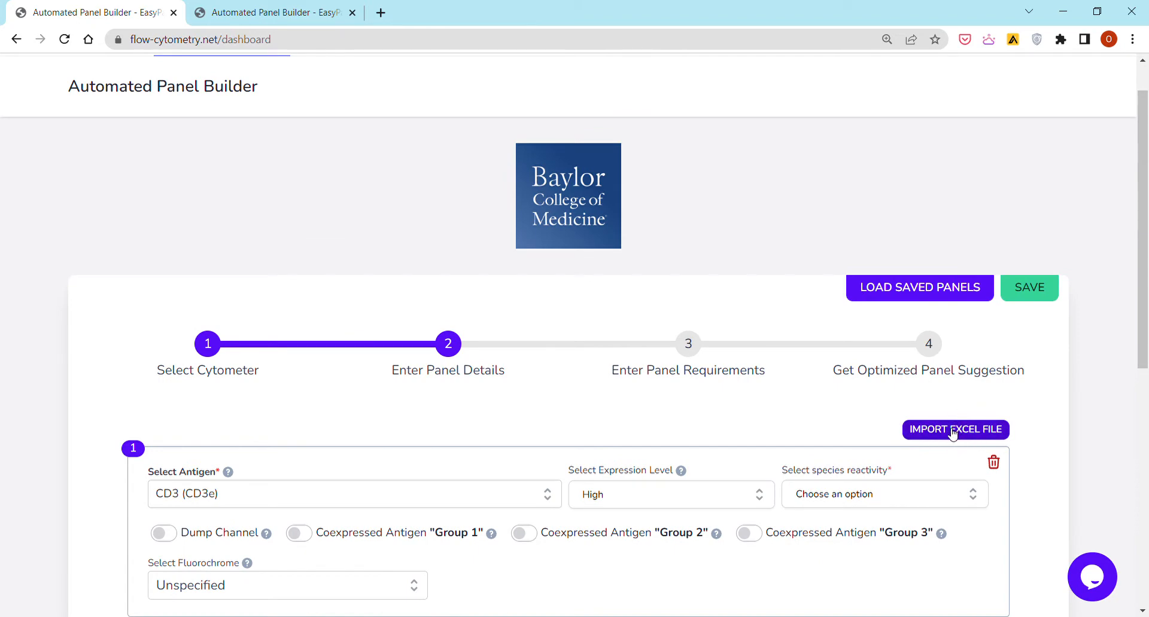
From the Import Excel File dialog, bring up the antigen import template spreadsheet.
click(955, 430)
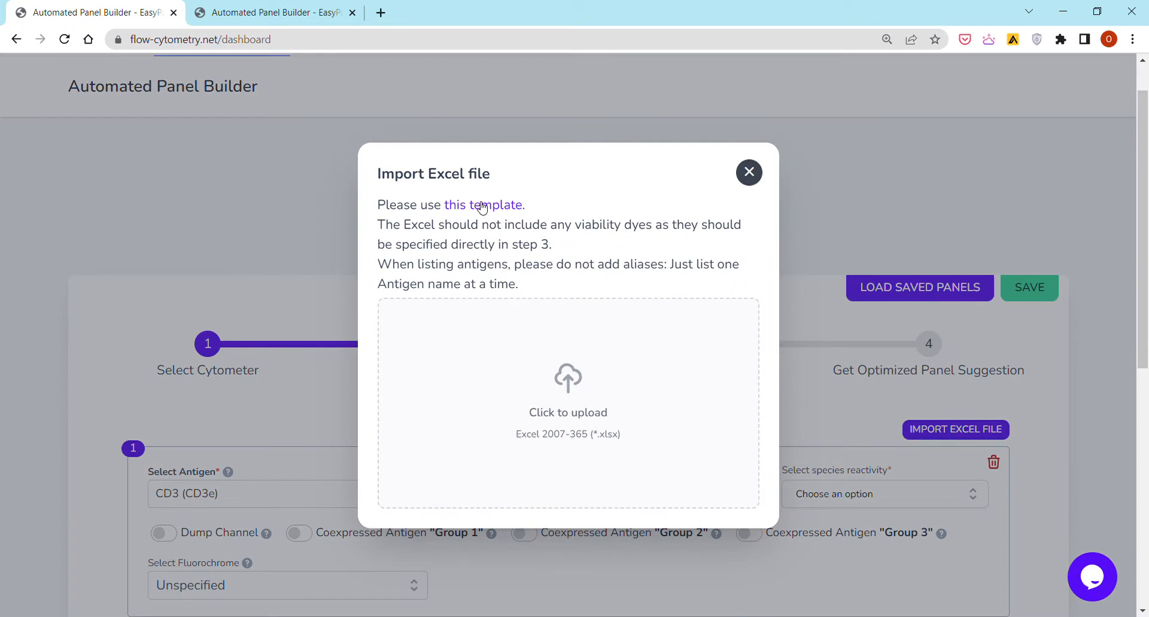
click(482, 205)
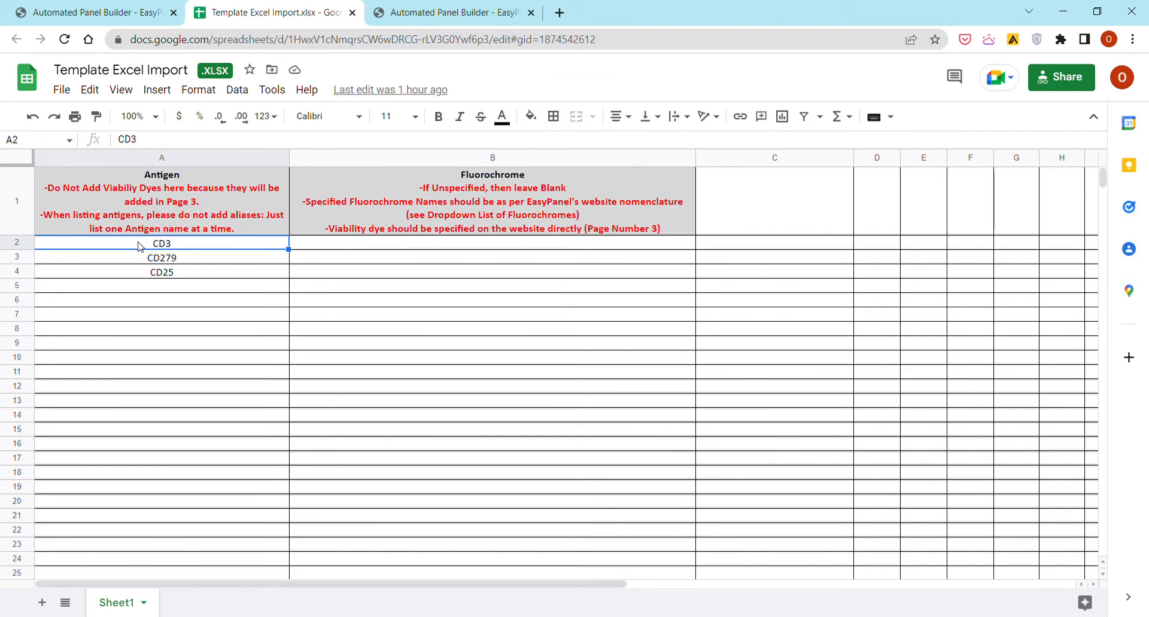
Replace the CD279 antigen in cell A3 with plain PD-1, stripping its aliases.
click(161, 258)
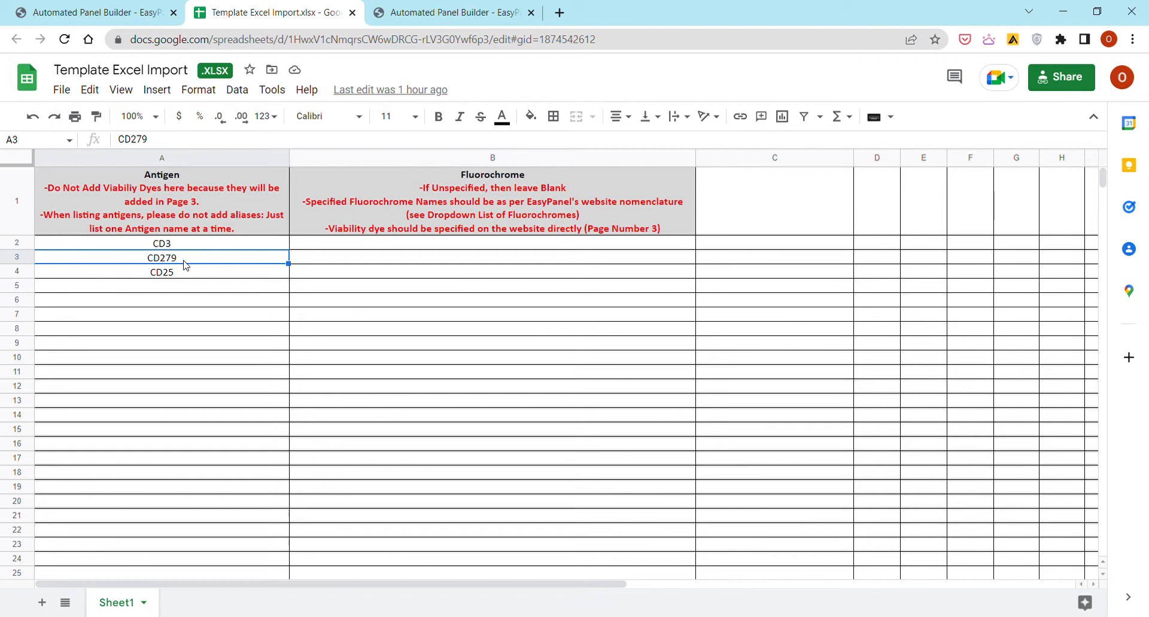
text(PD-1)
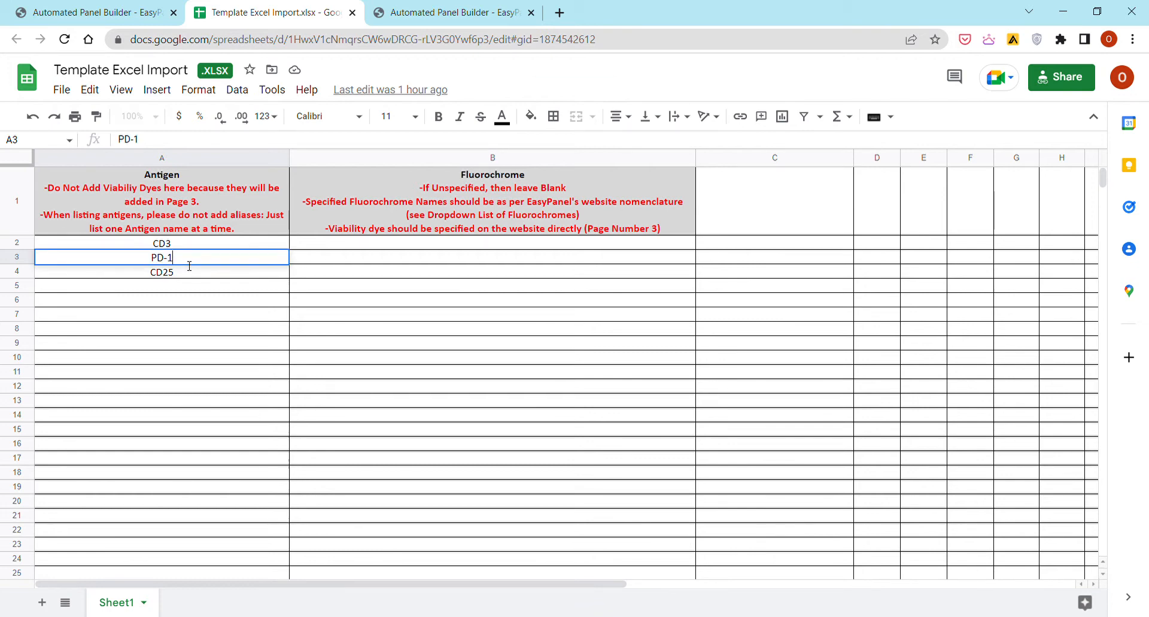
key(Enter)
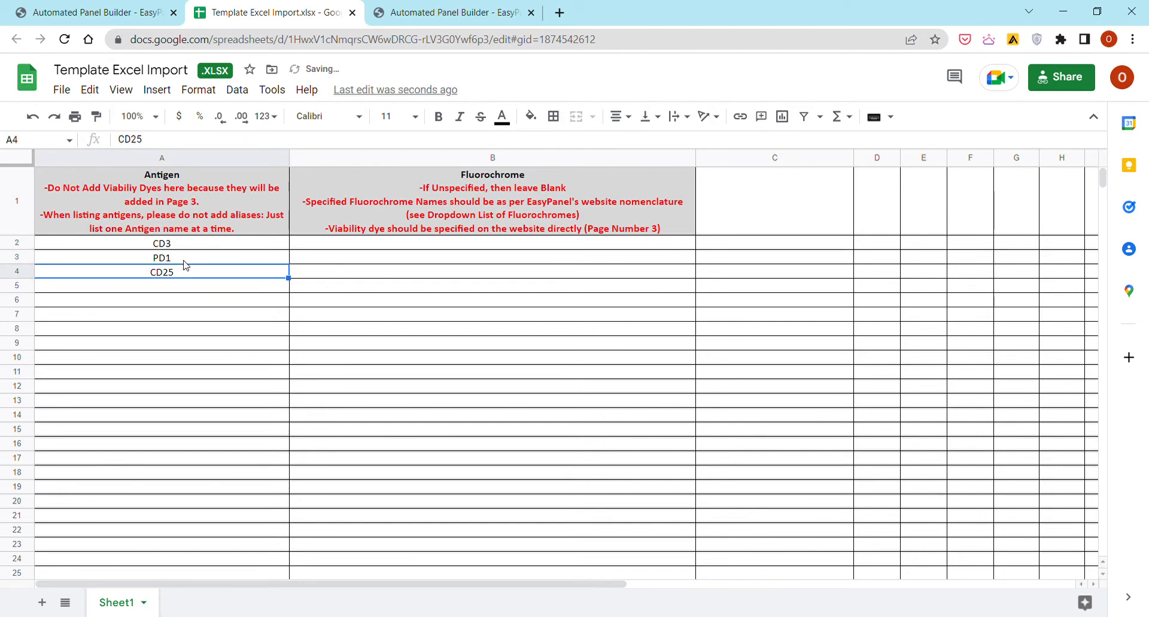
text(CD279)
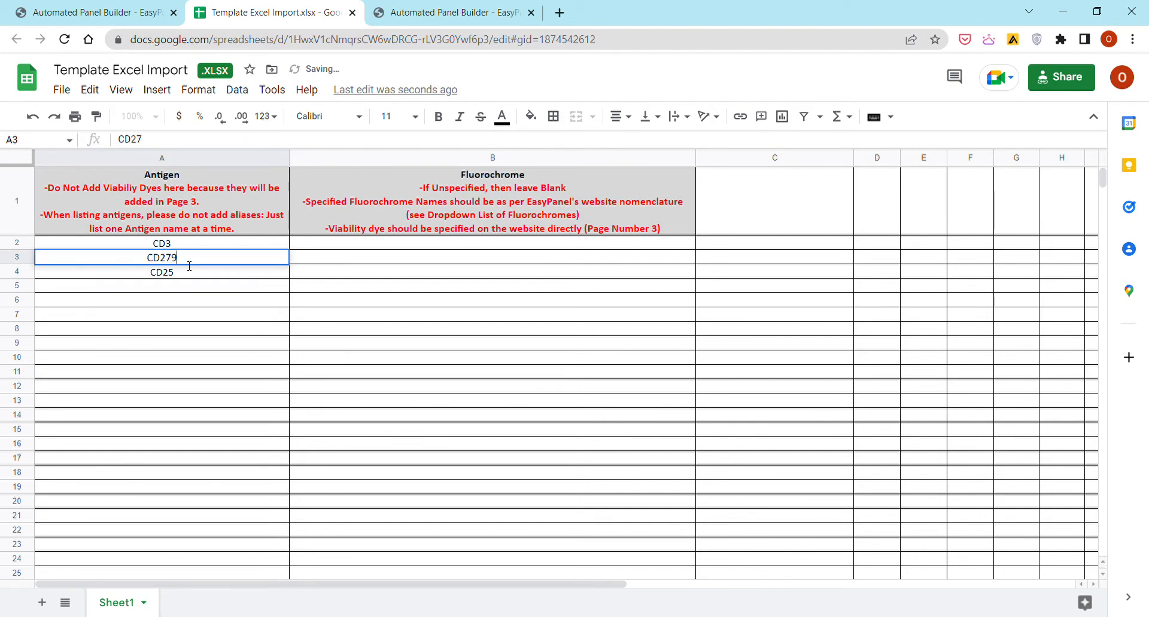
text(PD-1 (PD1/)
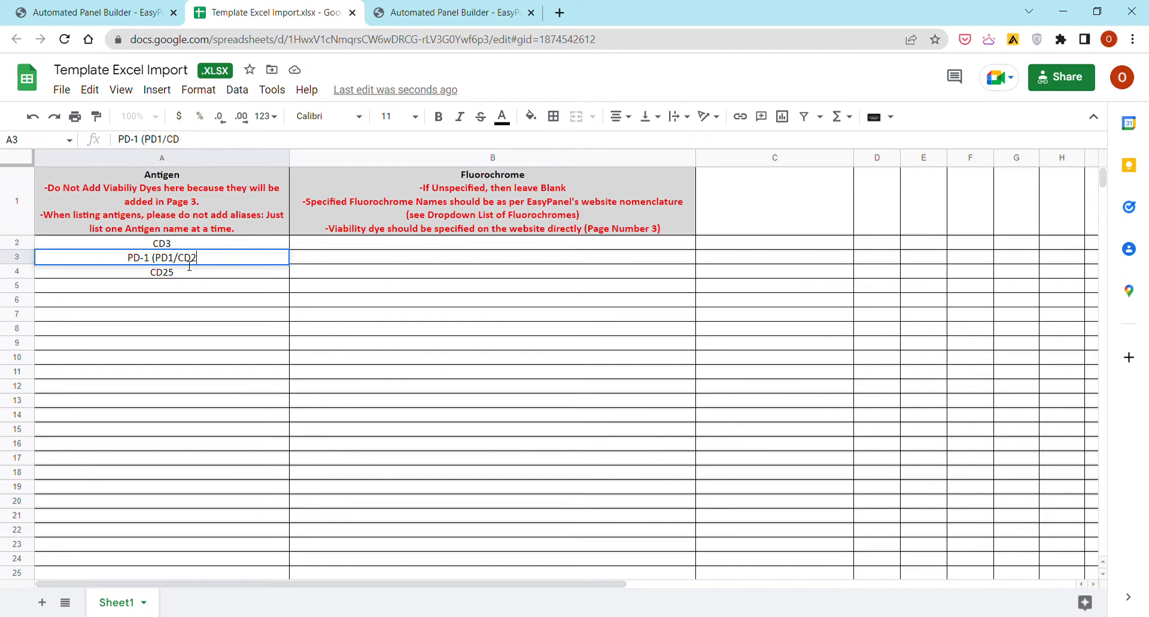
key(Enter)
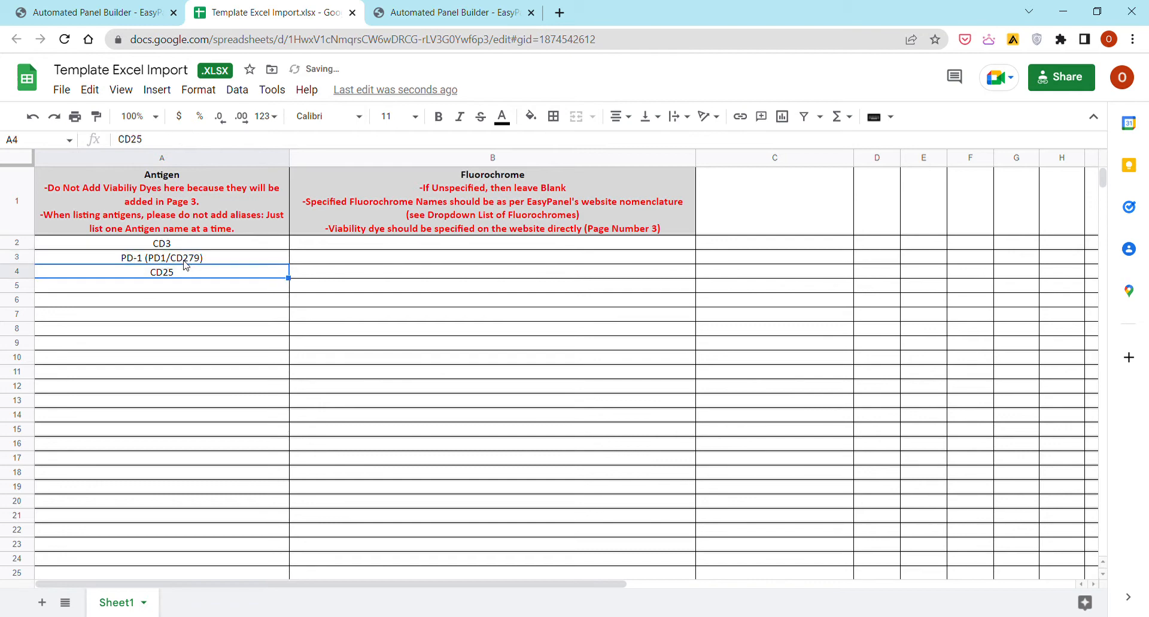
click(161, 257)
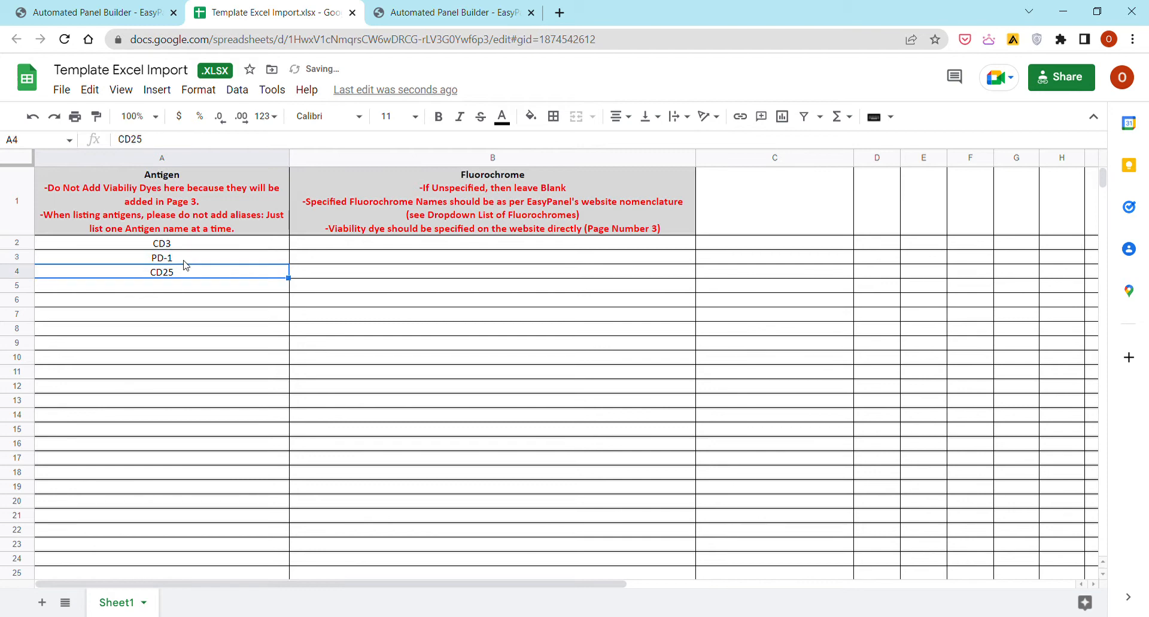
key(Delete)
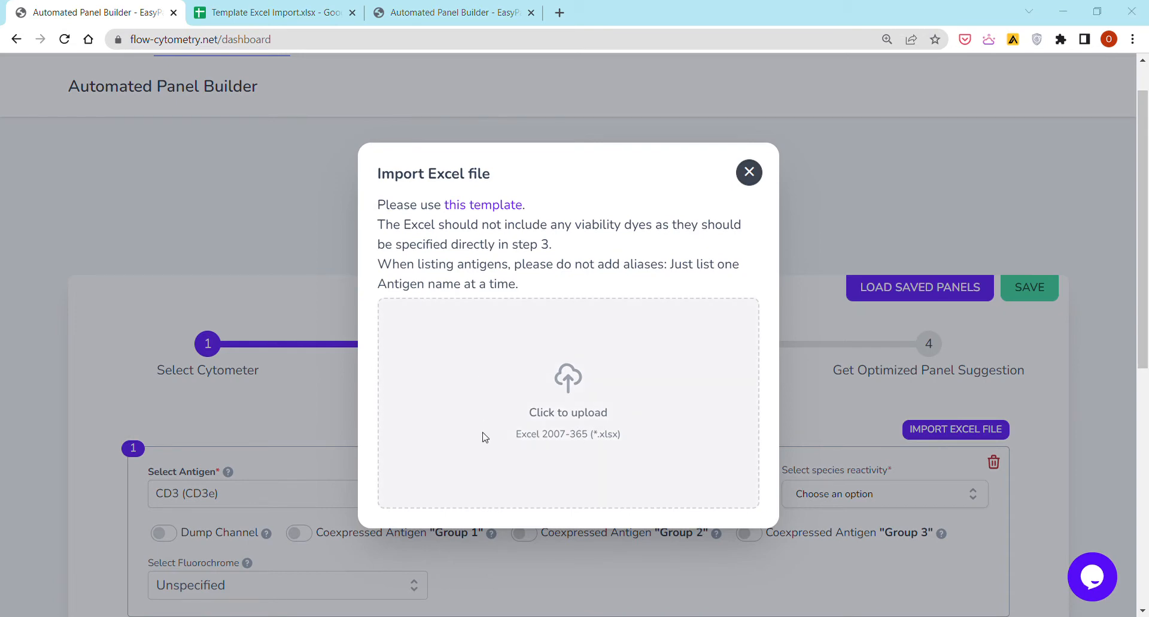
Upload the filled .xlsx template and scroll through the imported antigens to IFN-g.
click(568, 402)
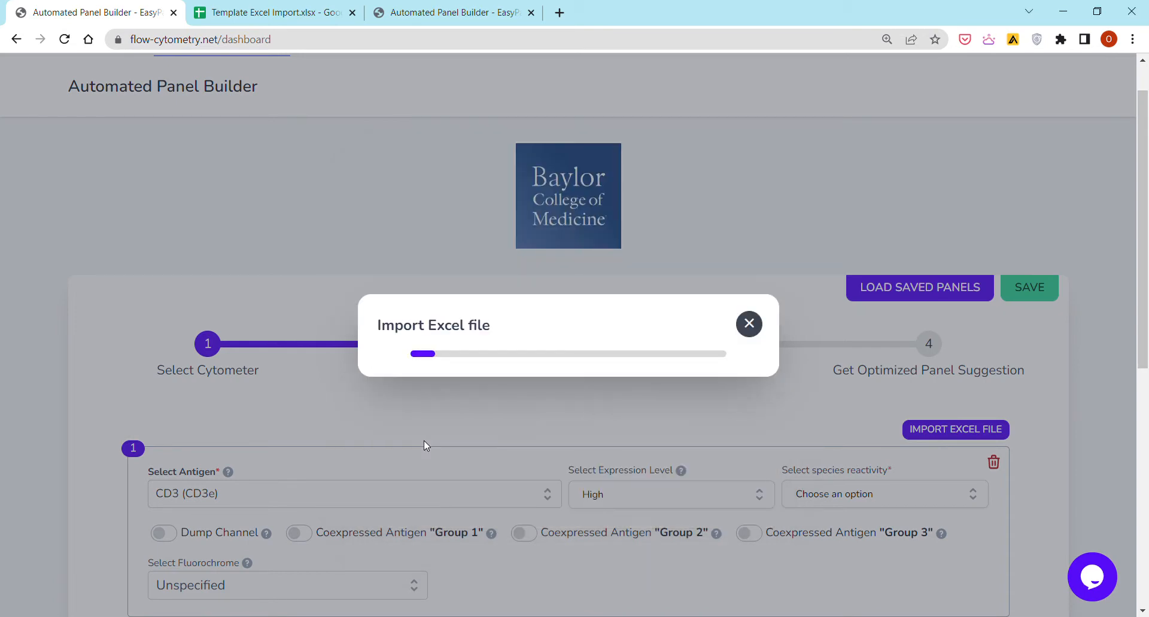
click(748, 324)
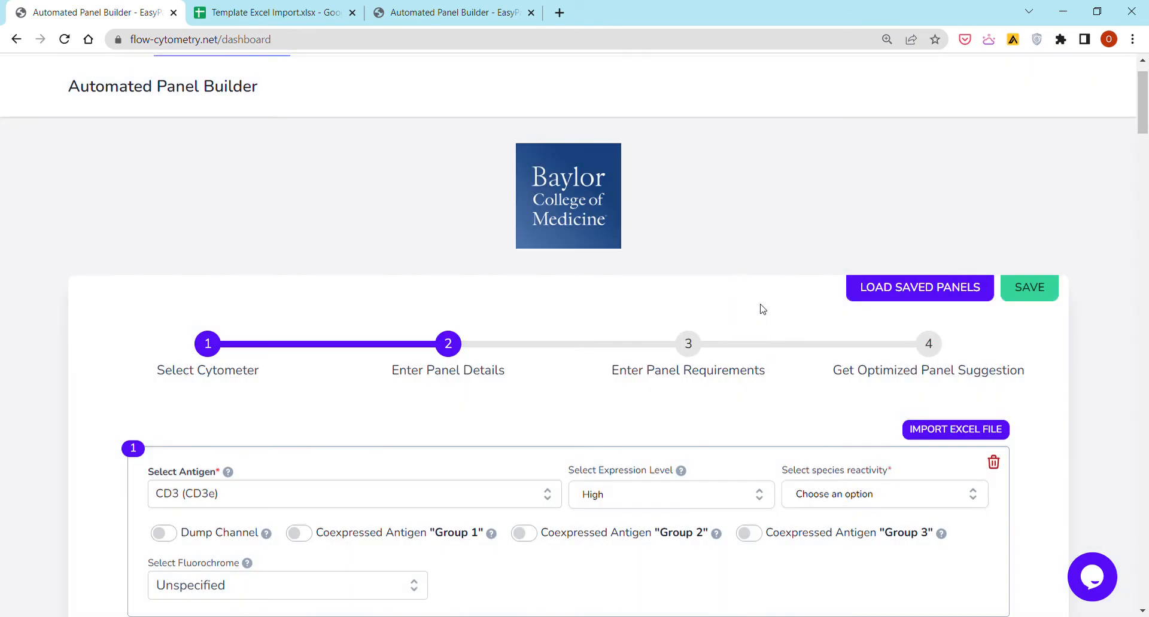
scroll(down, 3)
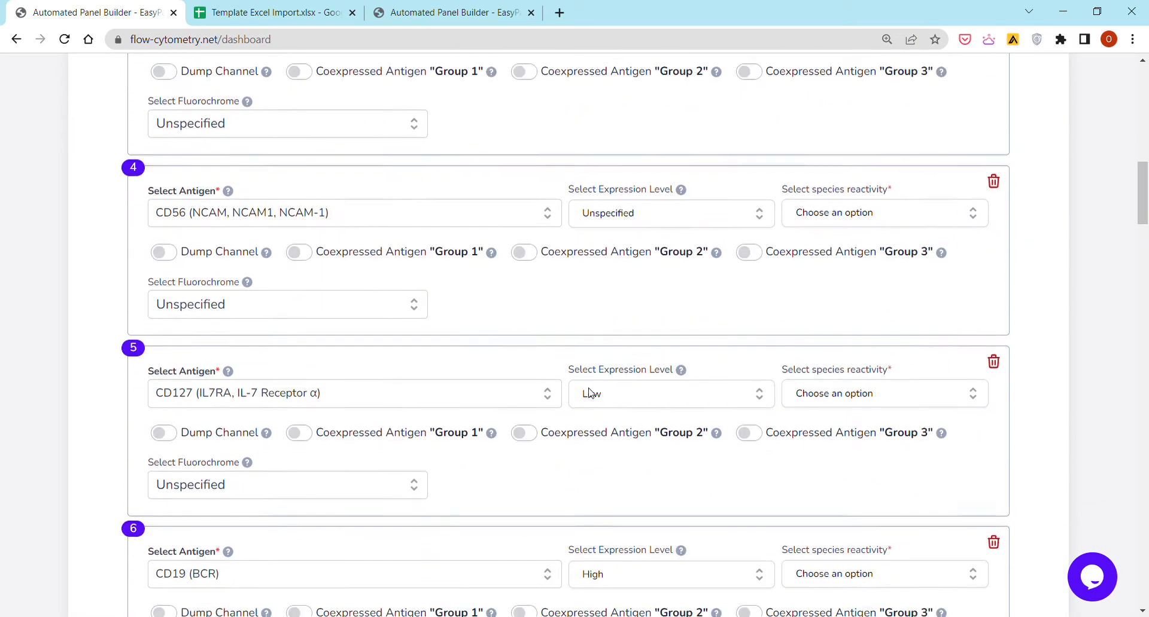
scroll(down, 3)
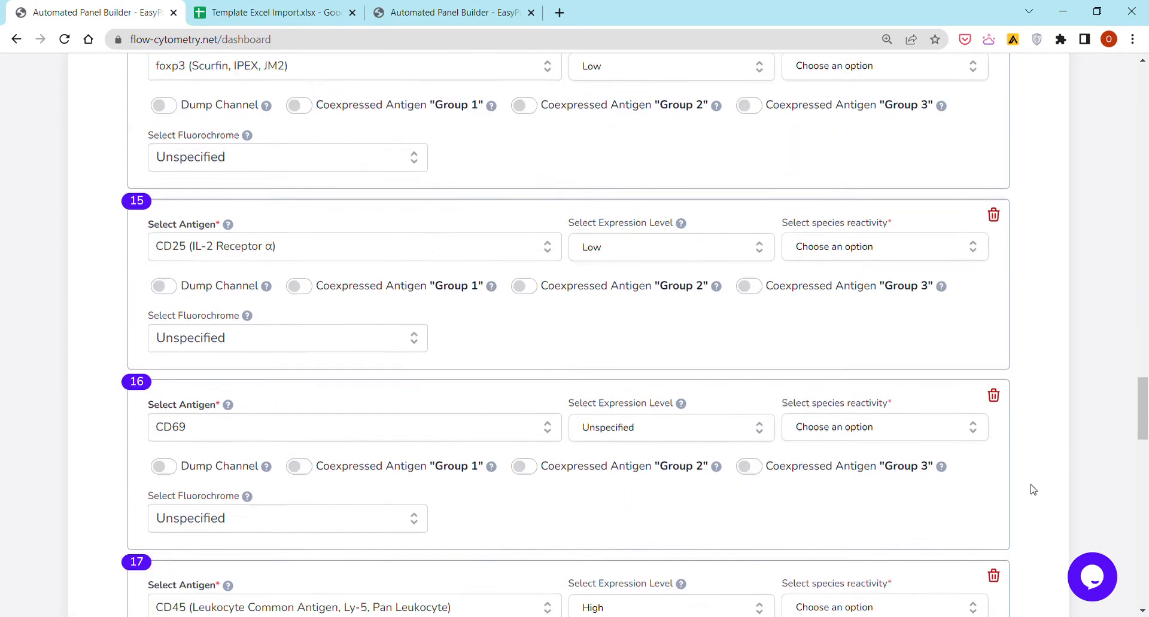
scroll(down, 3)
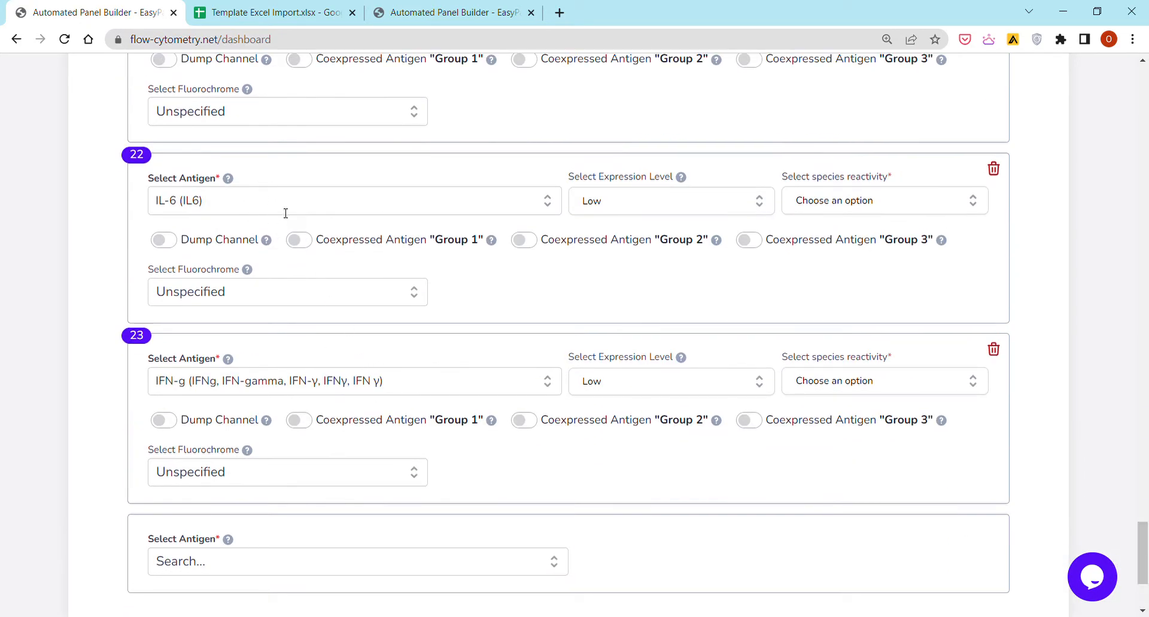
mouse_move(569, 318)
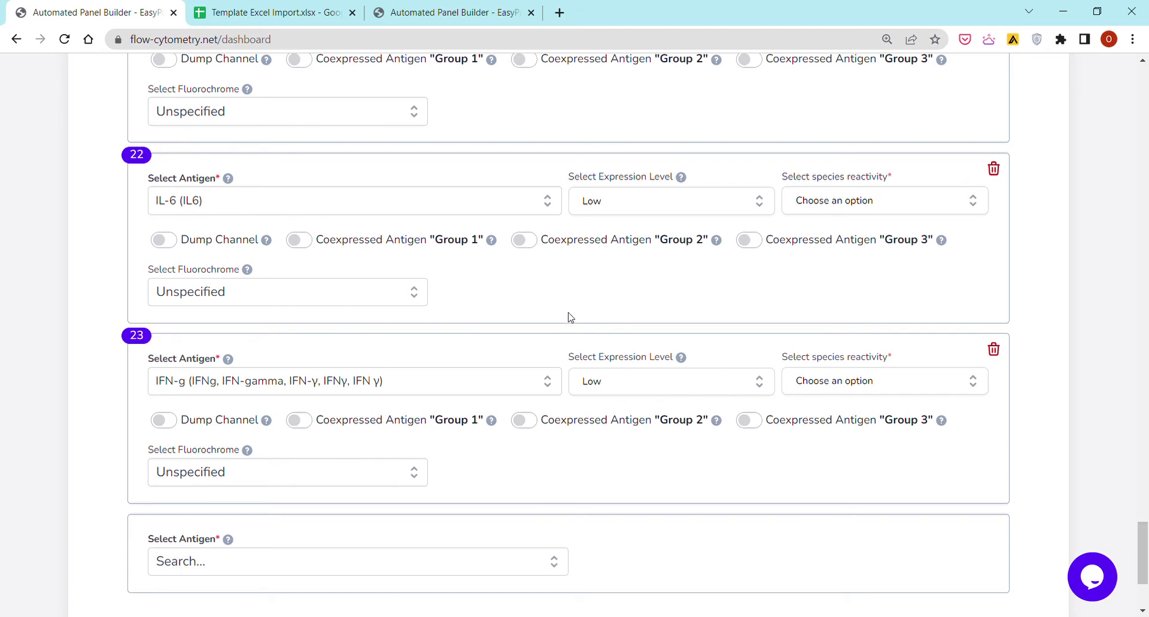
mouse_move(855, 386)
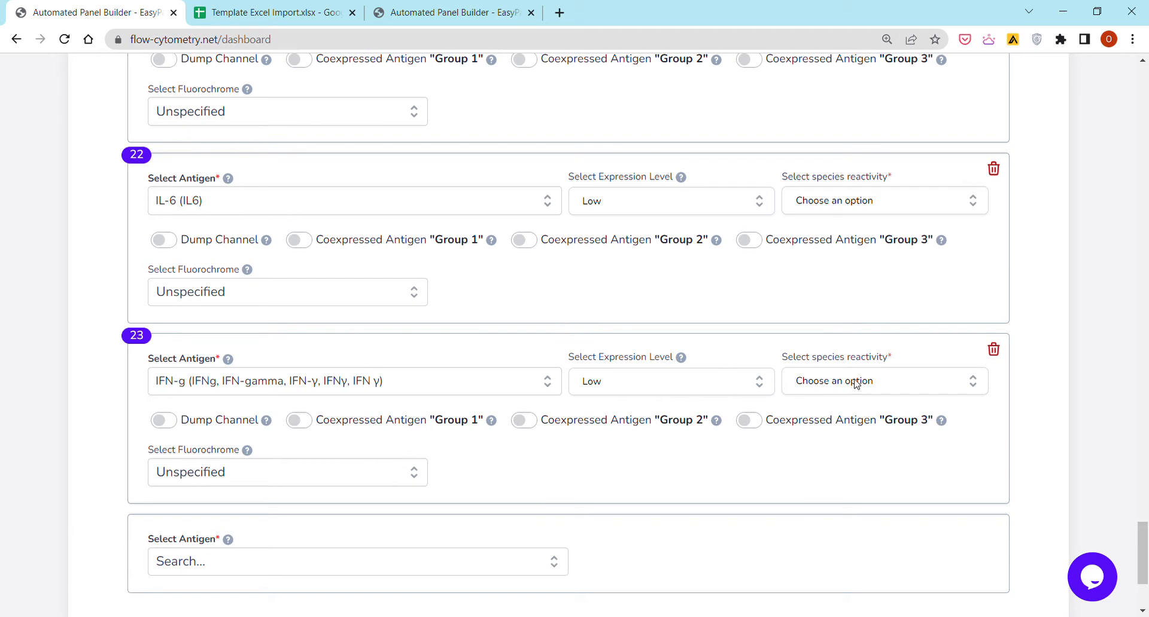
Set IFN-g species reactivity to Human and advance to panel requirements.
click(884, 381)
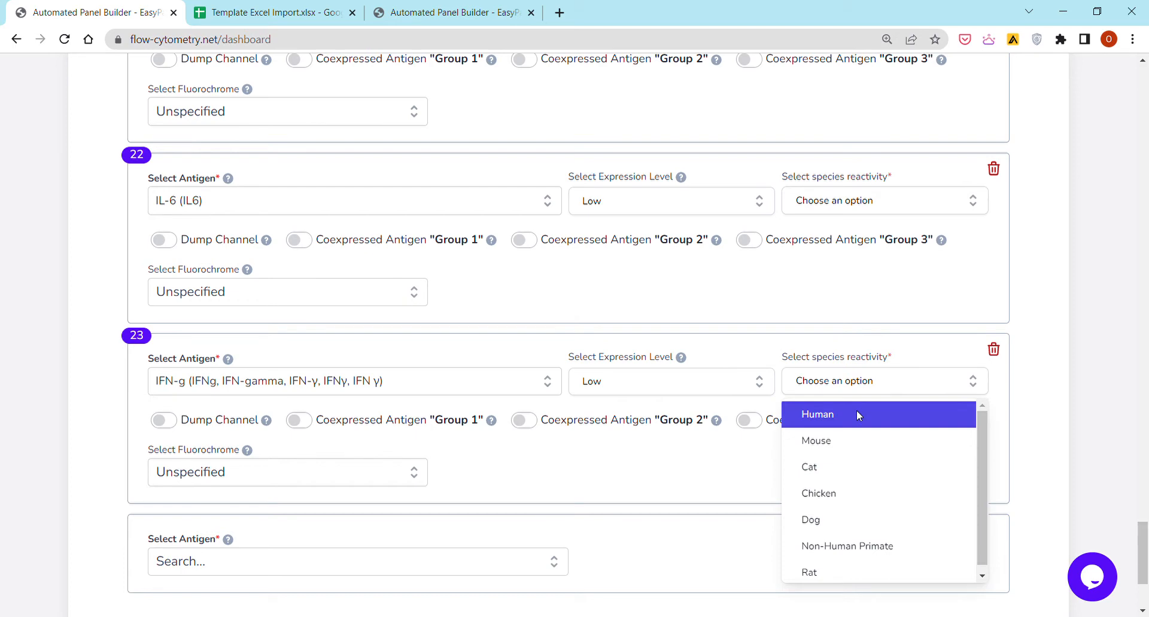
click(817, 414)
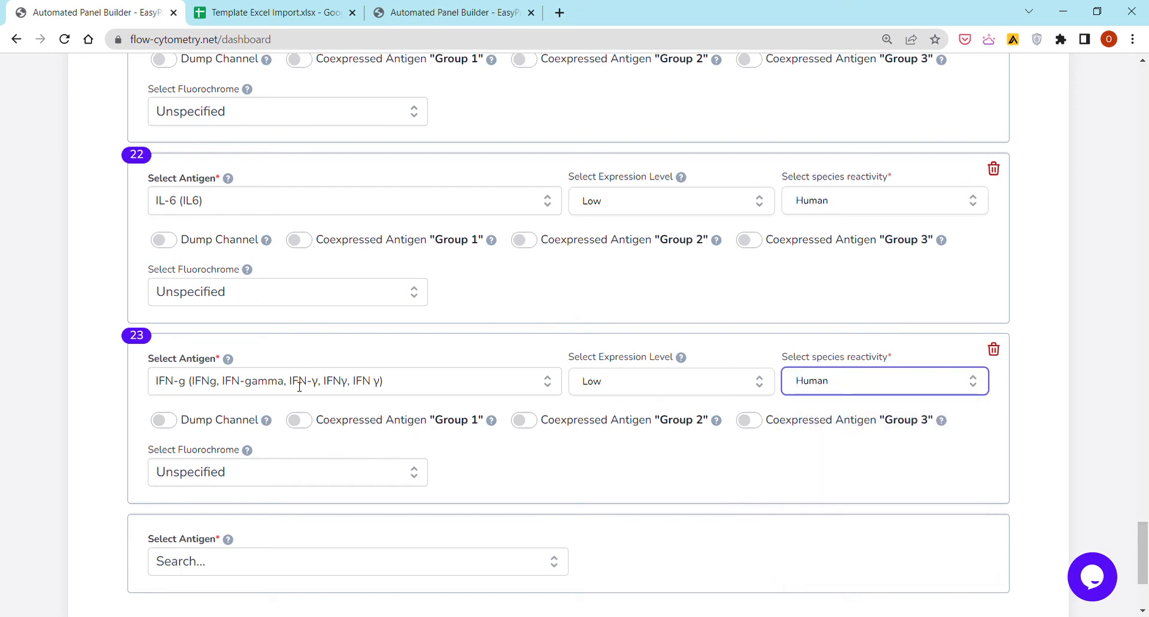
mouse_move(601, 386)
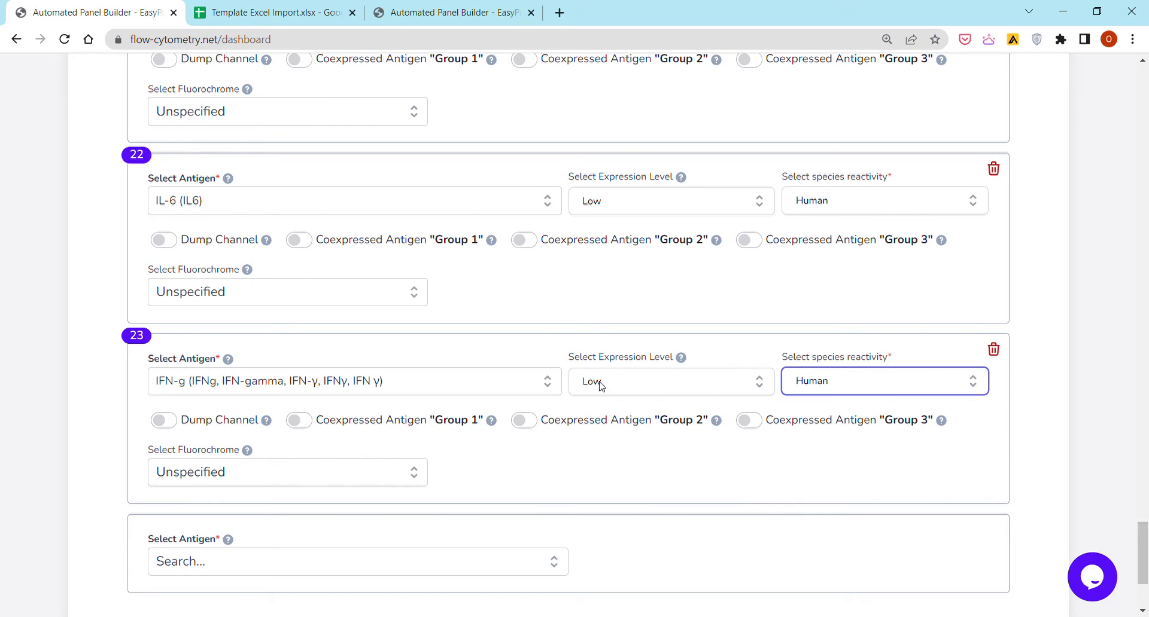
mouse_move(604, 386)
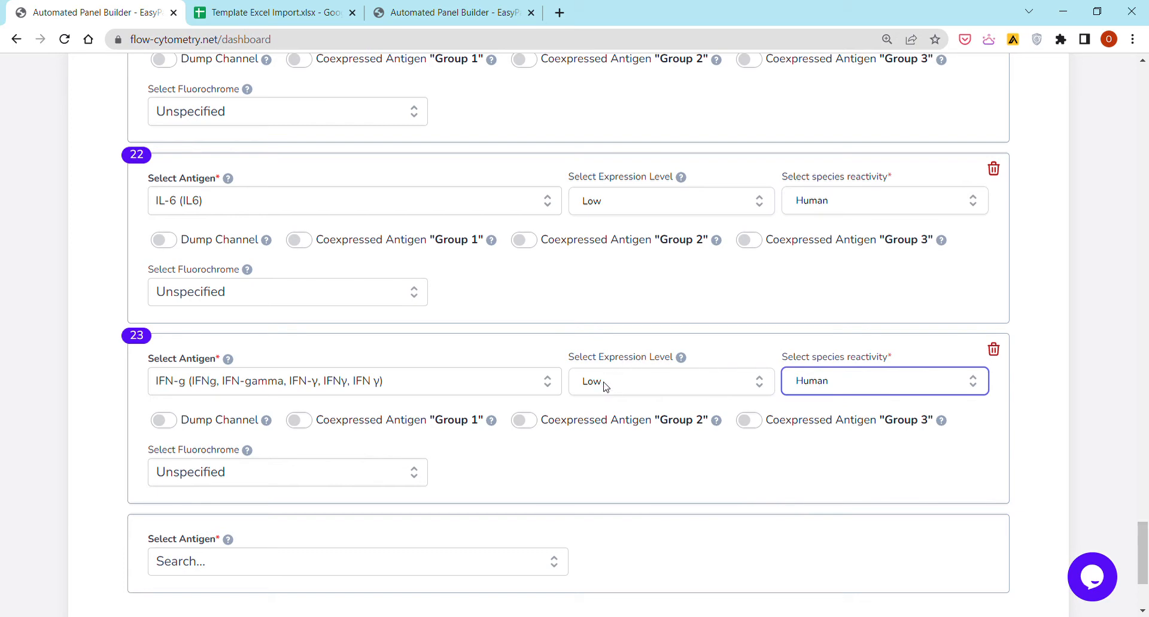
mouse_move(500, 429)
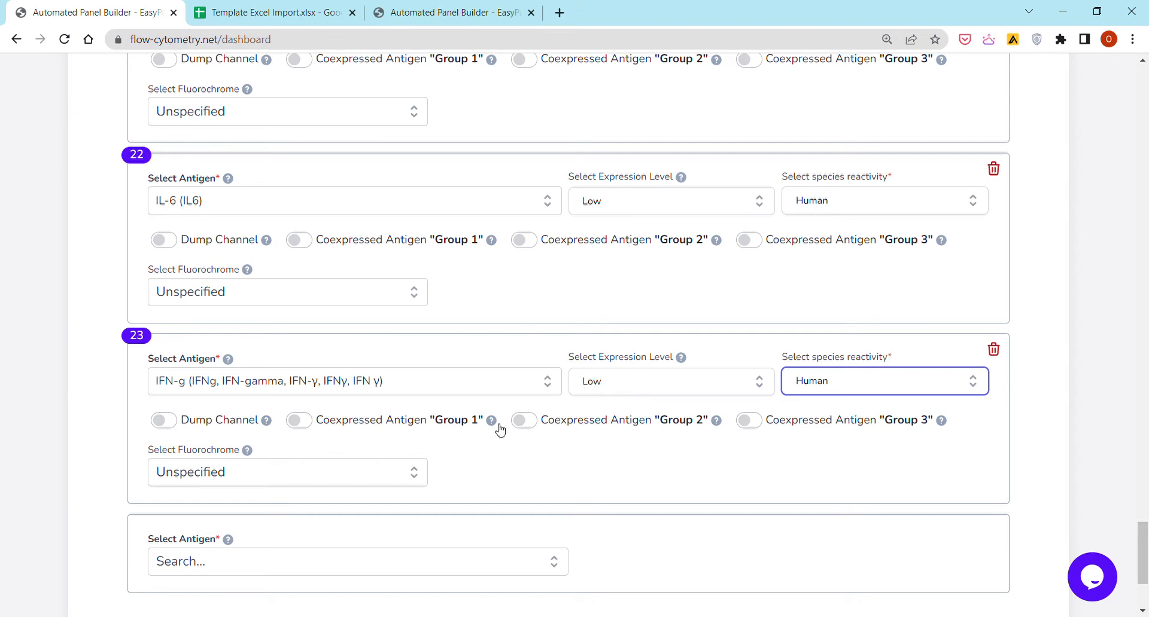
mouse_move(491, 421)
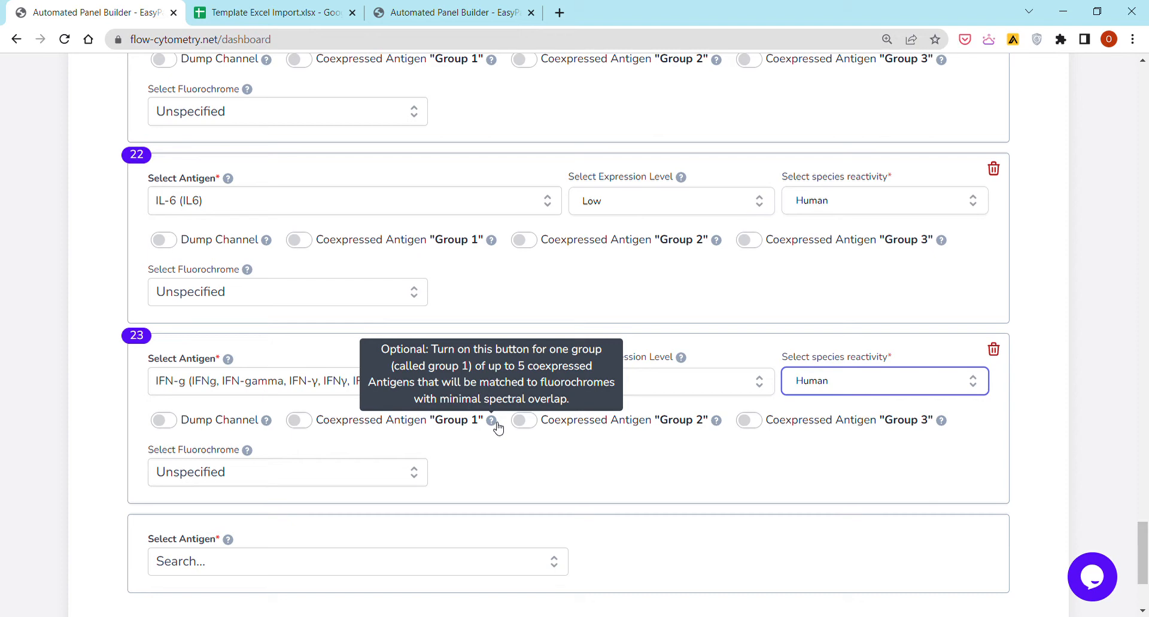
scroll(down, 3)
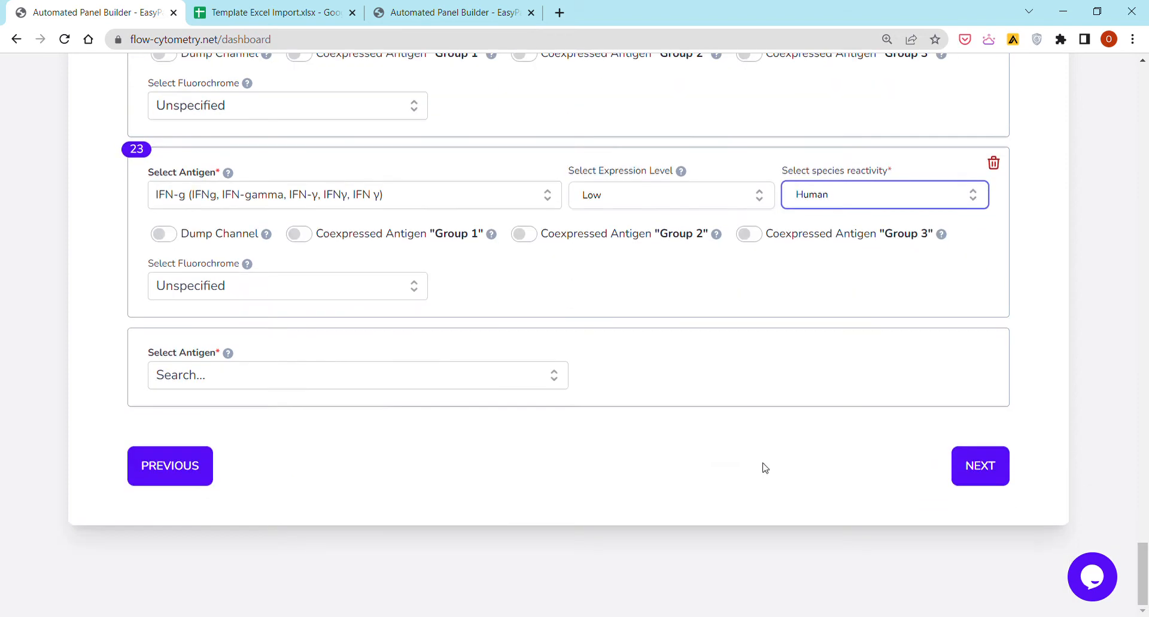
click(980, 466)
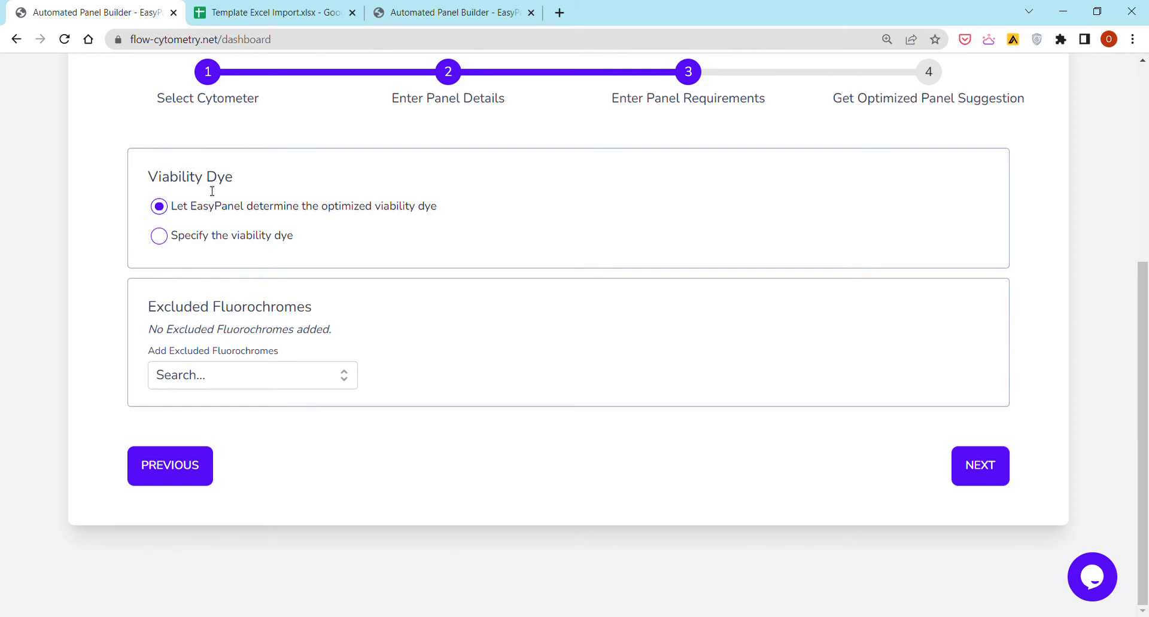
mouse_move(451, 94)
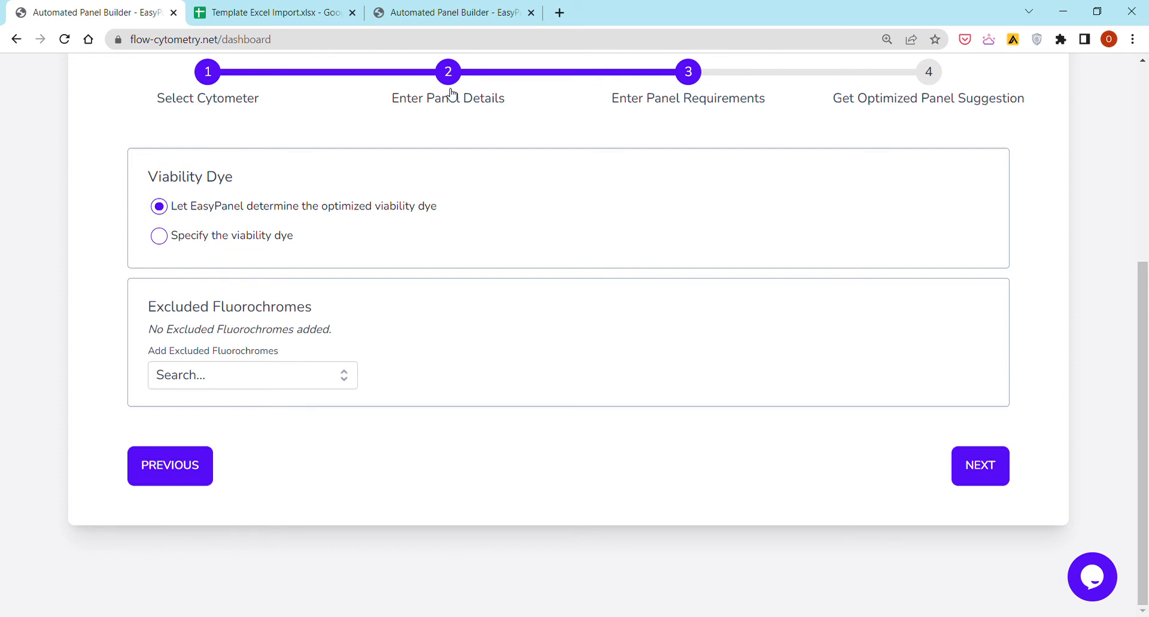
click(170, 466)
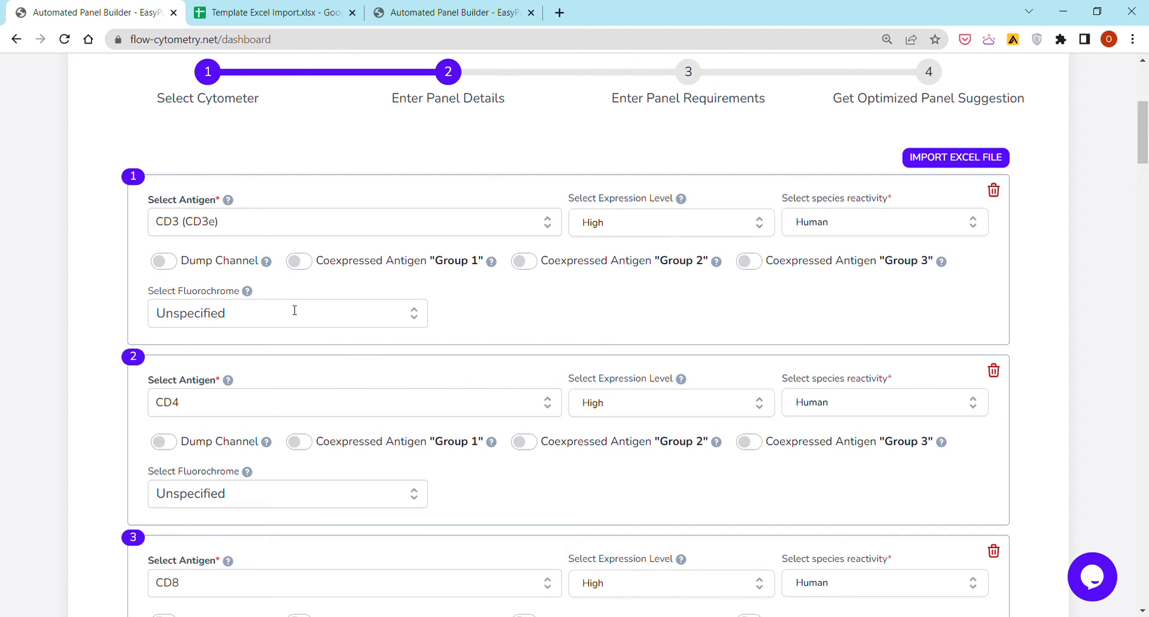
click(287, 313)
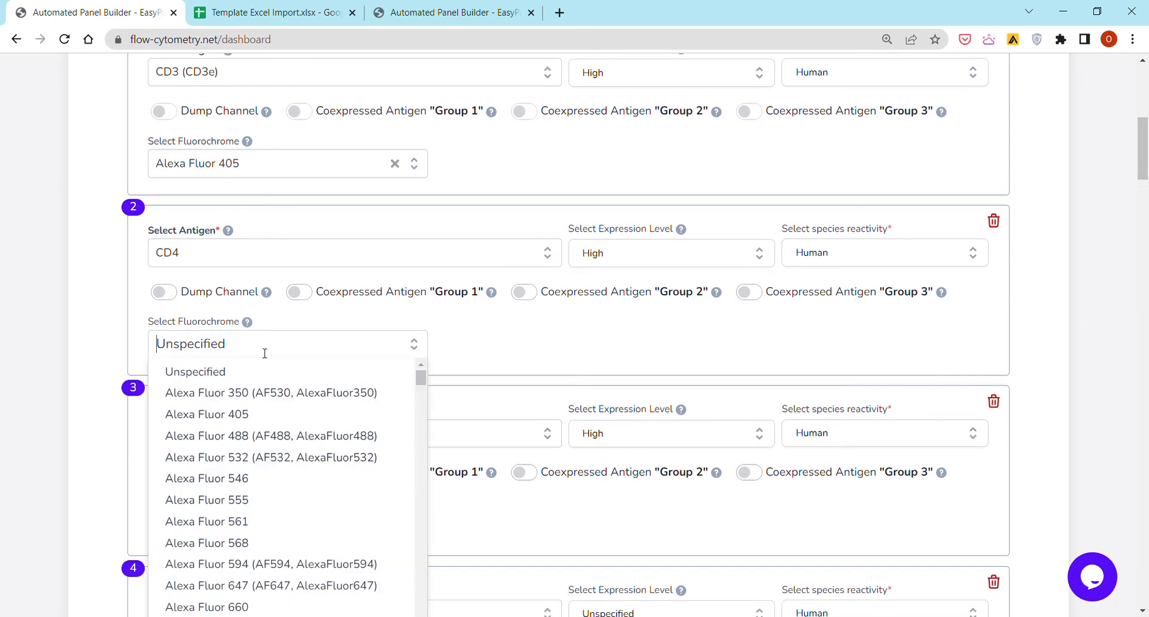
mouse_move(246, 531)
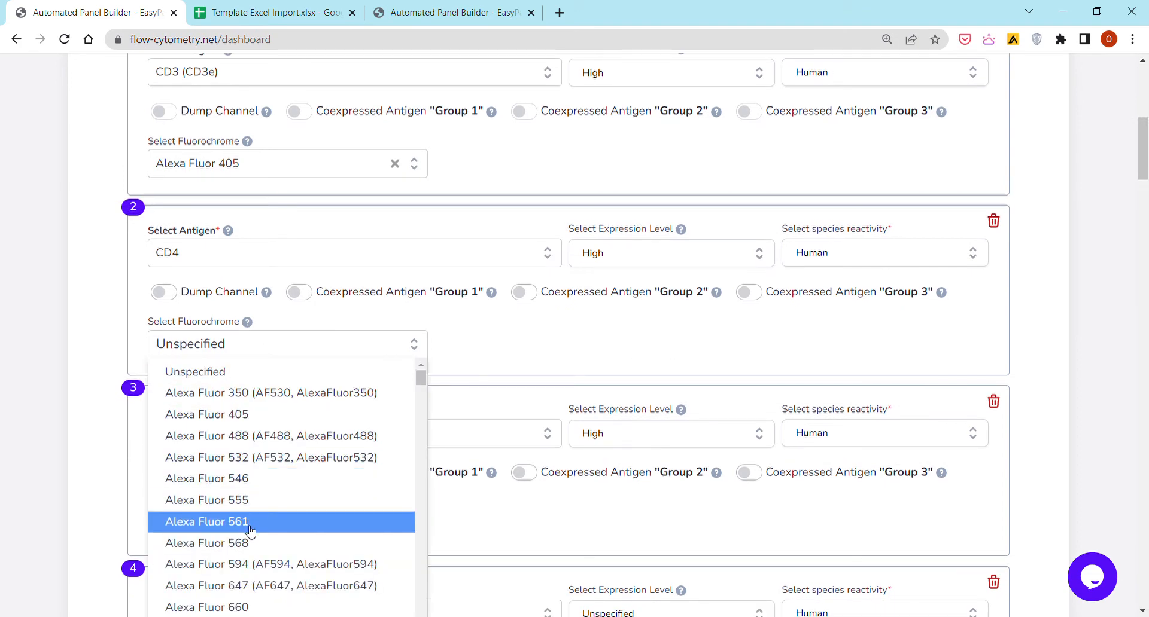
click(205, 522)
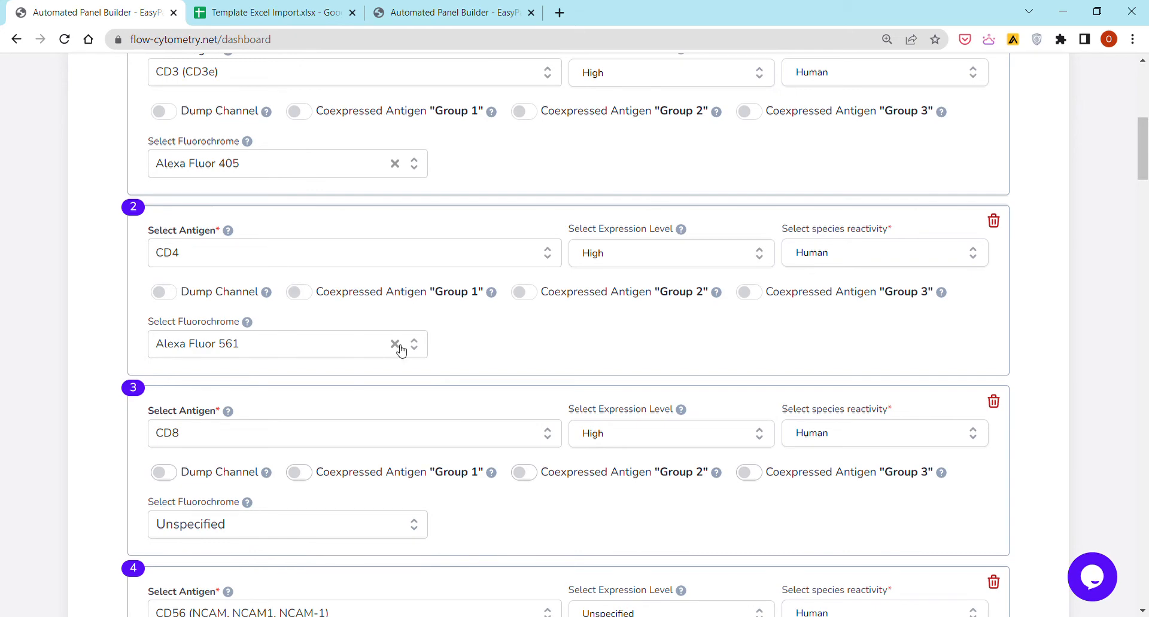
click(394, 344)
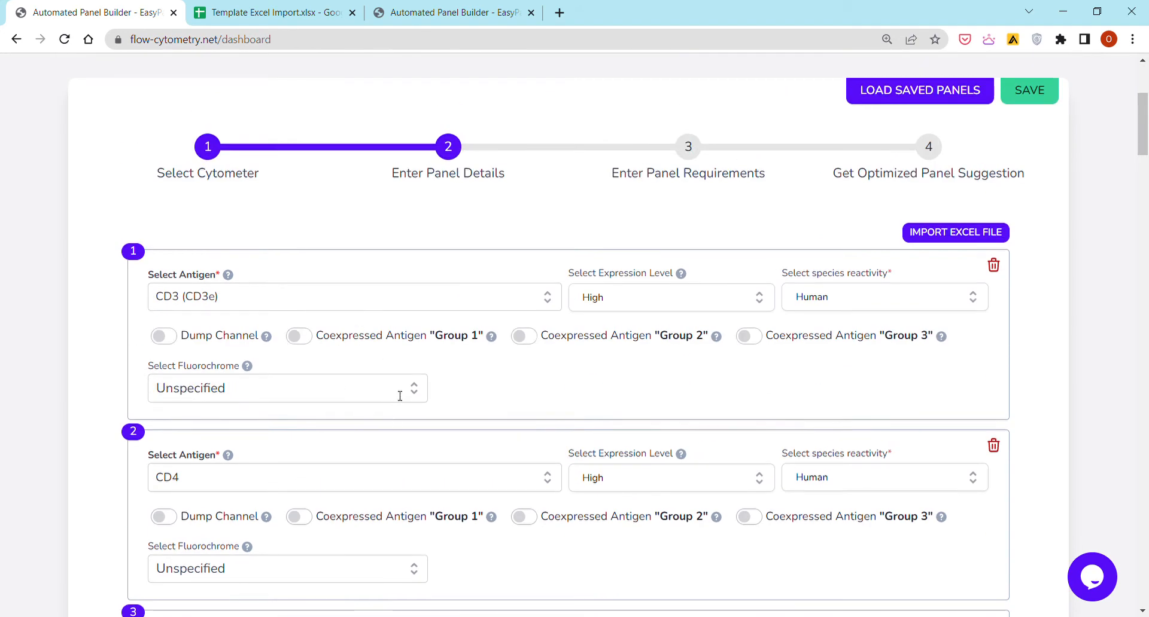
mouse_move(300, 360)
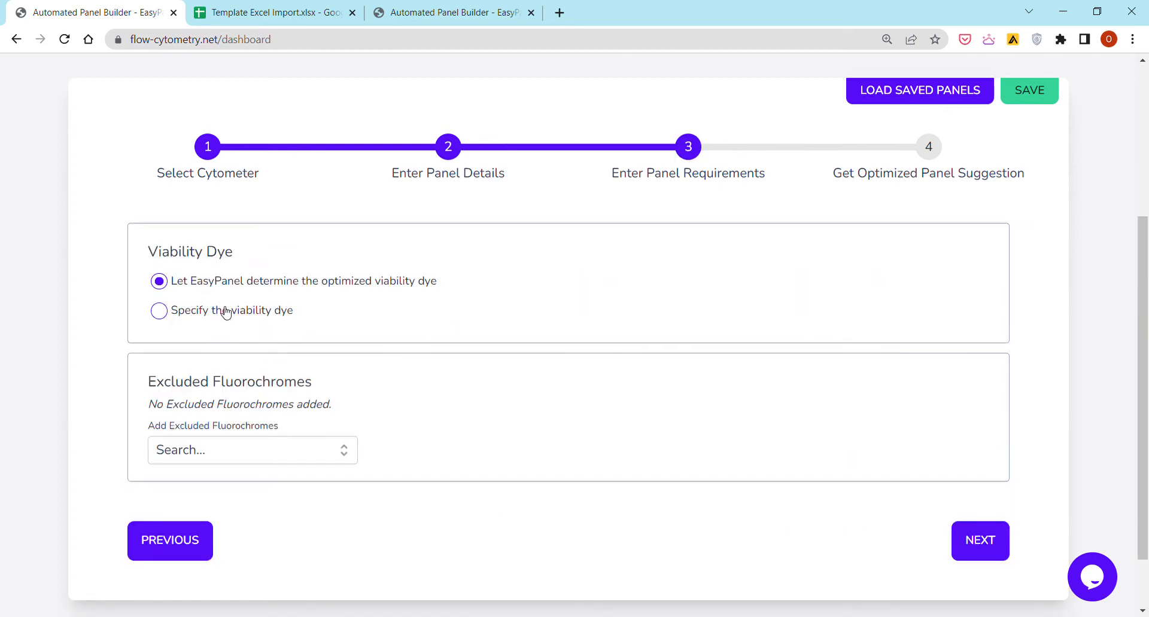
click(159, 311)
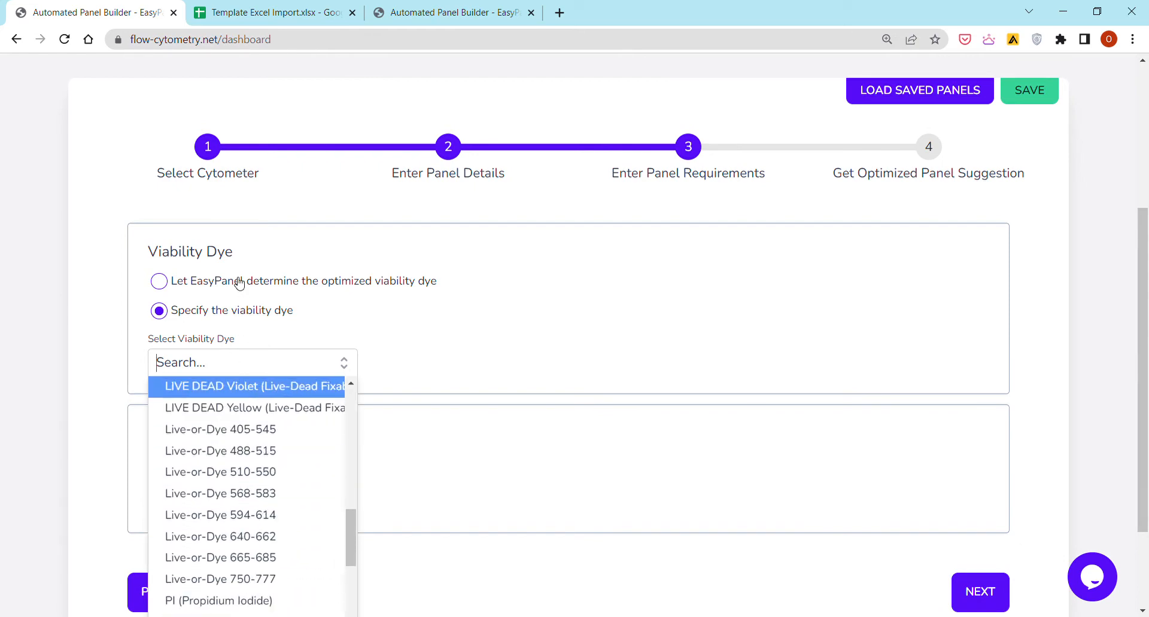
click(159, 281)
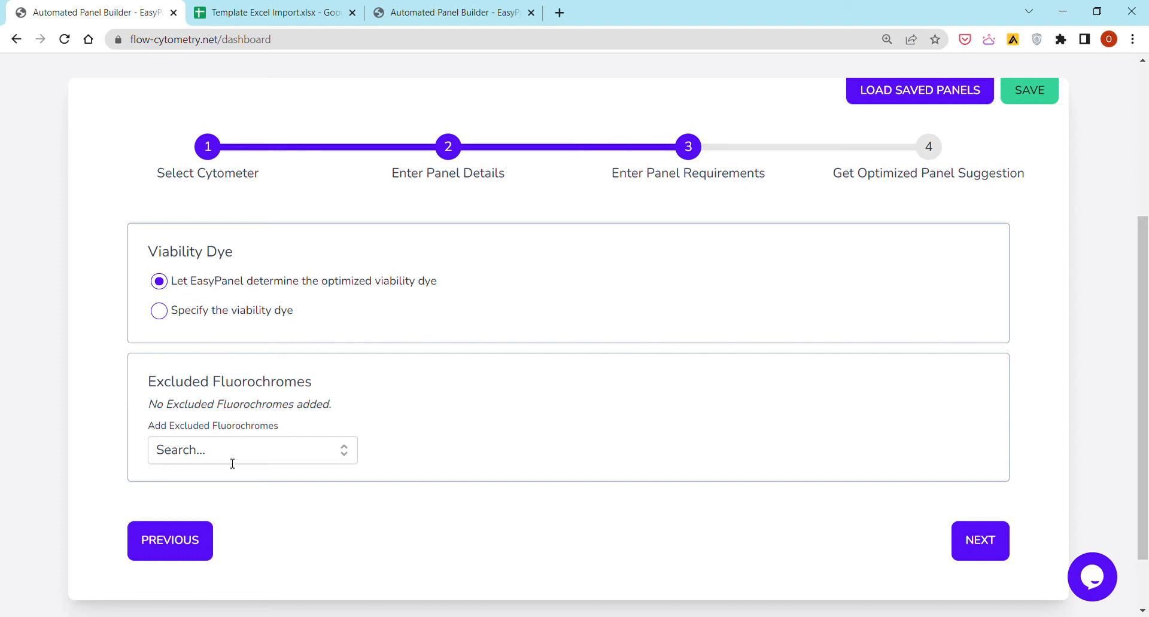
click(252, 450)
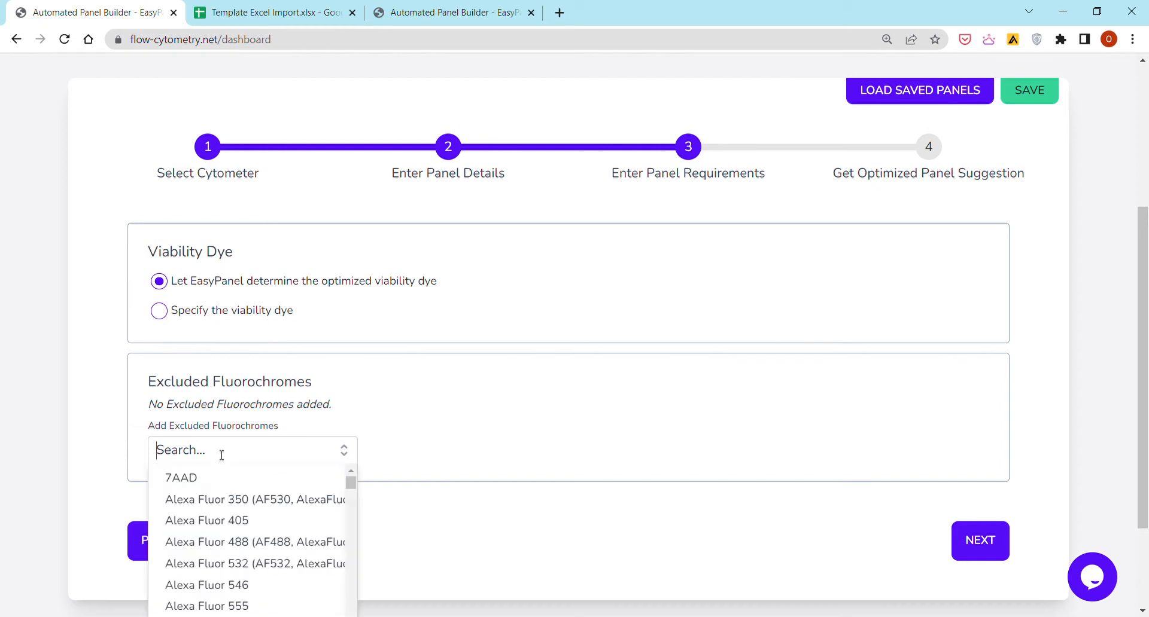
mouse_move(264, 545)
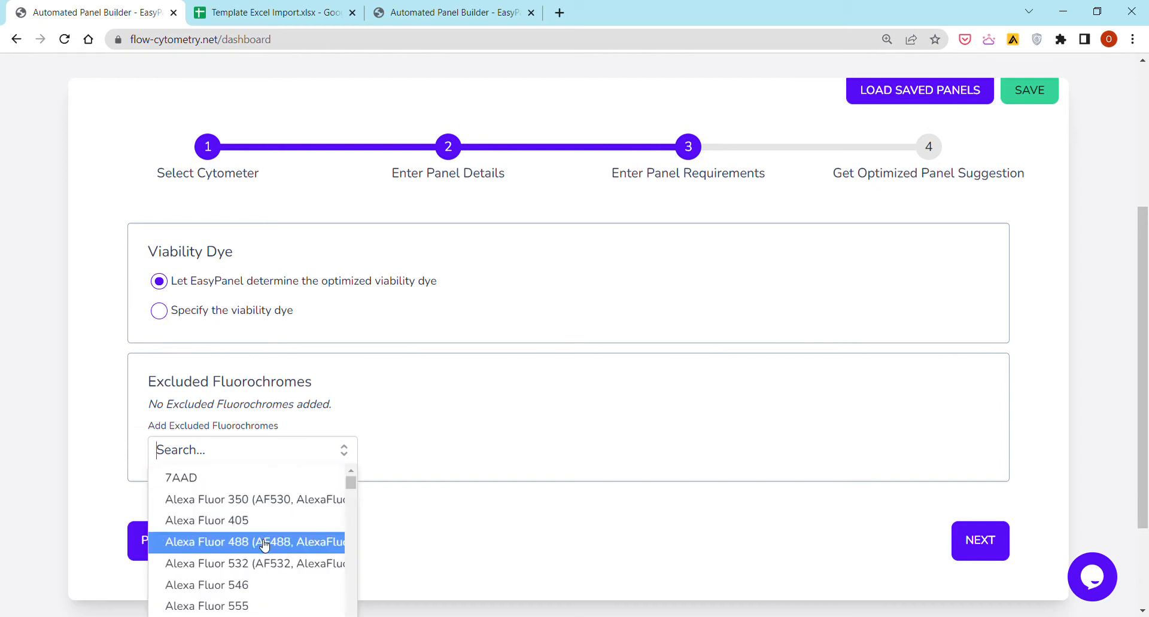
click(206, 520)
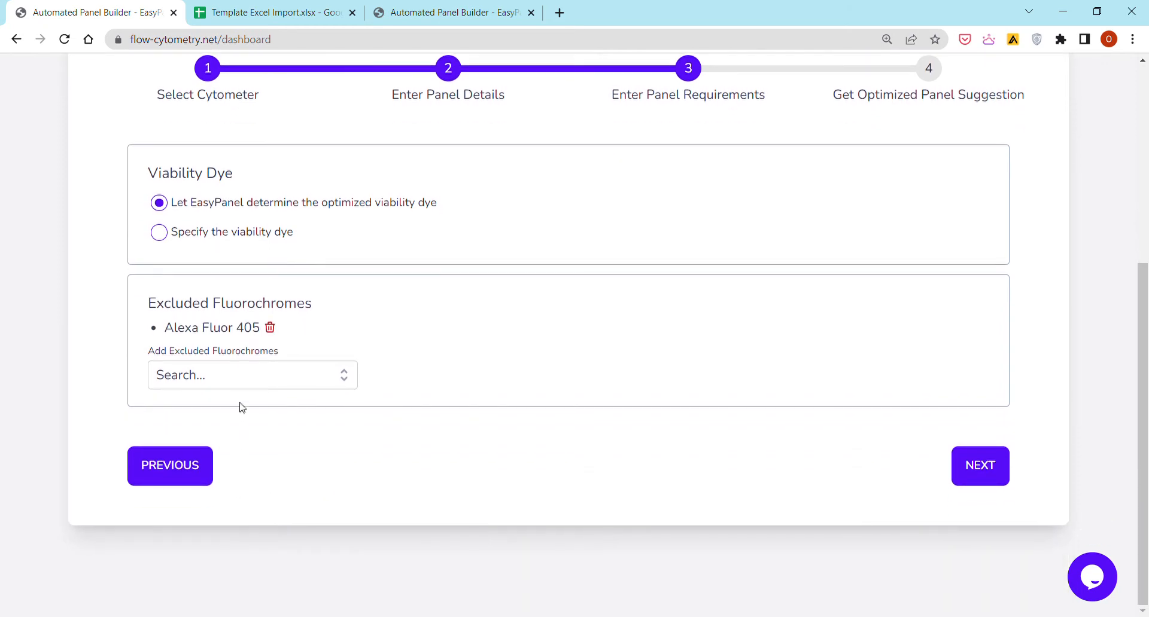
text(fir)
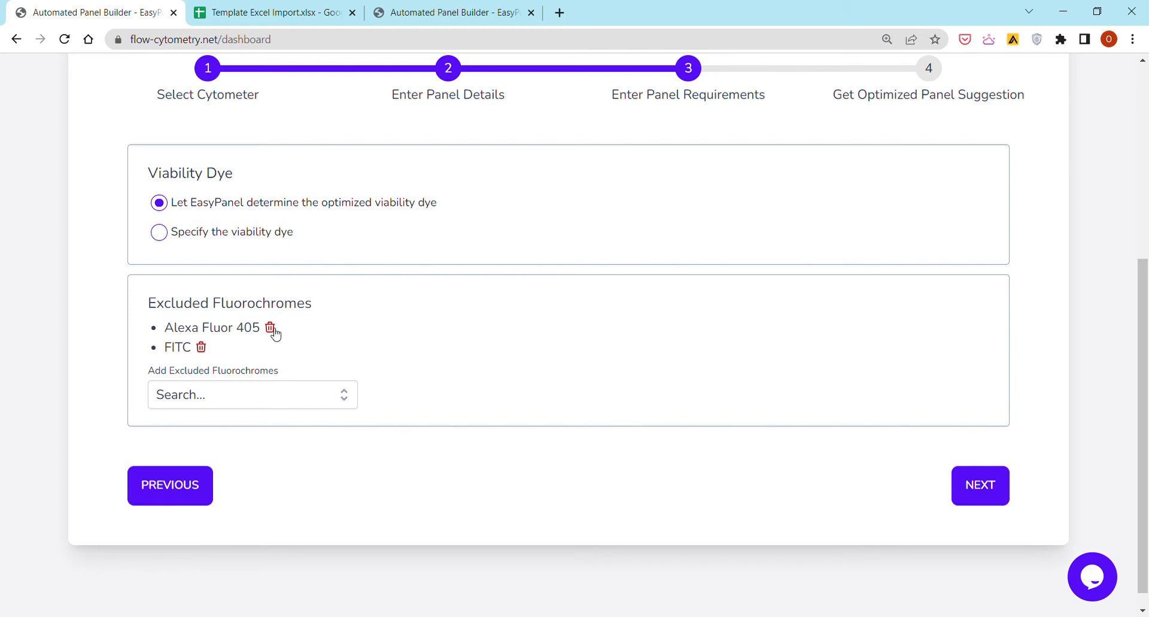
click(269, 329)
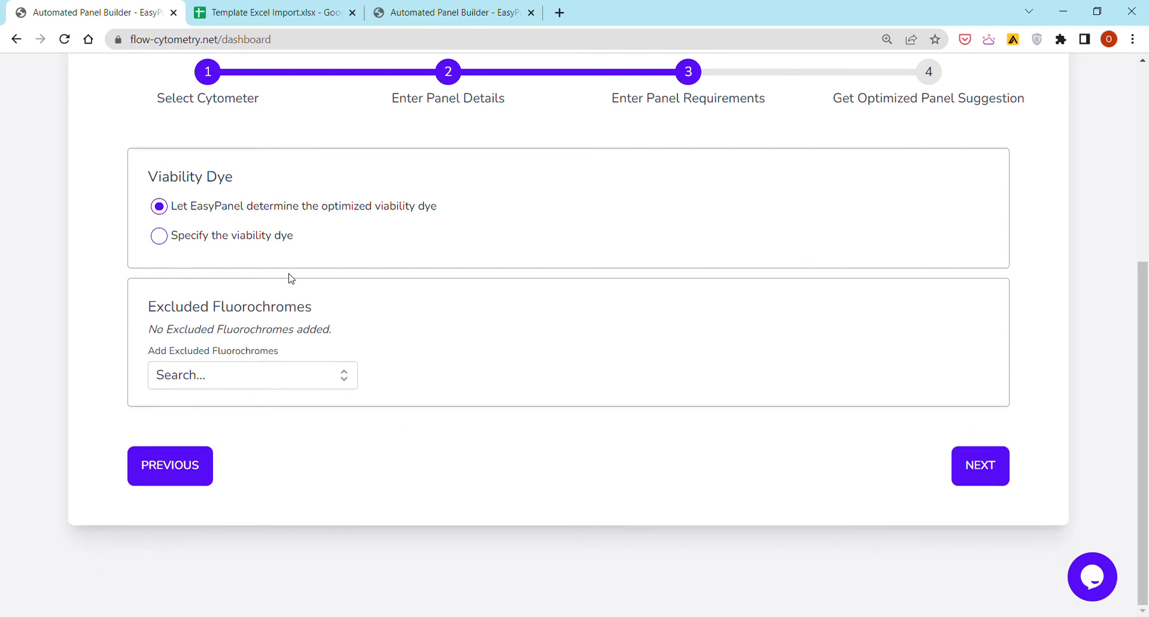
Generate the optimized panel and review fluorochrome assignments like BUV395 for CD45.
click(979, 466)
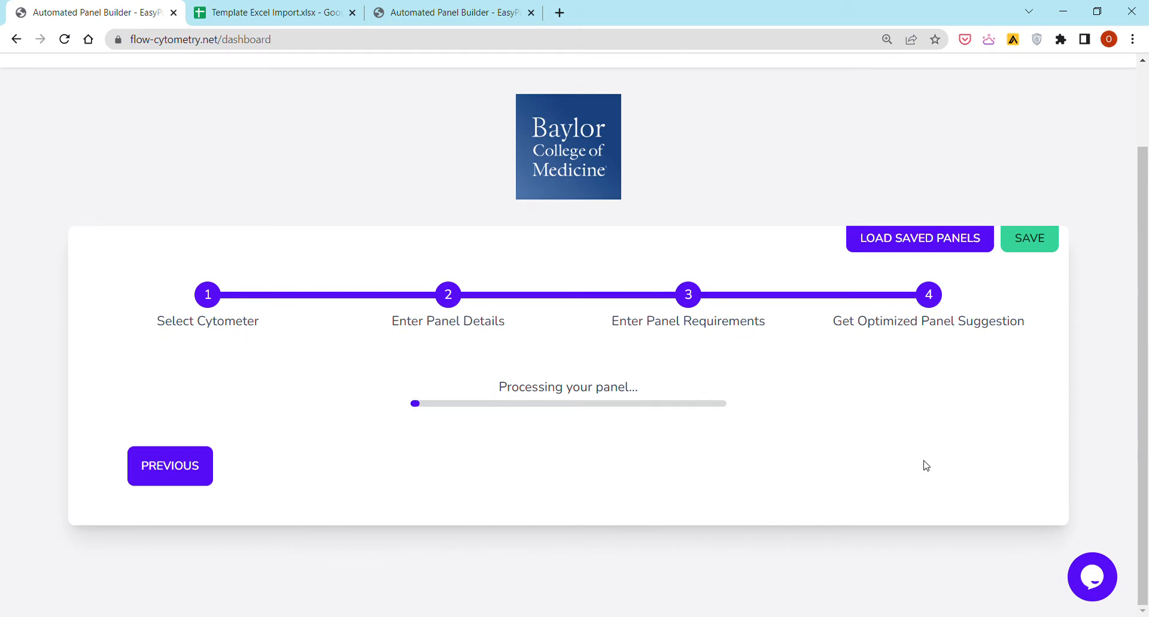
scroll(down, 3)
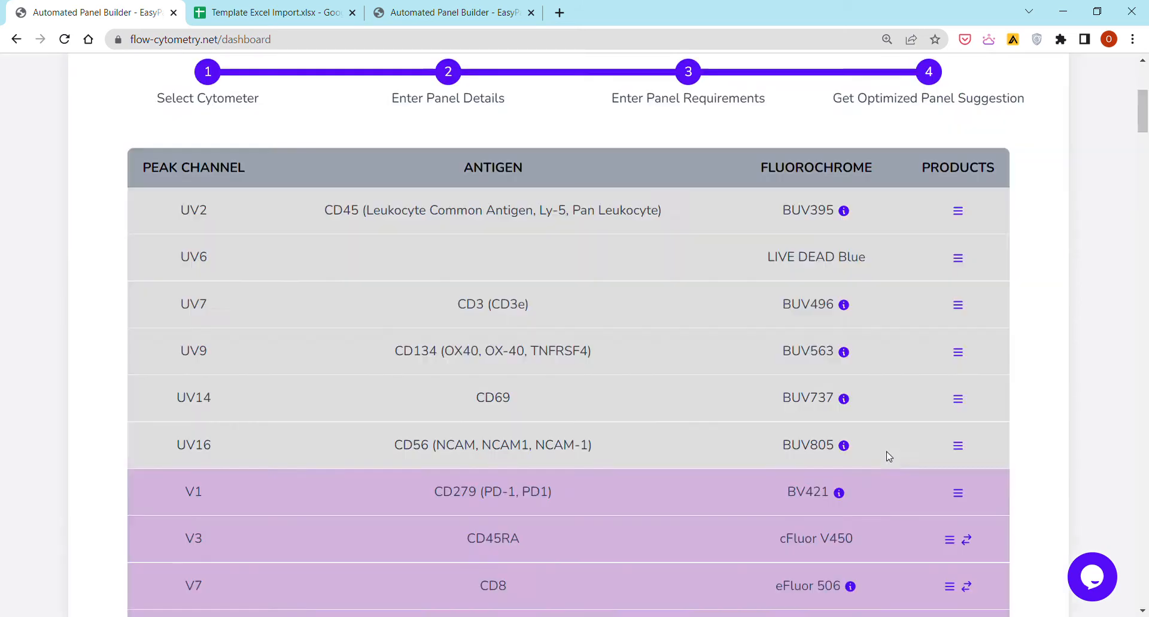
mouse_move(798, 475)
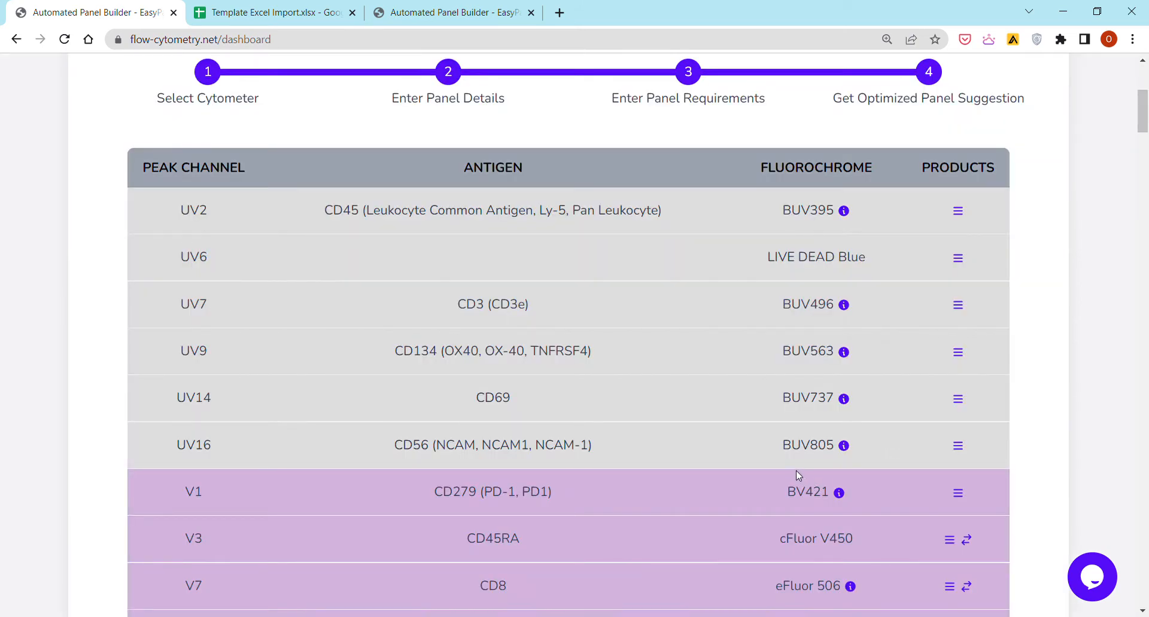
mouse_move(758, 469)
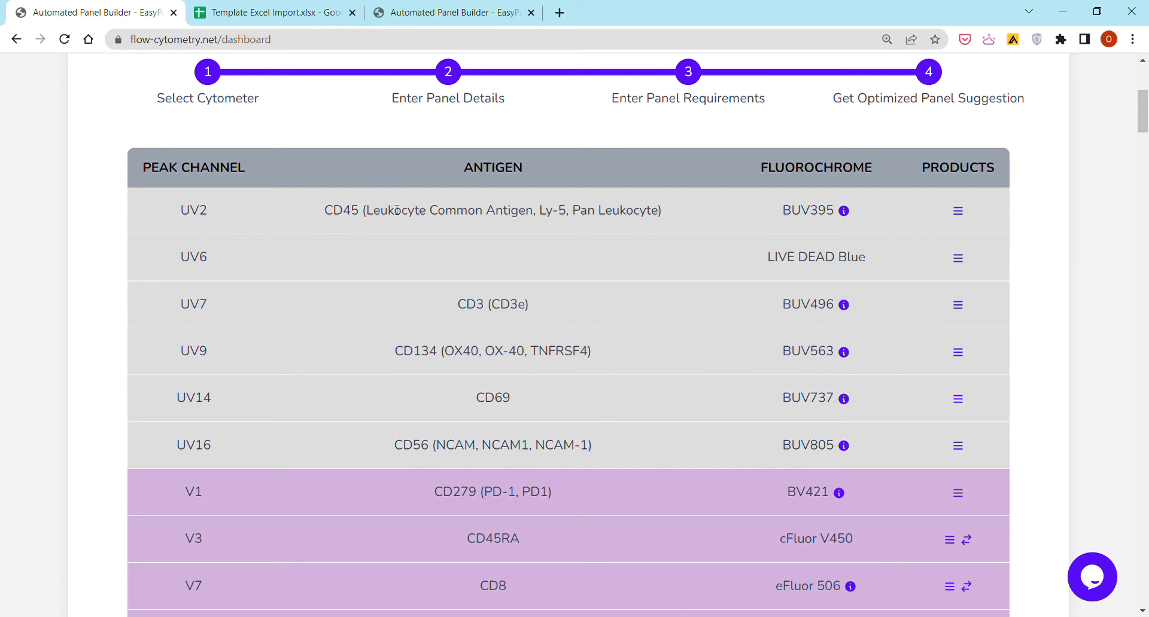
mouse_move(578, 335)
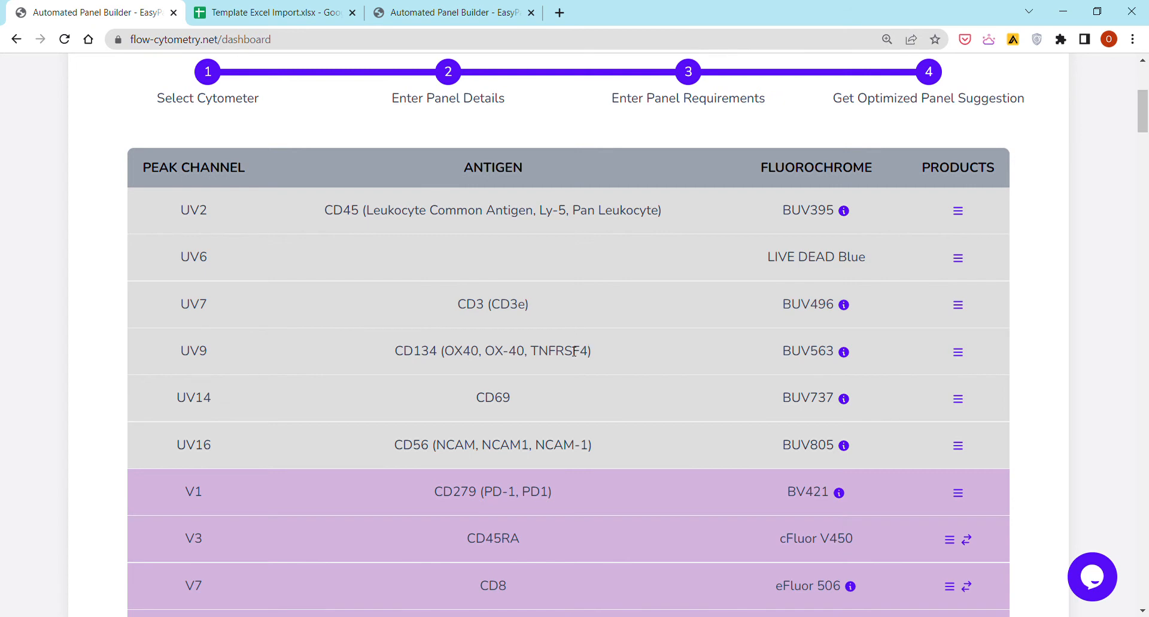
mouse_move(818, 221)
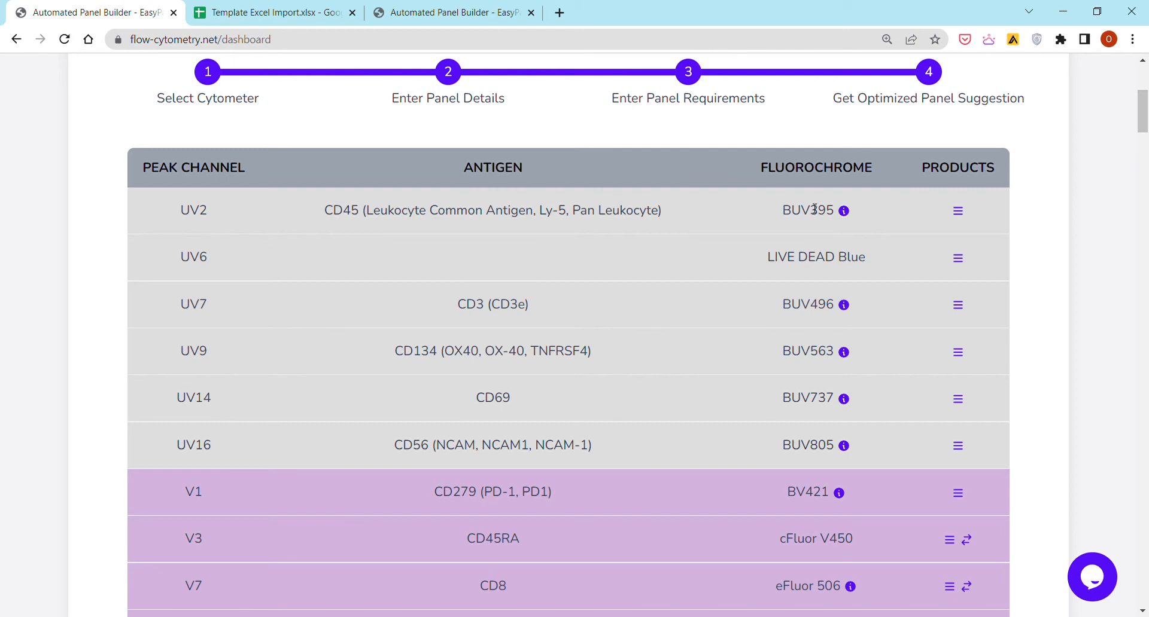
mouse_move(890, 237)
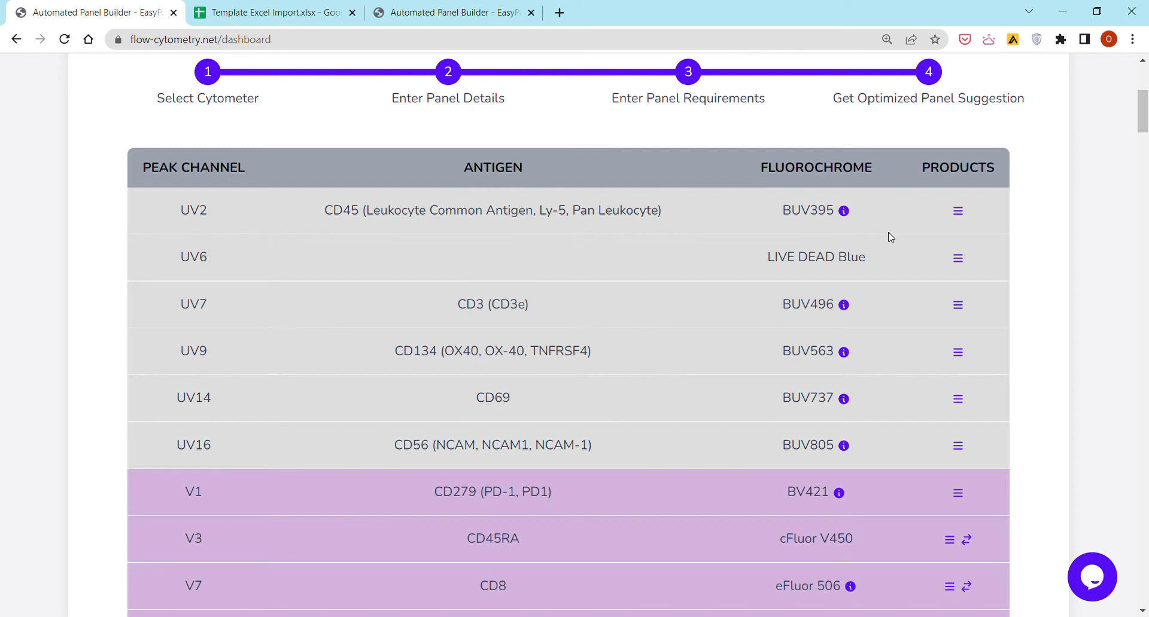
mouse_move(947, 263)
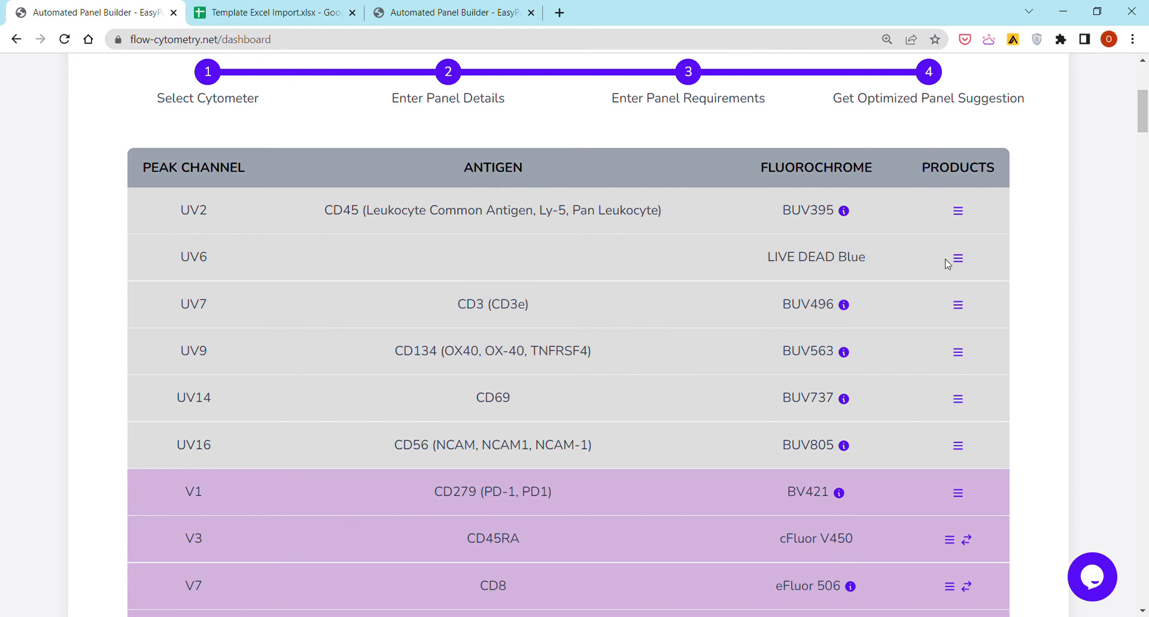
mouse_move(945, 317)
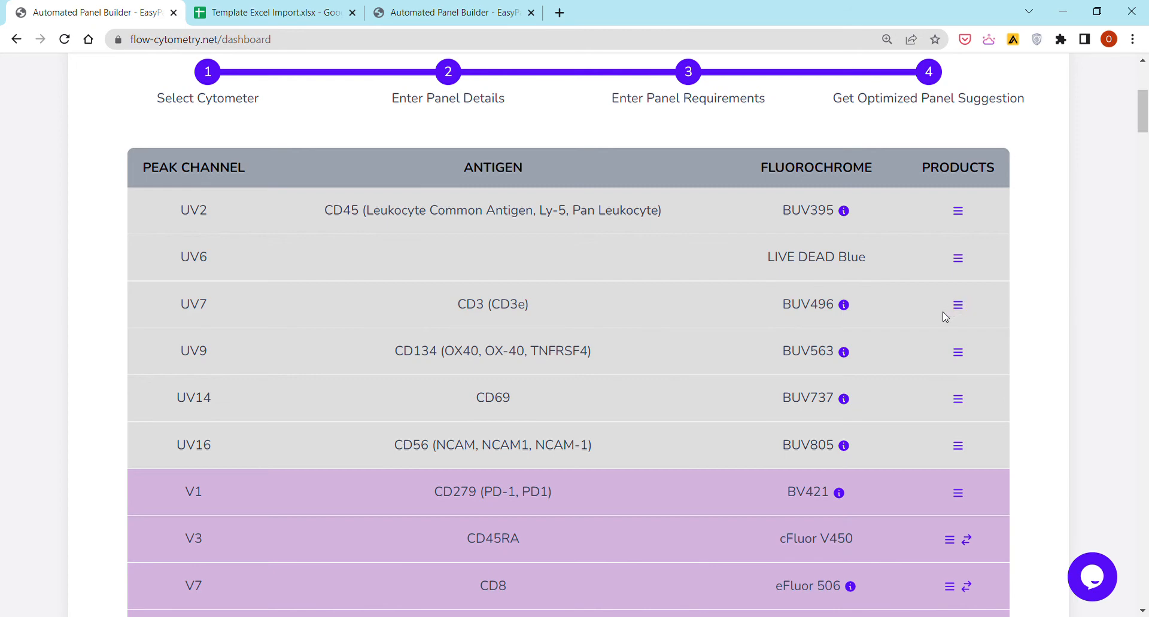
scroll(down, 3)
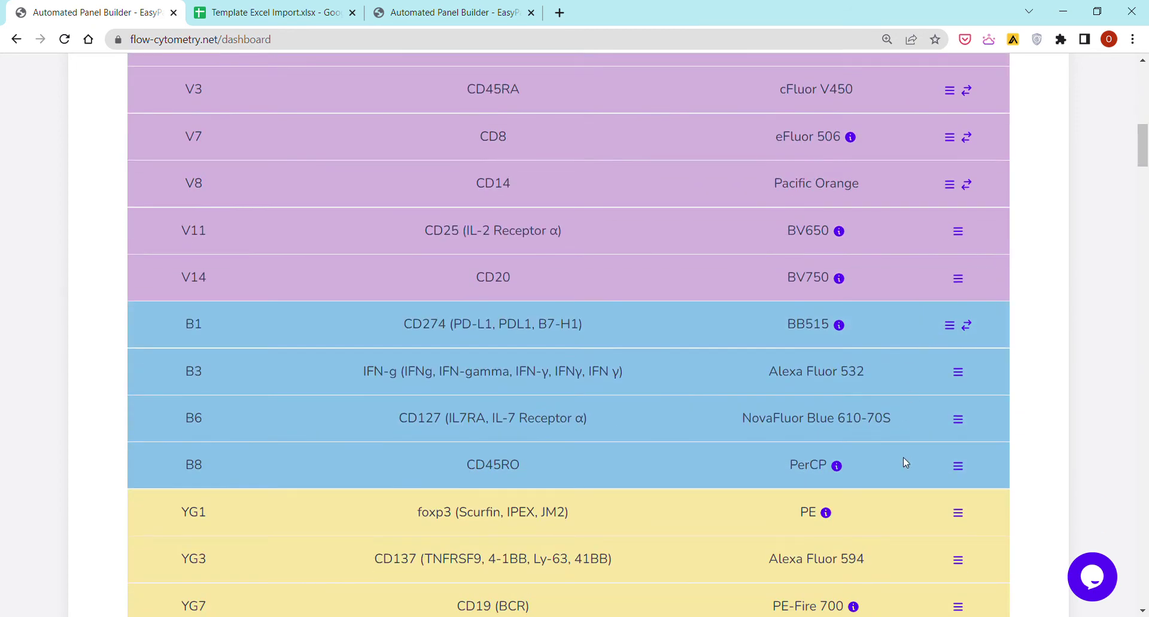
mouse_move(959, 516)
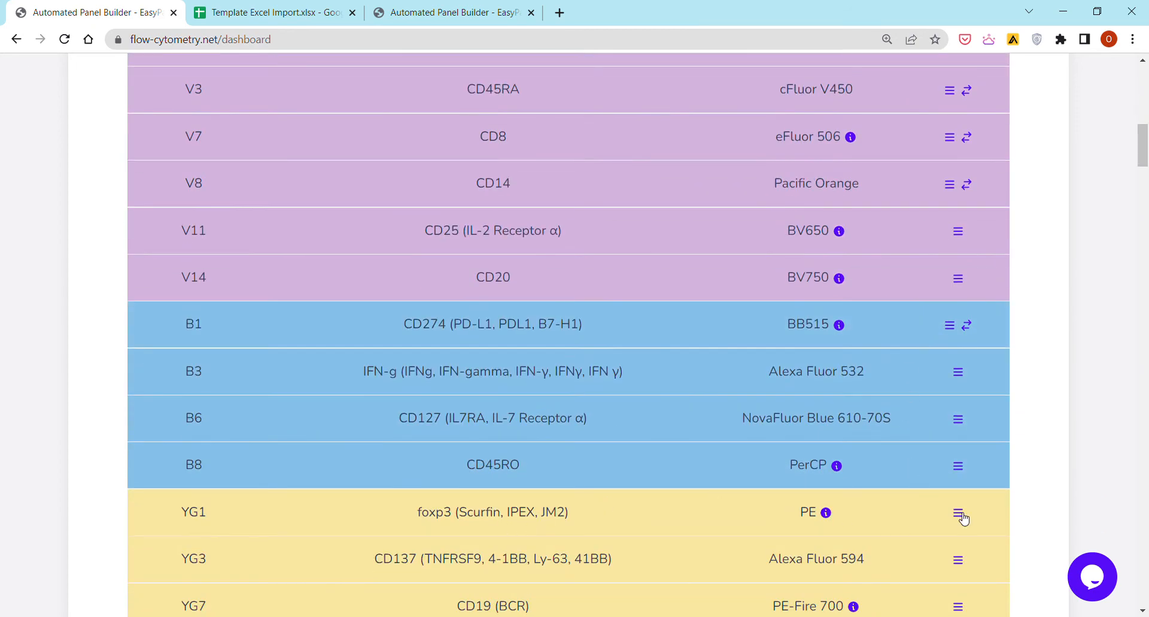
Browse foxp3 PE product suggestions, open a FoxP3 vendor link, then close the dialog.
click(957, 514)
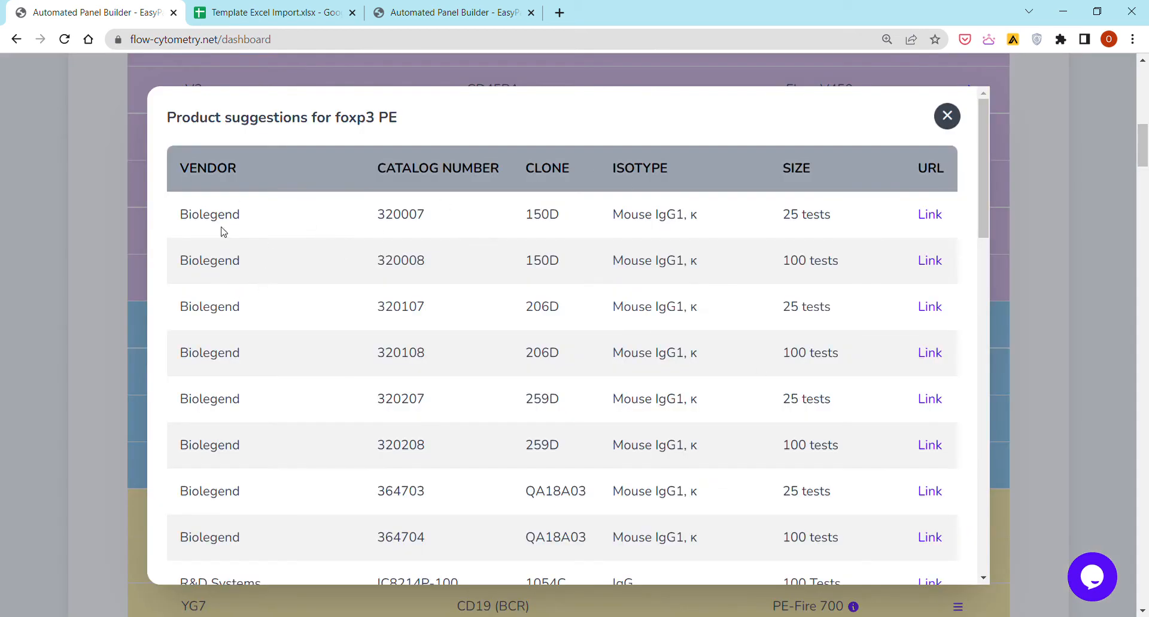
scroll(down, 3)
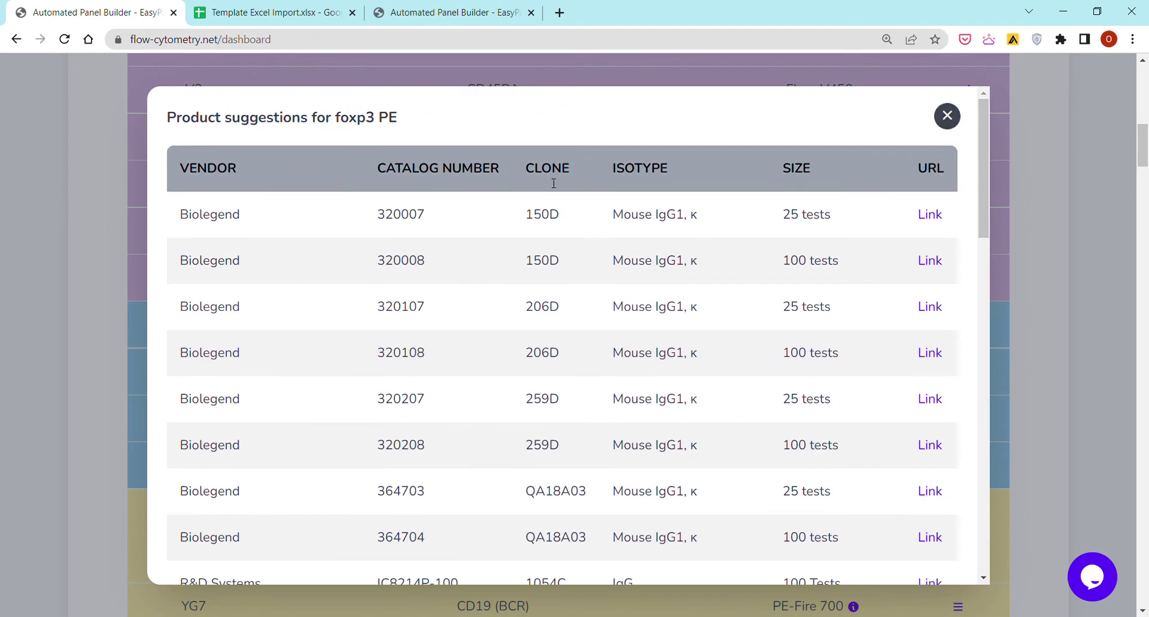
scroll(down, 3)
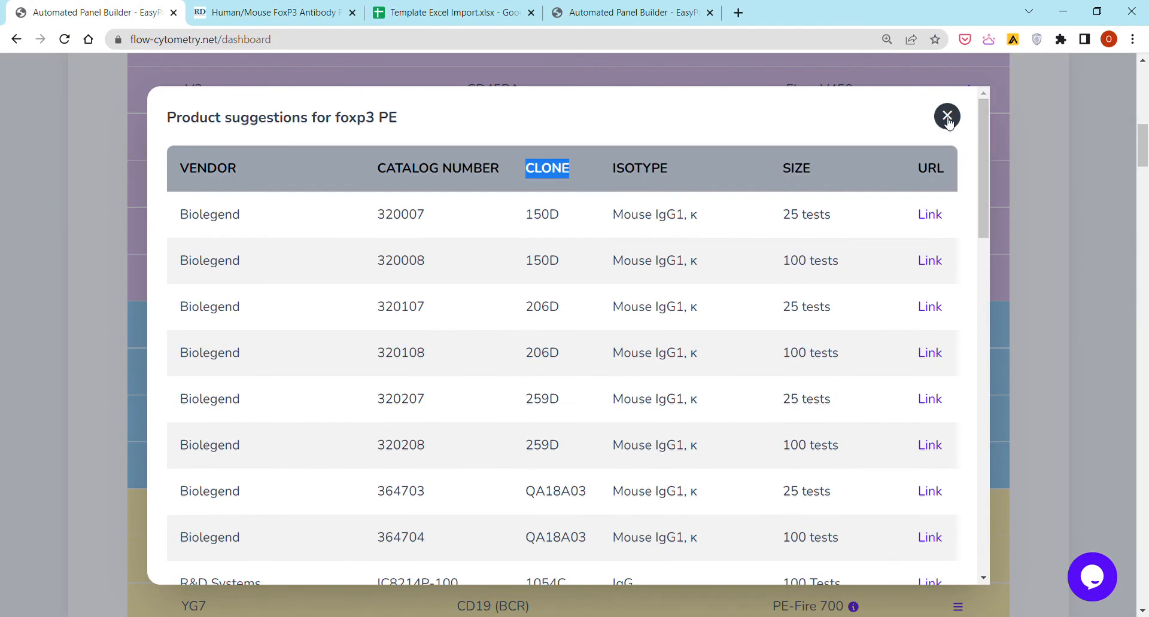
click(946, 116)
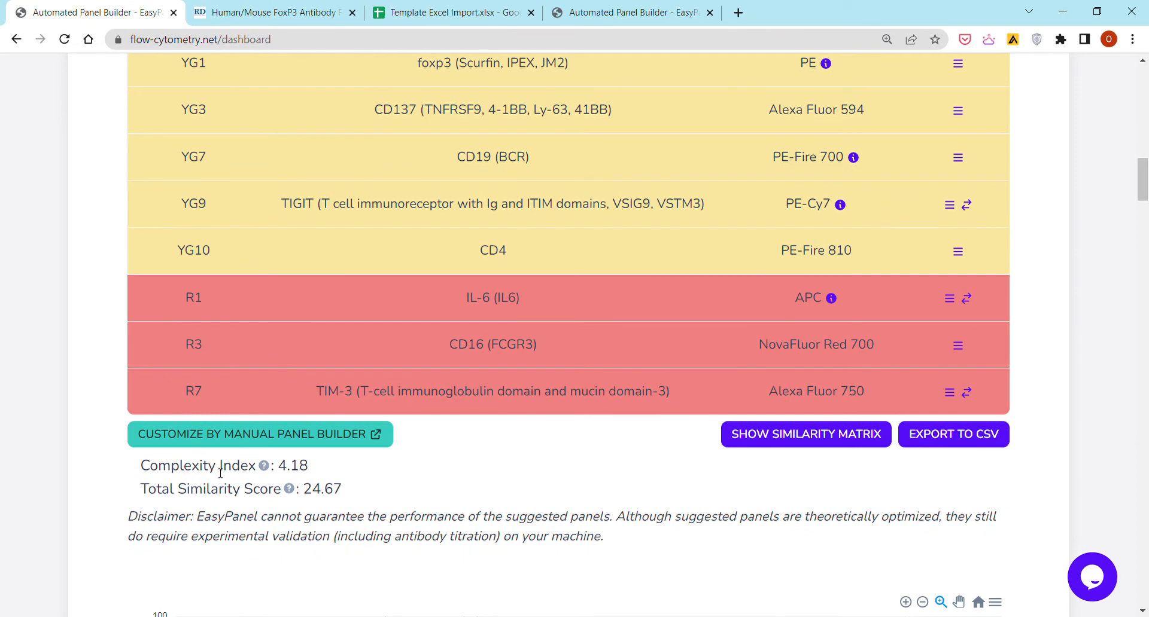
double_click(198, 466)
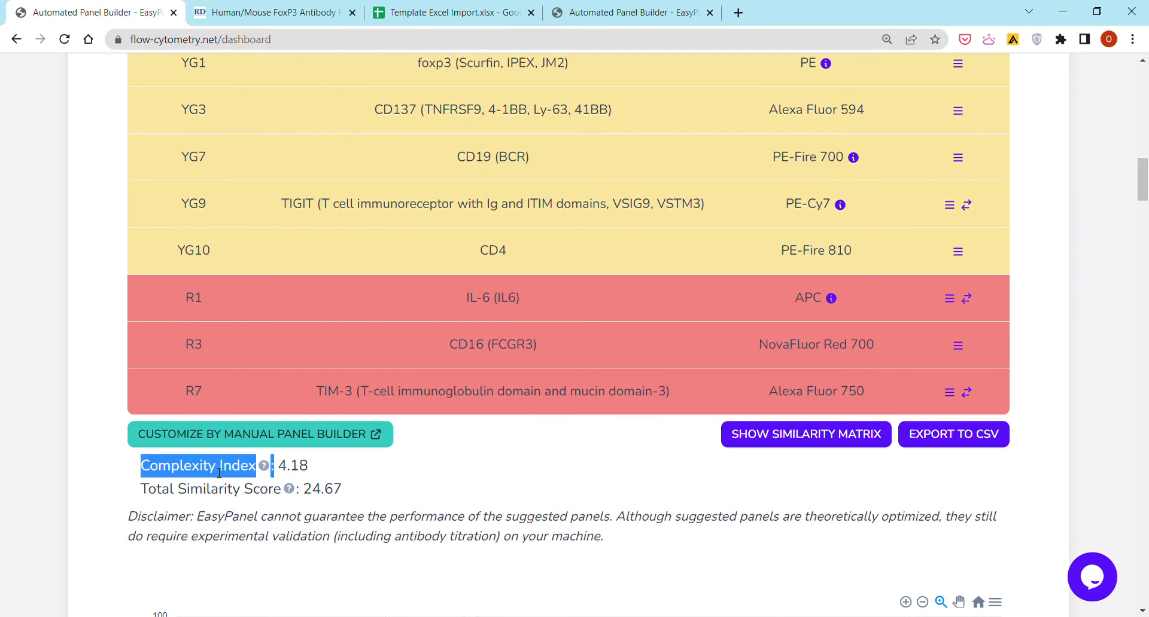
mouse_move(840, 200)
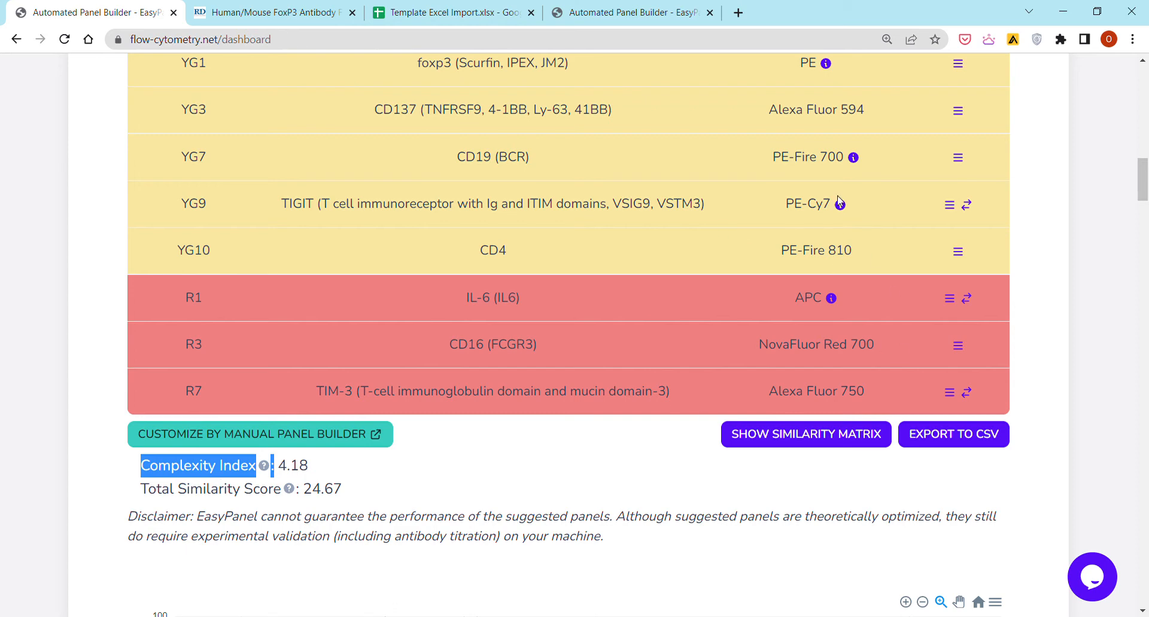
double_click(292, 465)
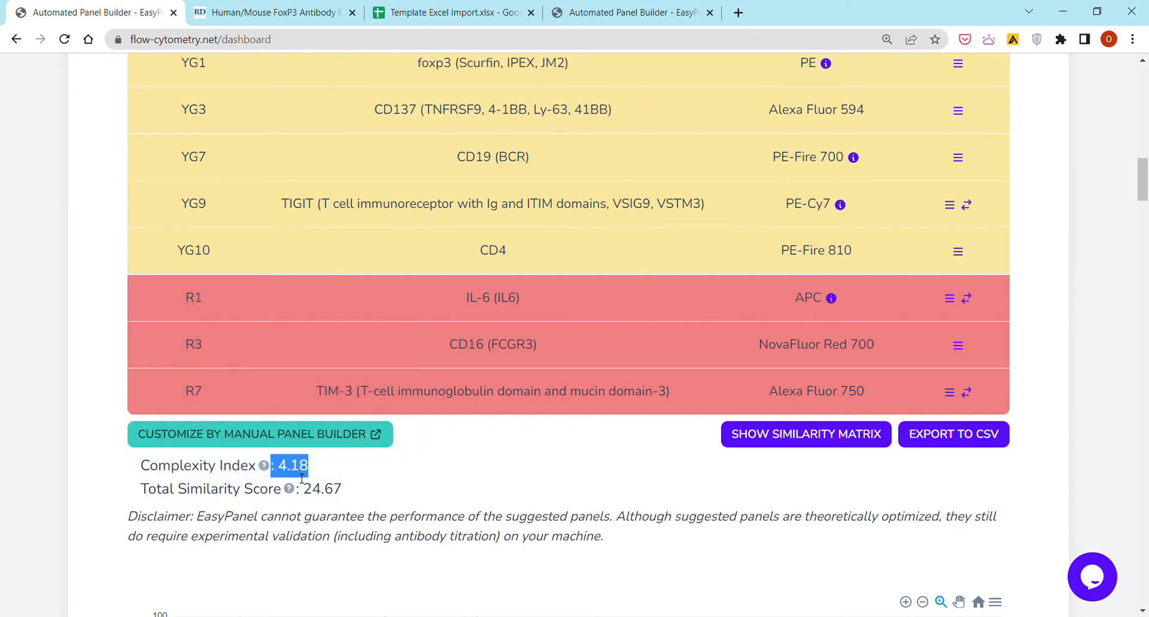
mouse_move(314, 468)
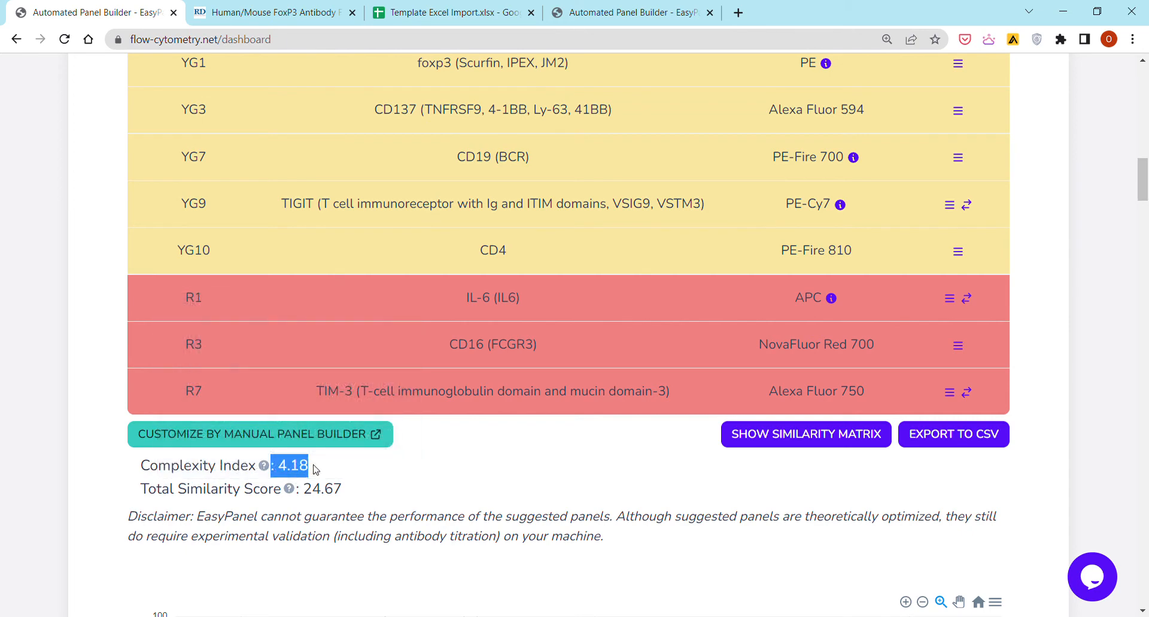
mouse_move(310, 459)
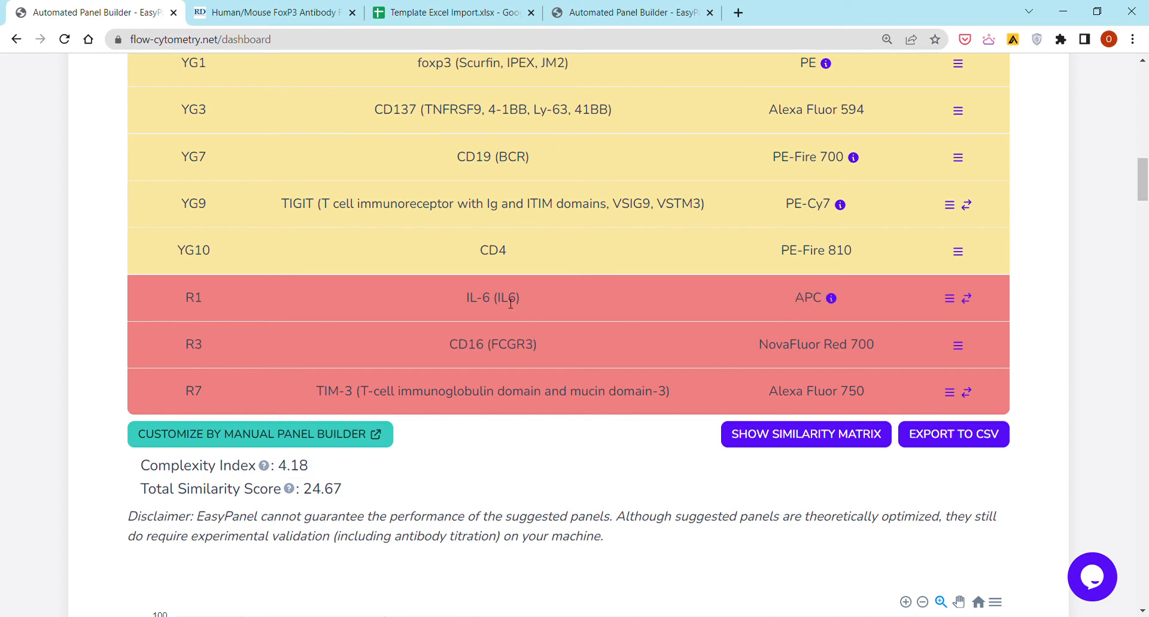
double_click(809, 298)
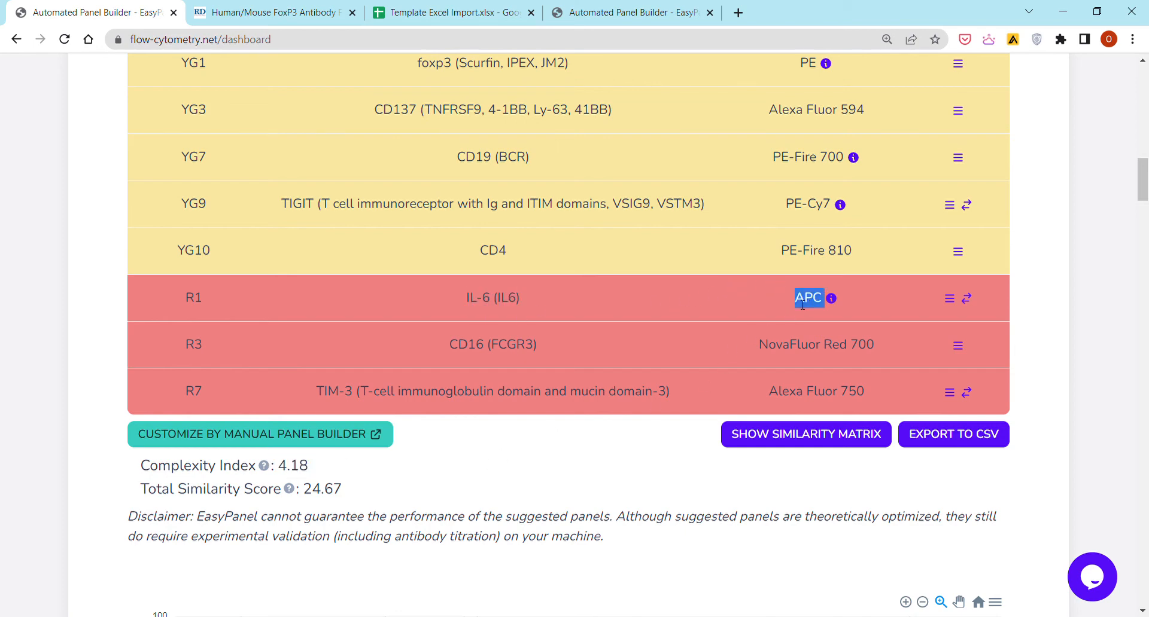
mouse_move(770, 322)
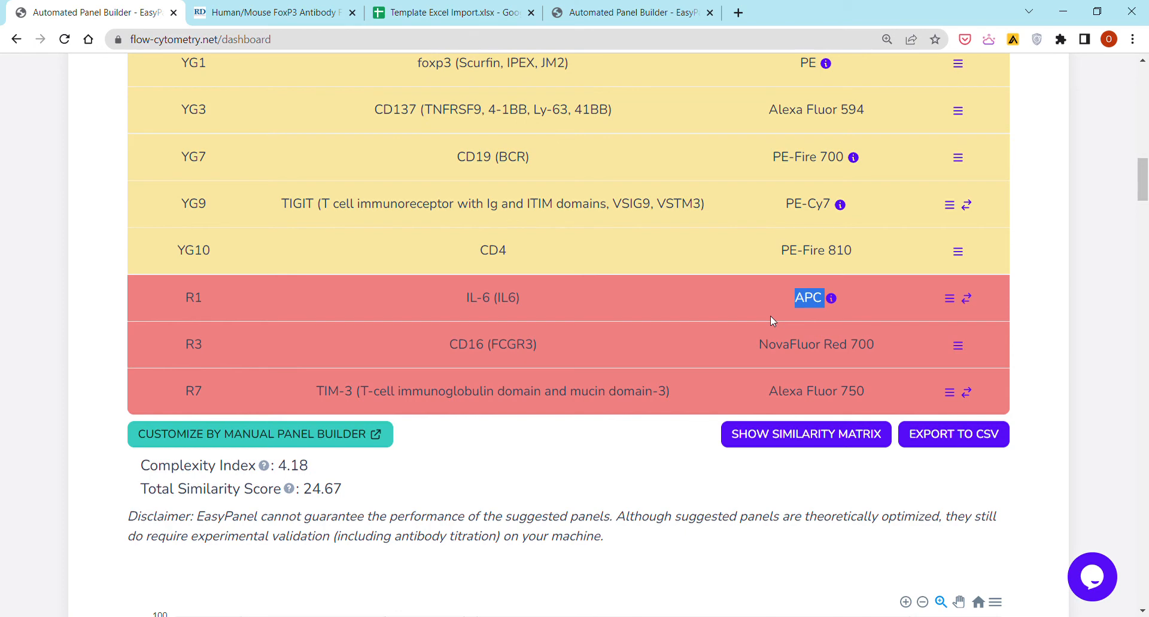
mouse_move(244, 485)
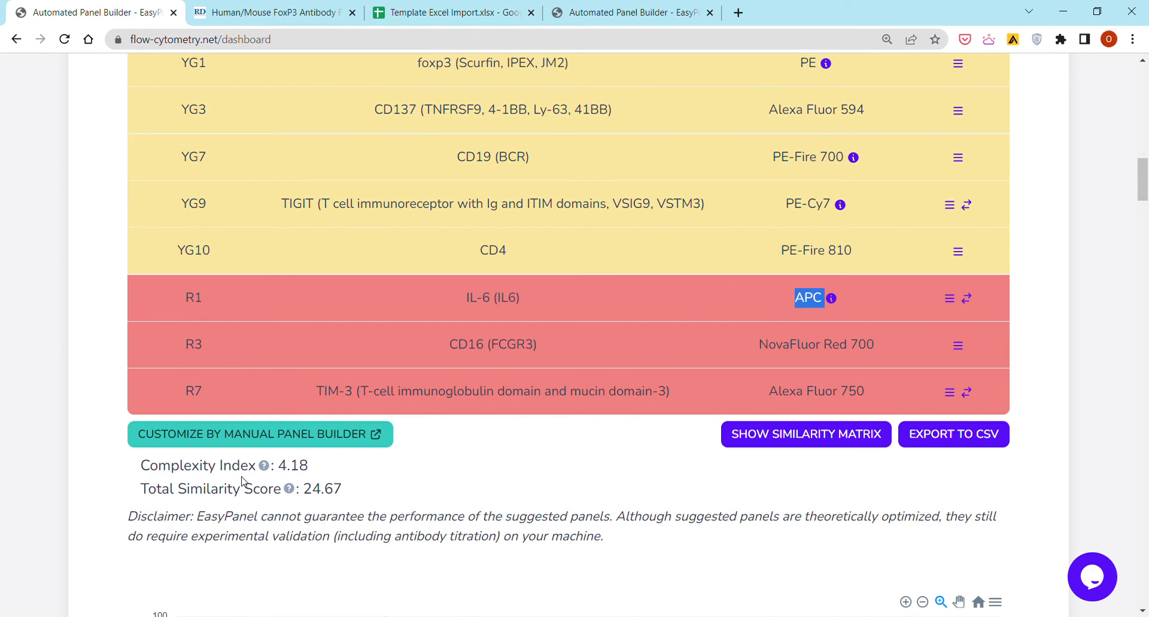
double_click(209, 489)
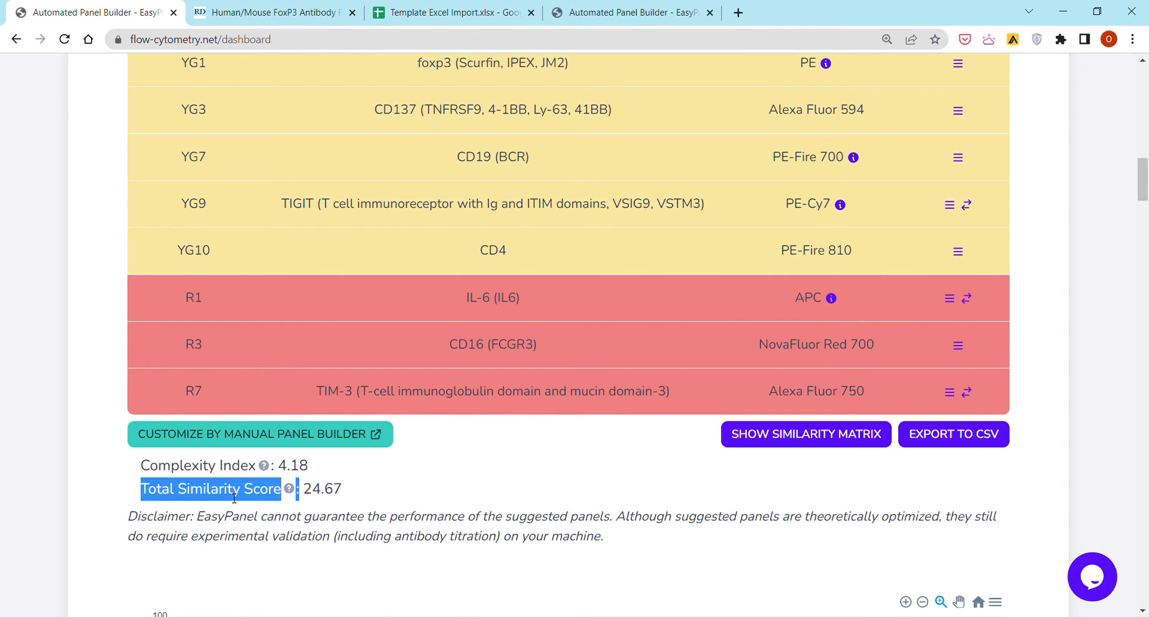
mouse_move(285, 489)
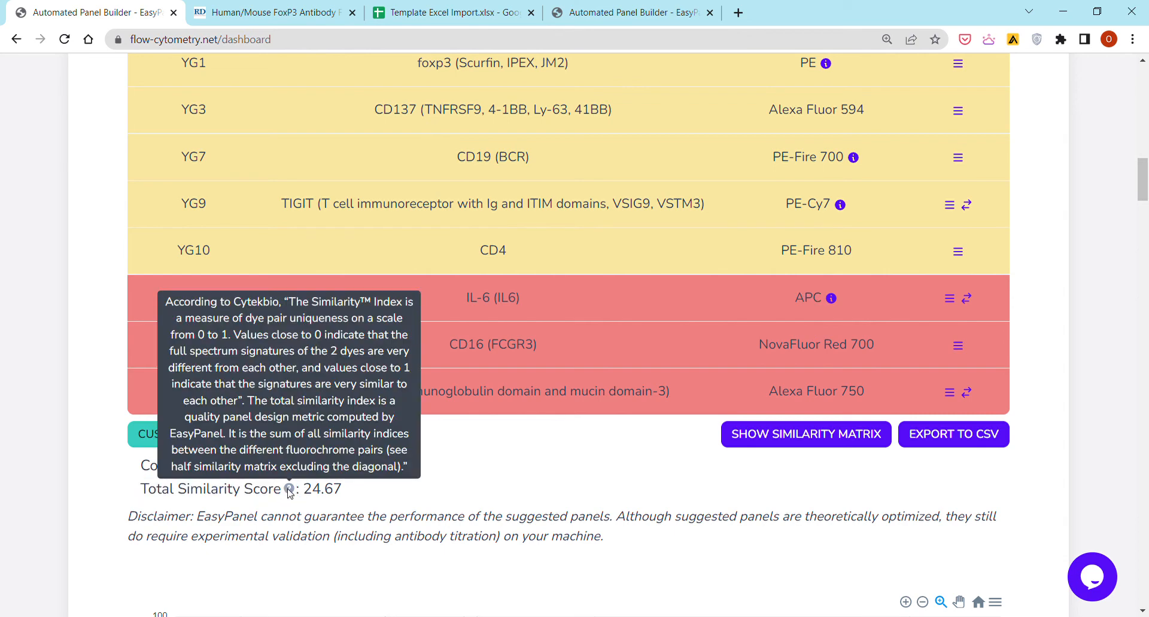
click(806, 434)
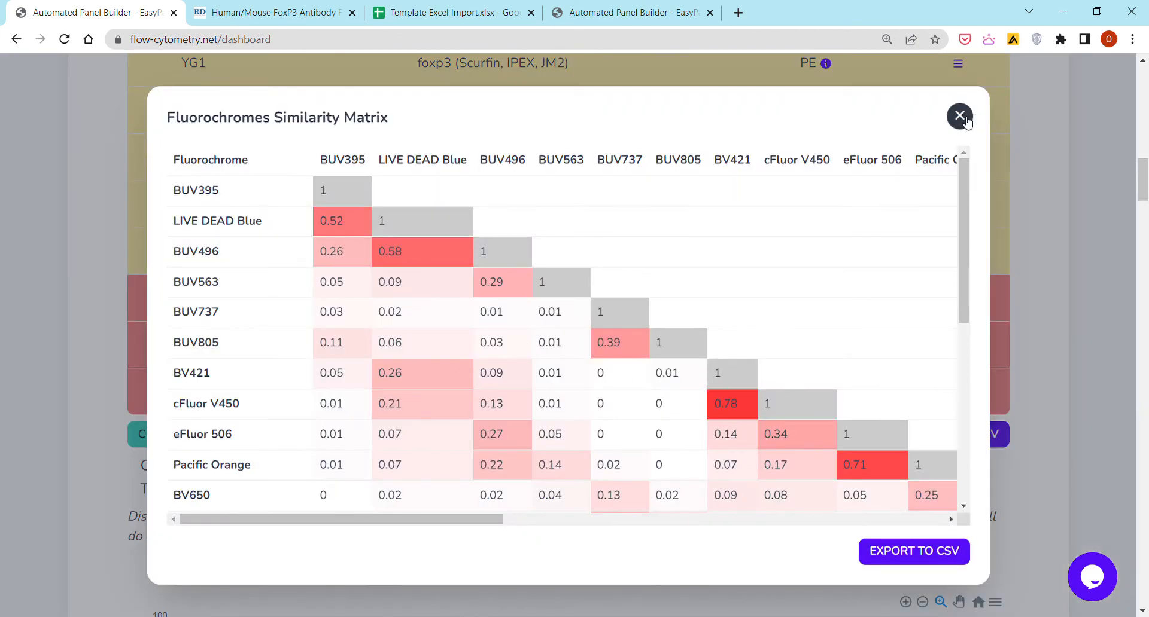
click(959, 115)
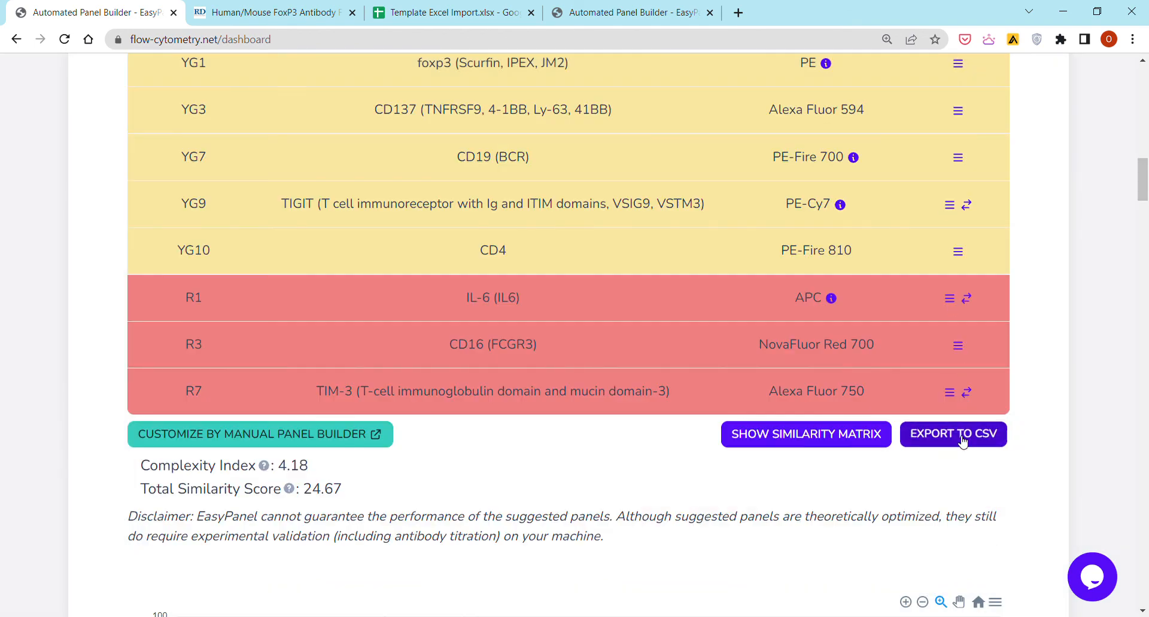
Download the suggested panel table as Panel Export.csv.
click(953, 434)
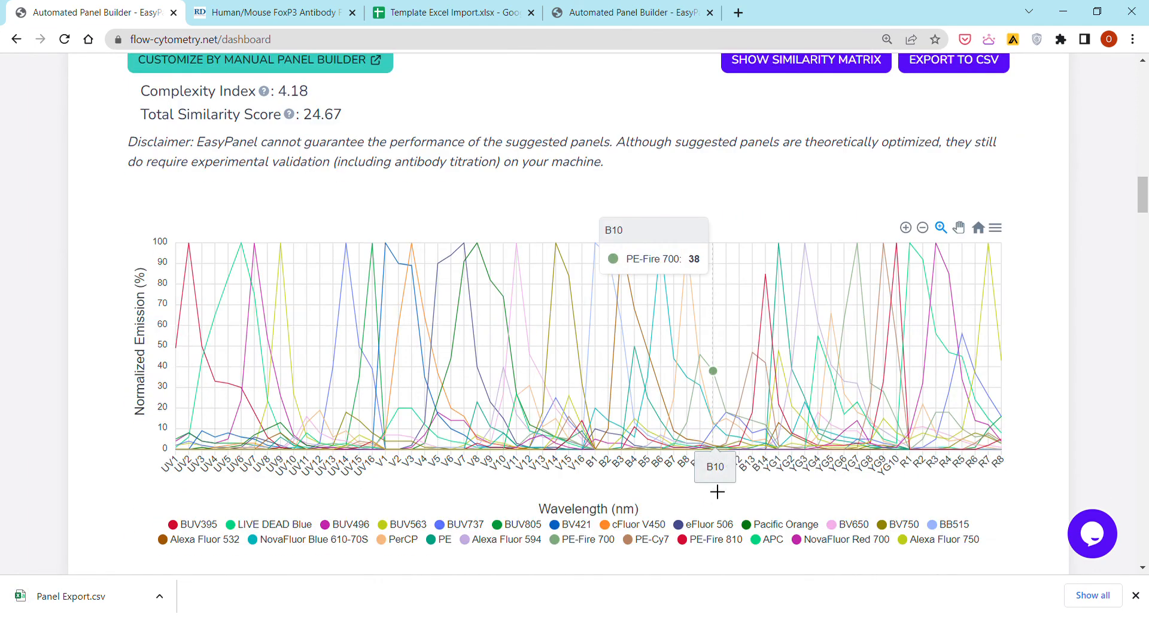
mouse_move(602, 335)
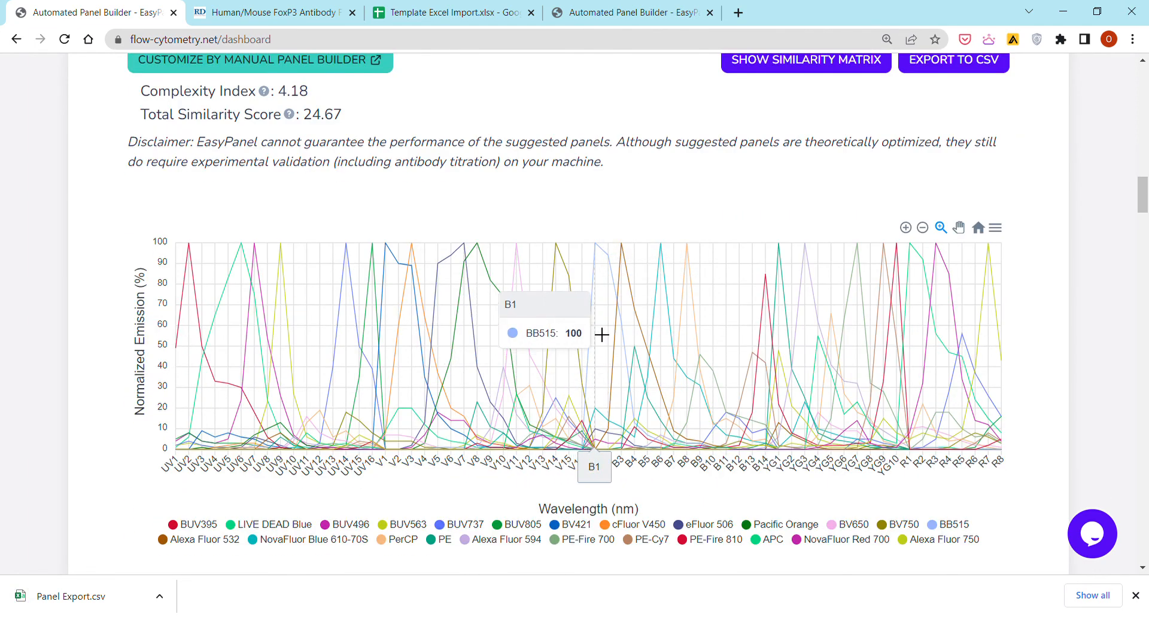
mouse_move(321, 320)
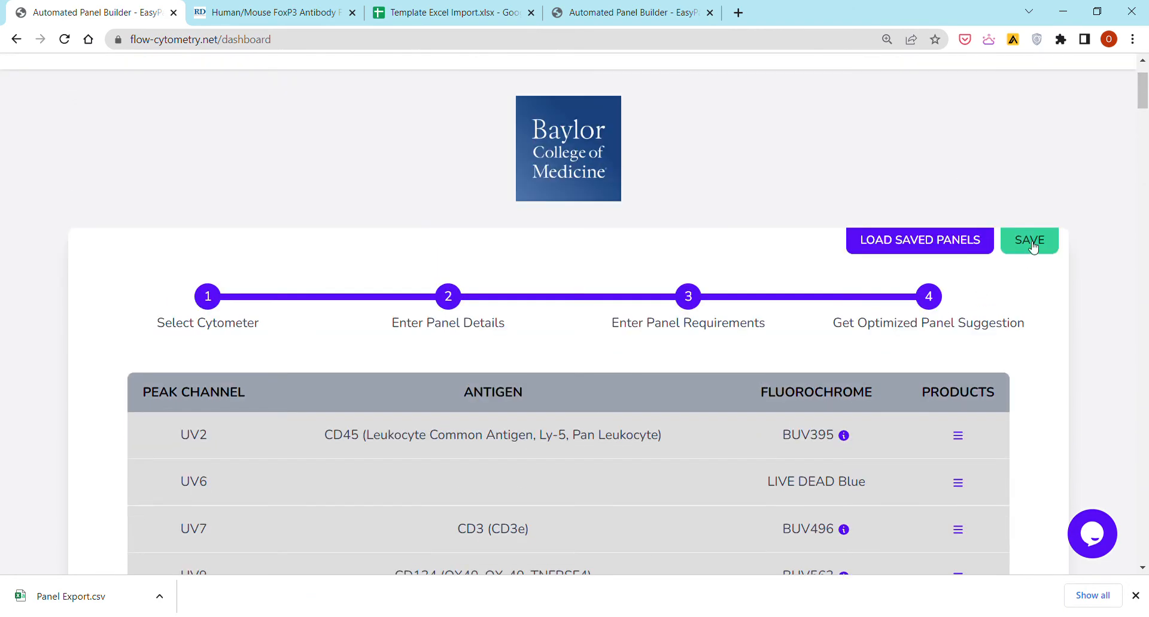
Save the panel as 'demo panel 1' and dismiss the success message.
click(1028, 240)
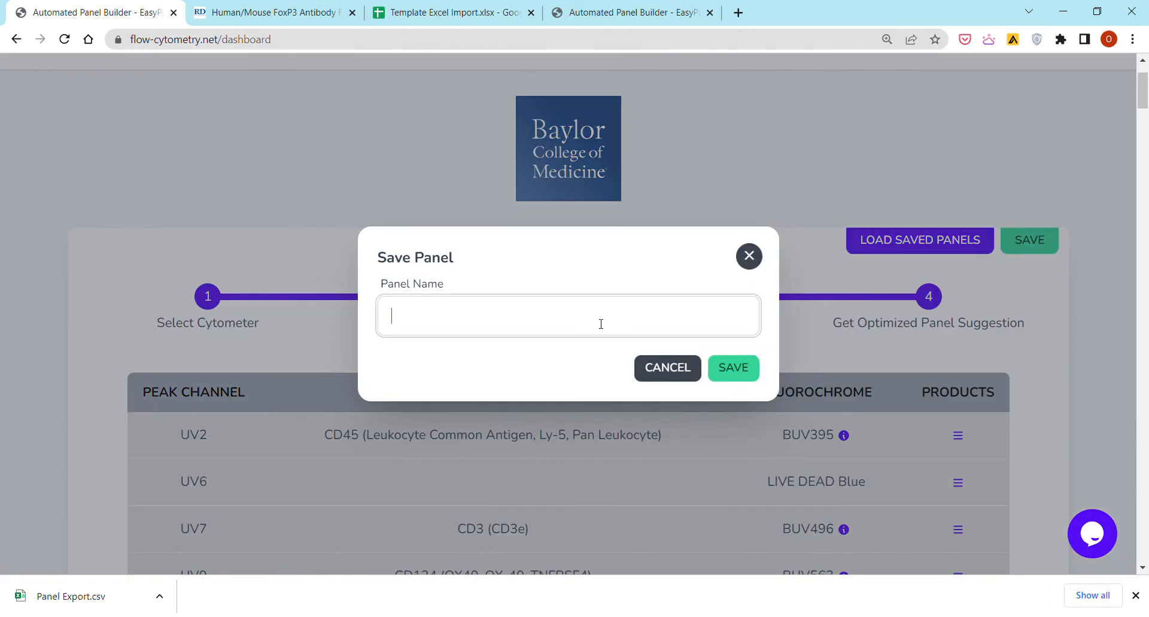
text(demo p)
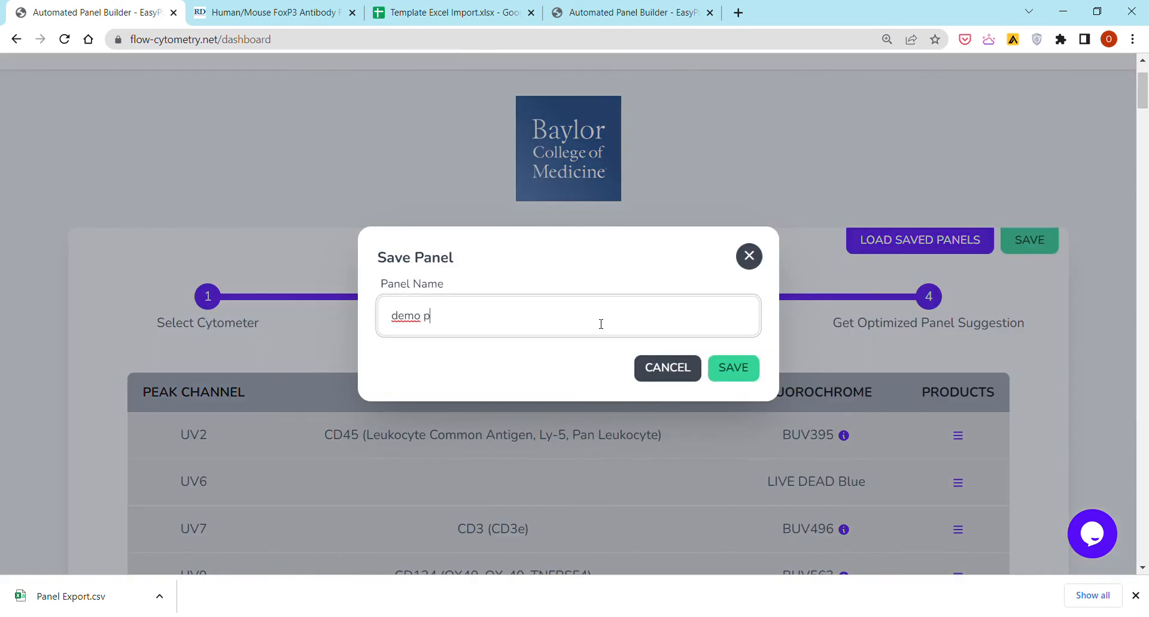
text(anel 1)
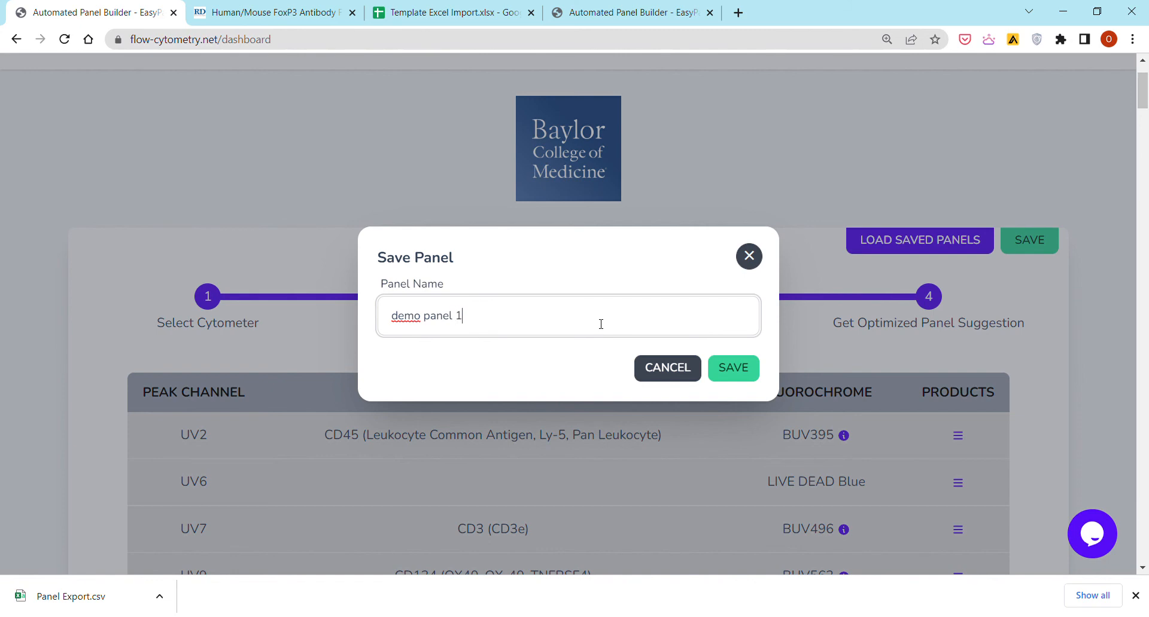
click(733, 368)
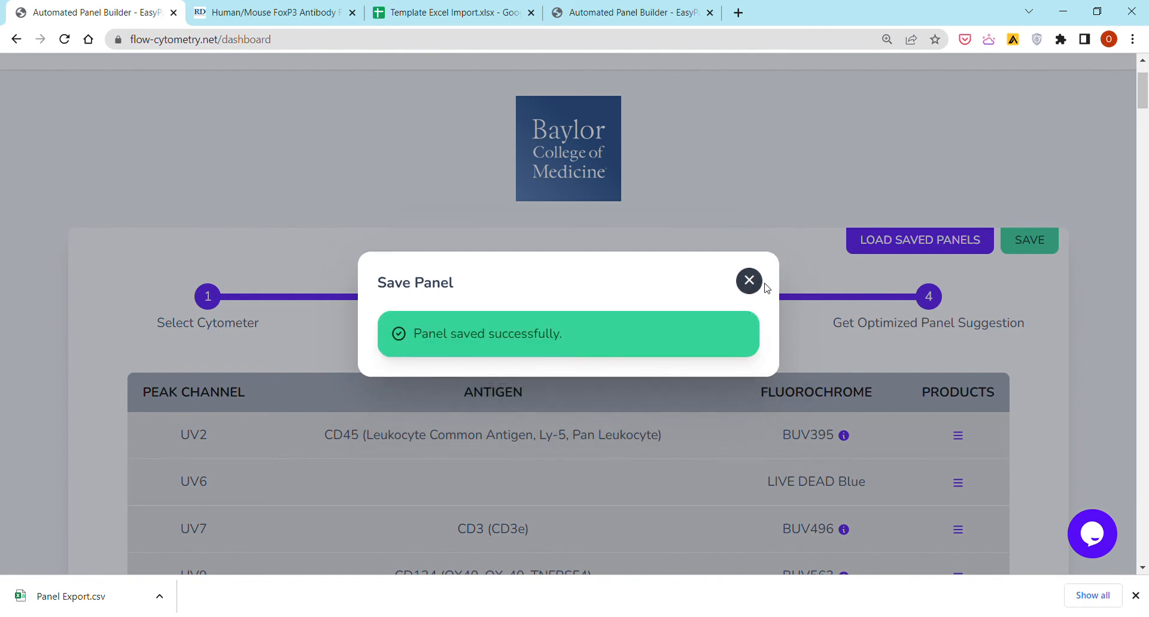
click(749, 280)
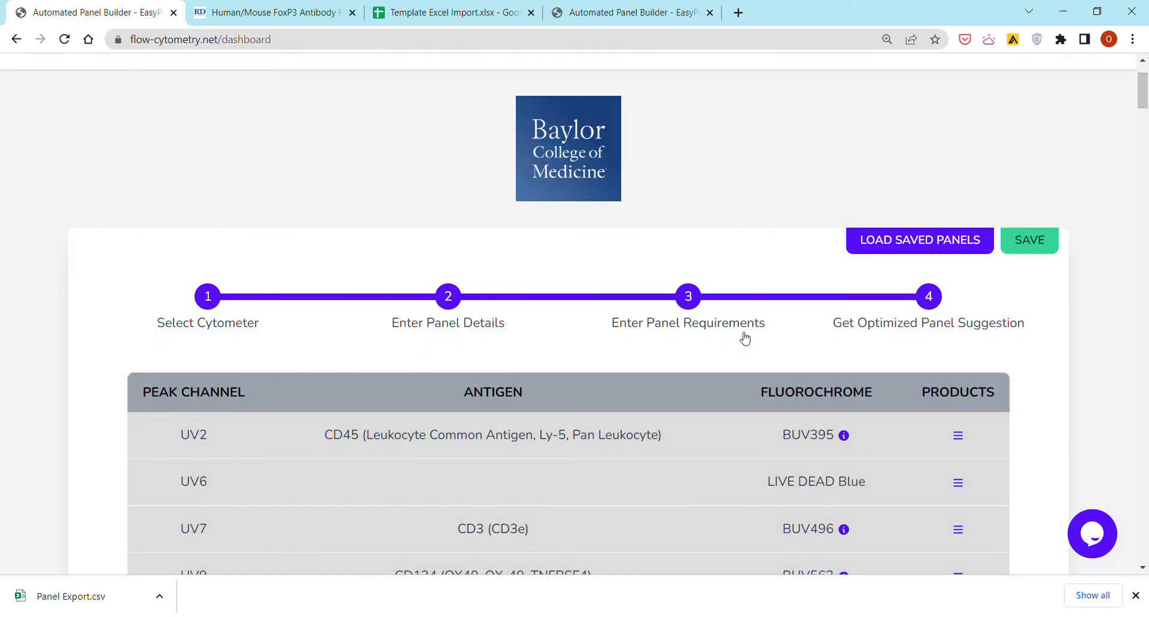
Send the optimized panel to the Manual Panel Builder, opening it in a new tab.
scroll(down, 3)
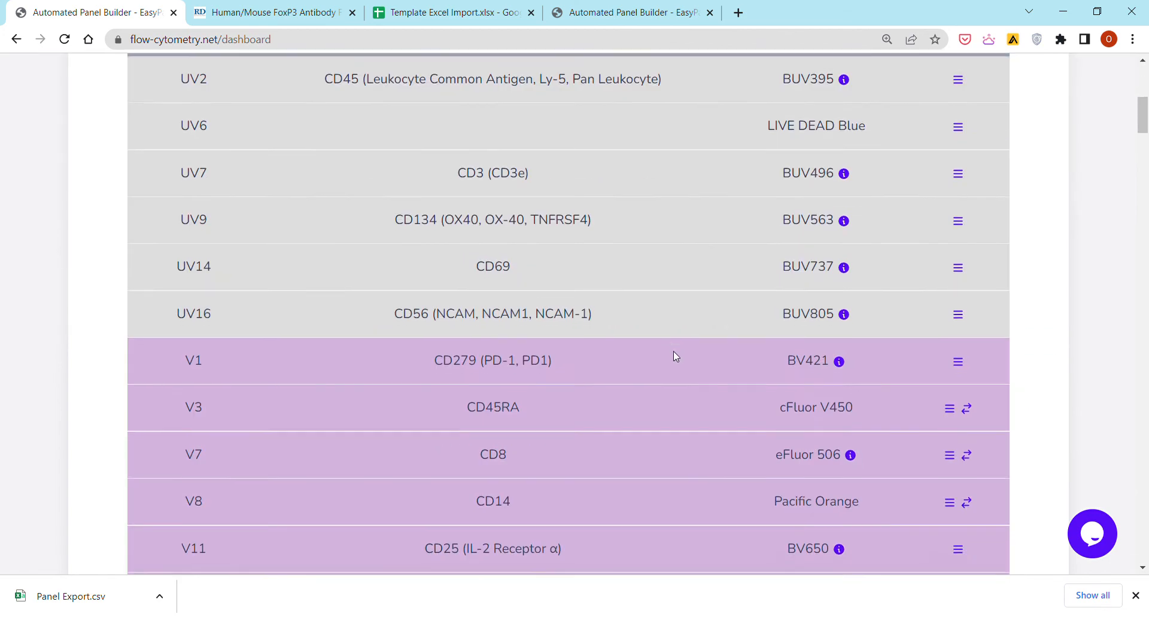
scroll(down, 3)
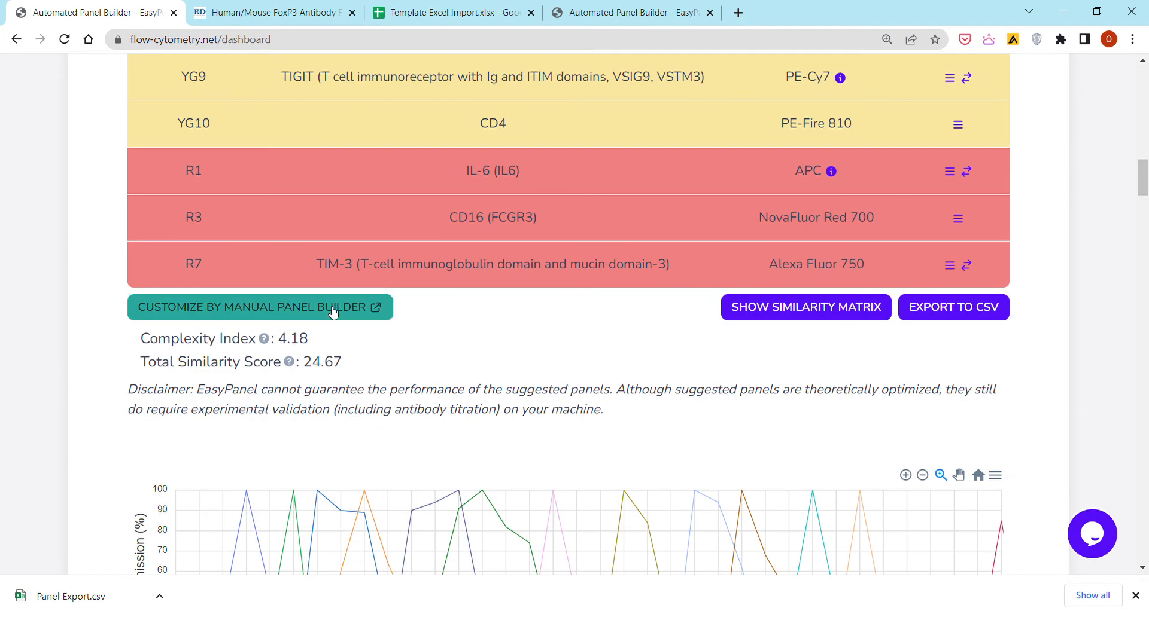
click(260, 307)
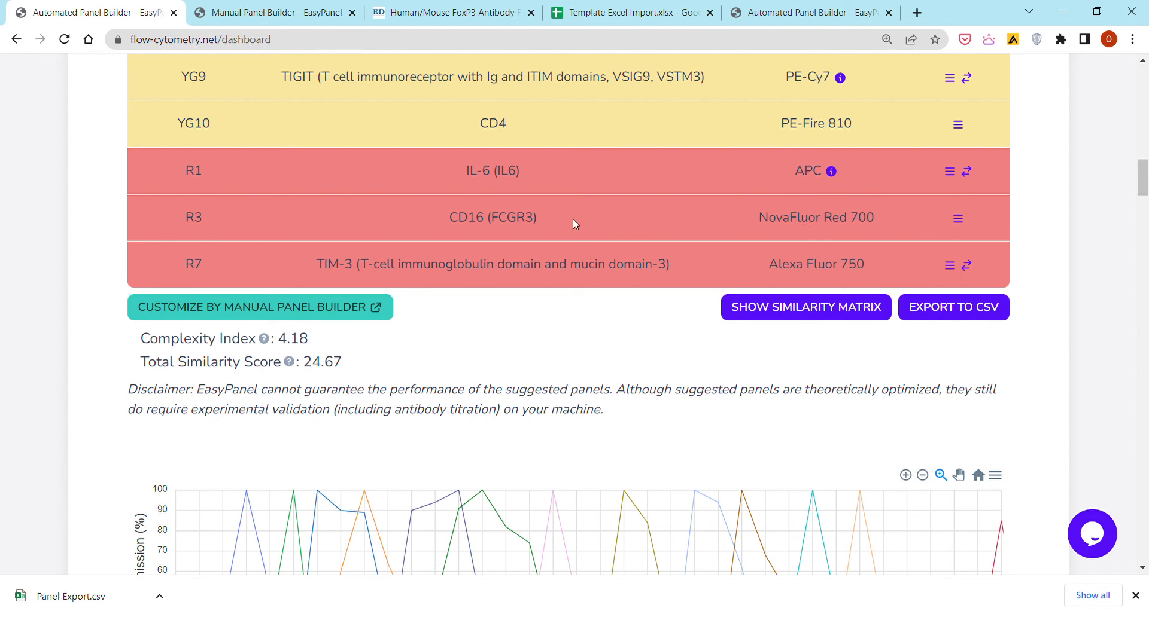
mouse_move(563, 246)
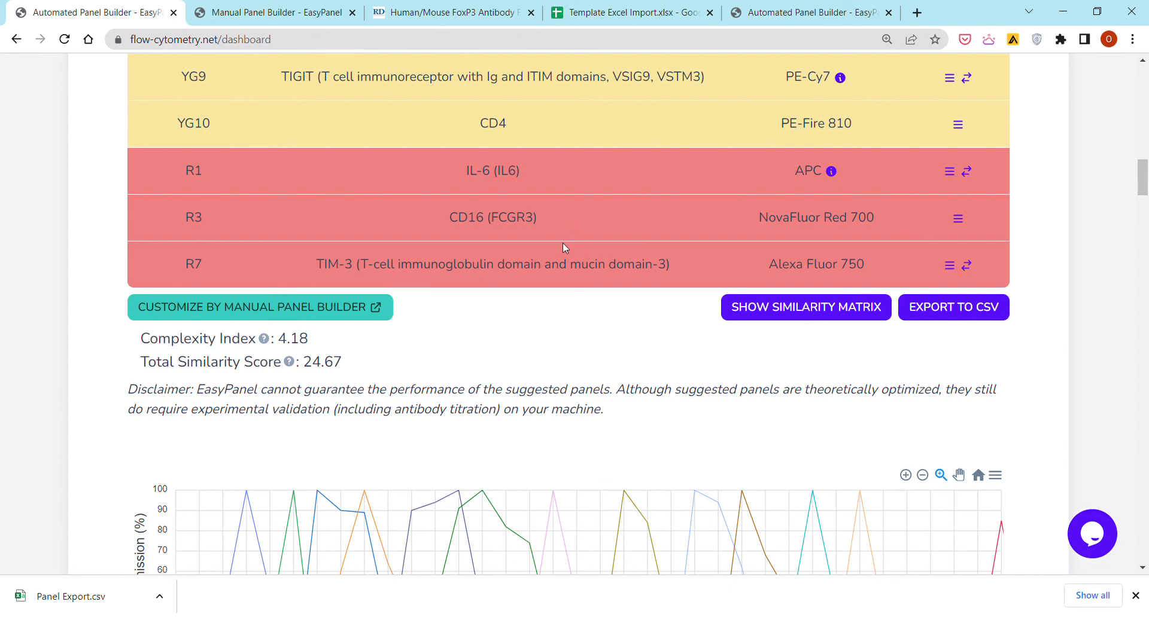
mouse_move(575, 233)
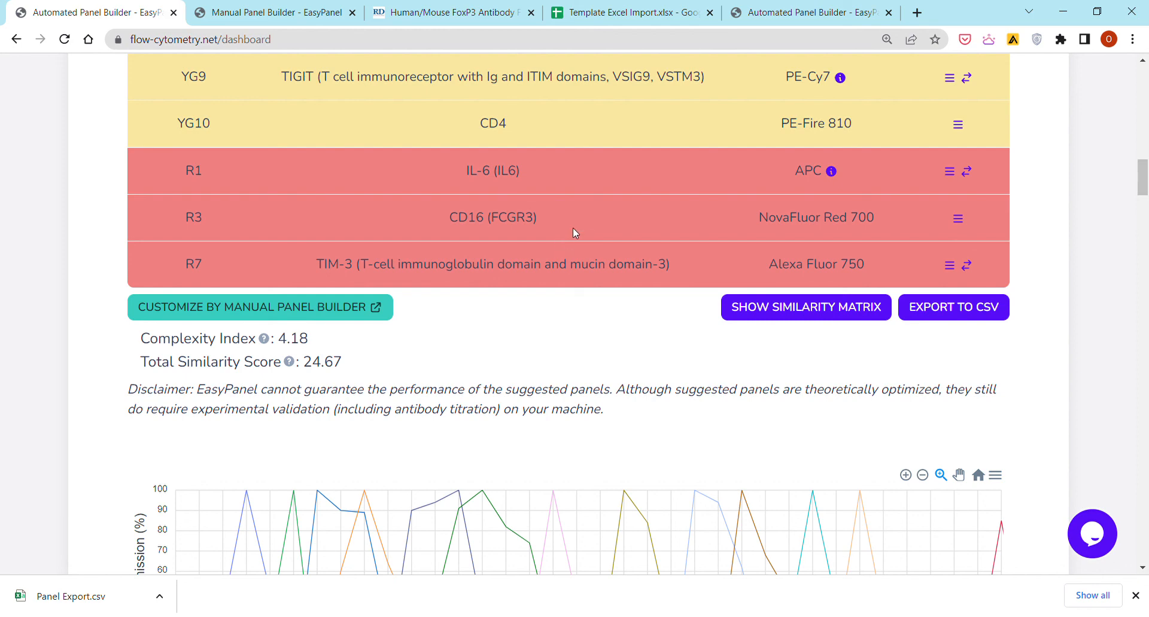
click(275, 11)
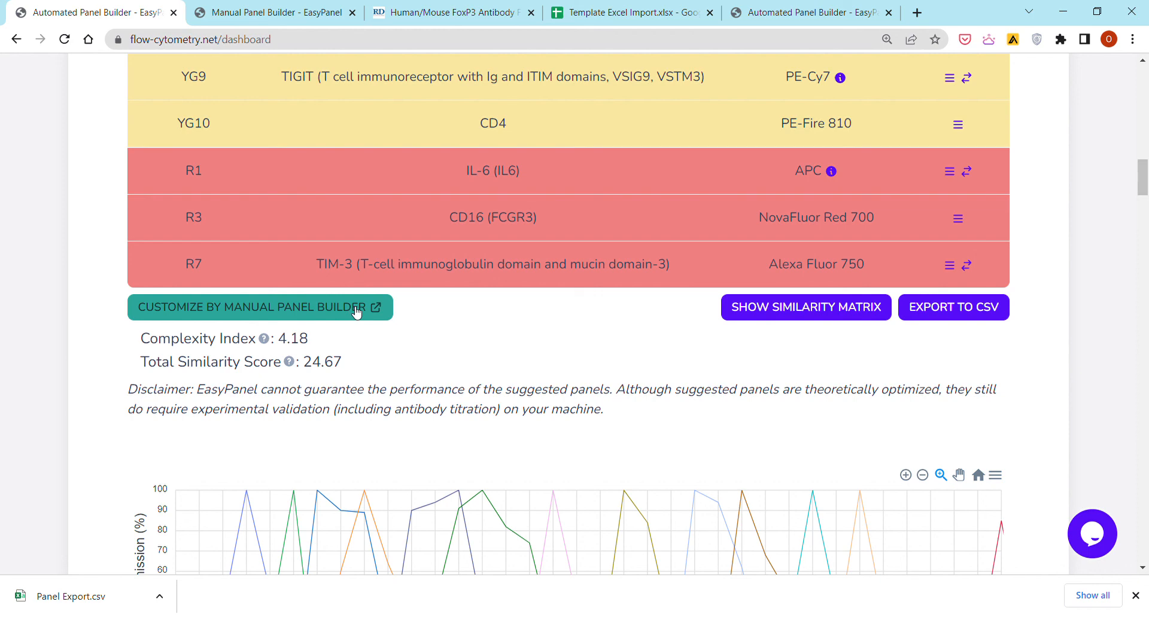
mouse_move(360, 311)
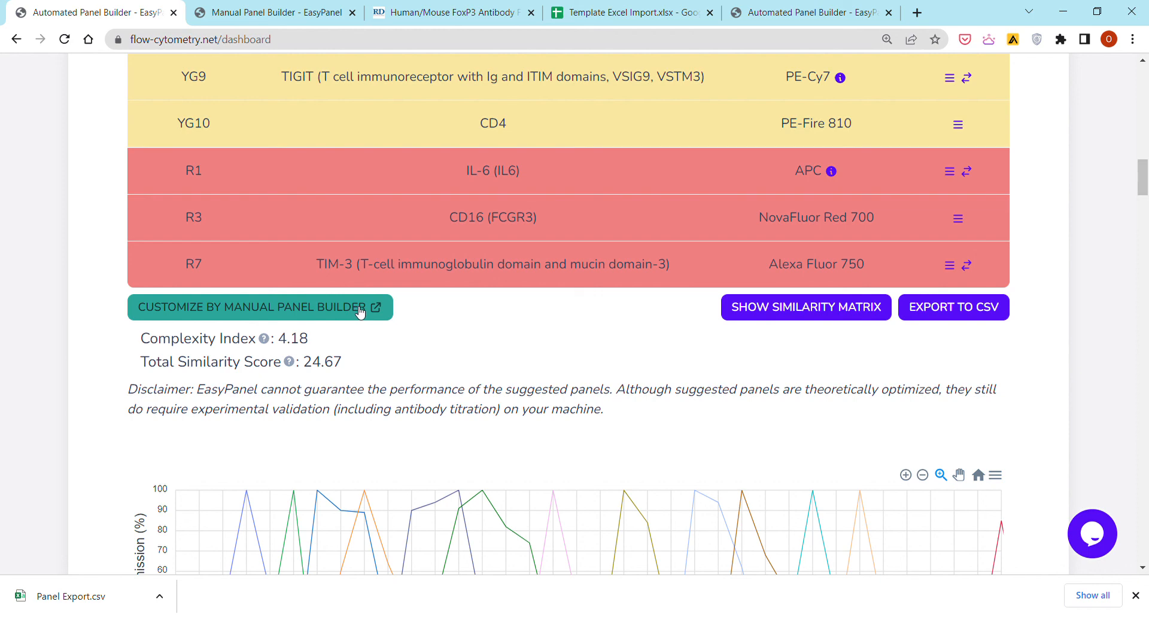
mouse_move(606, 203)
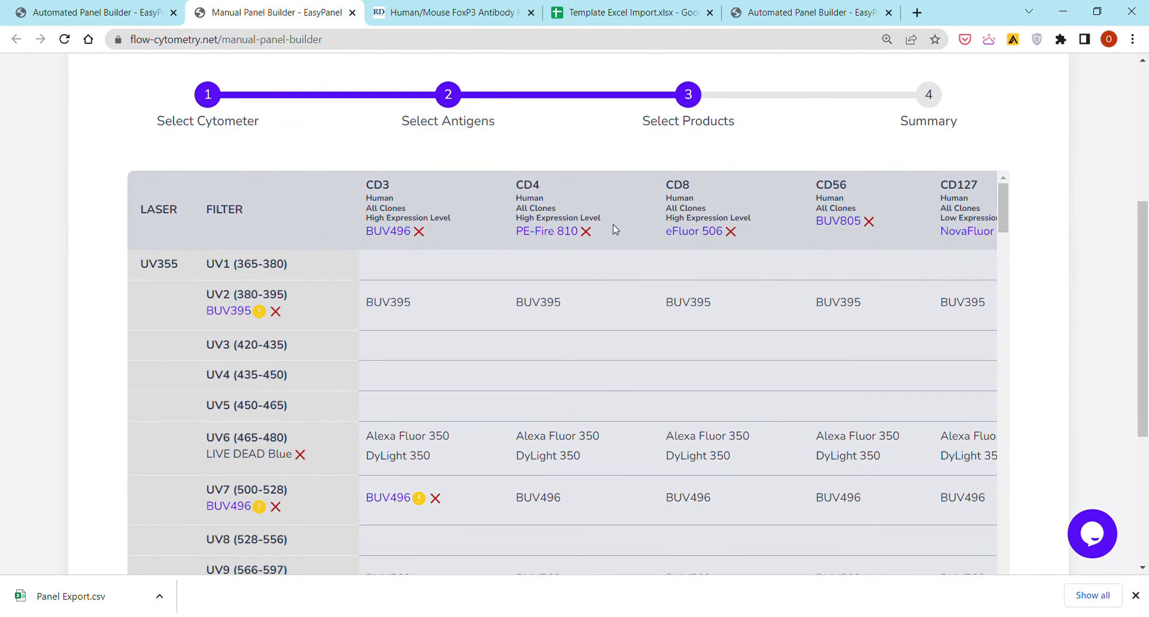
mouse_move(831, 236)
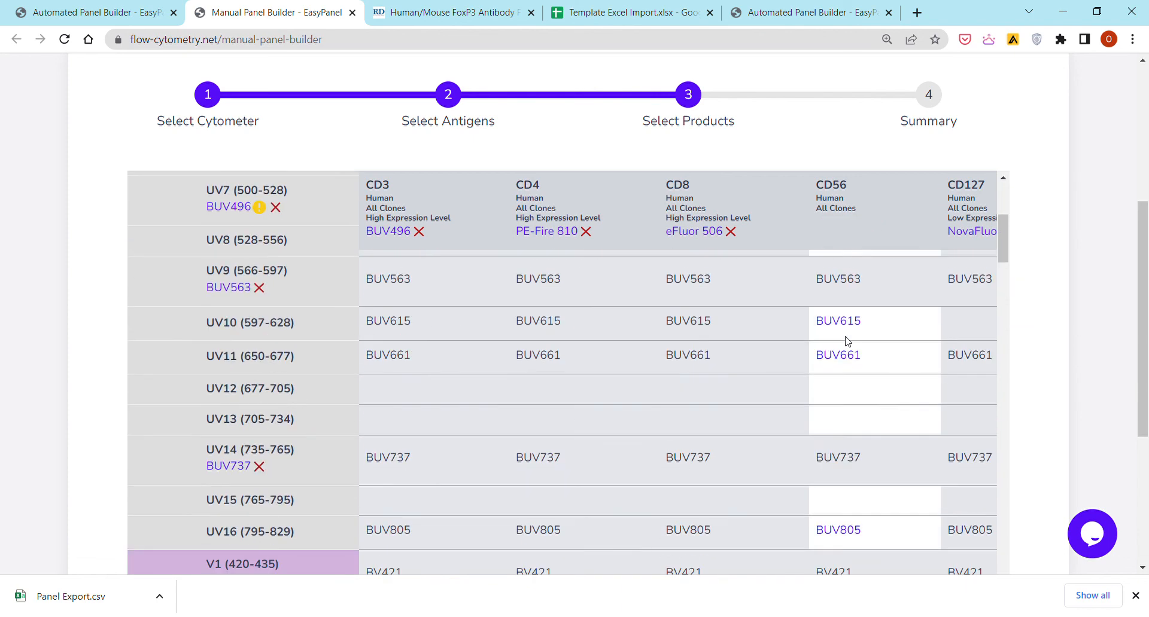
Assign DyLight 405 to CD56 in the V2 row, replacing BUV805.
scroll(down, 3)
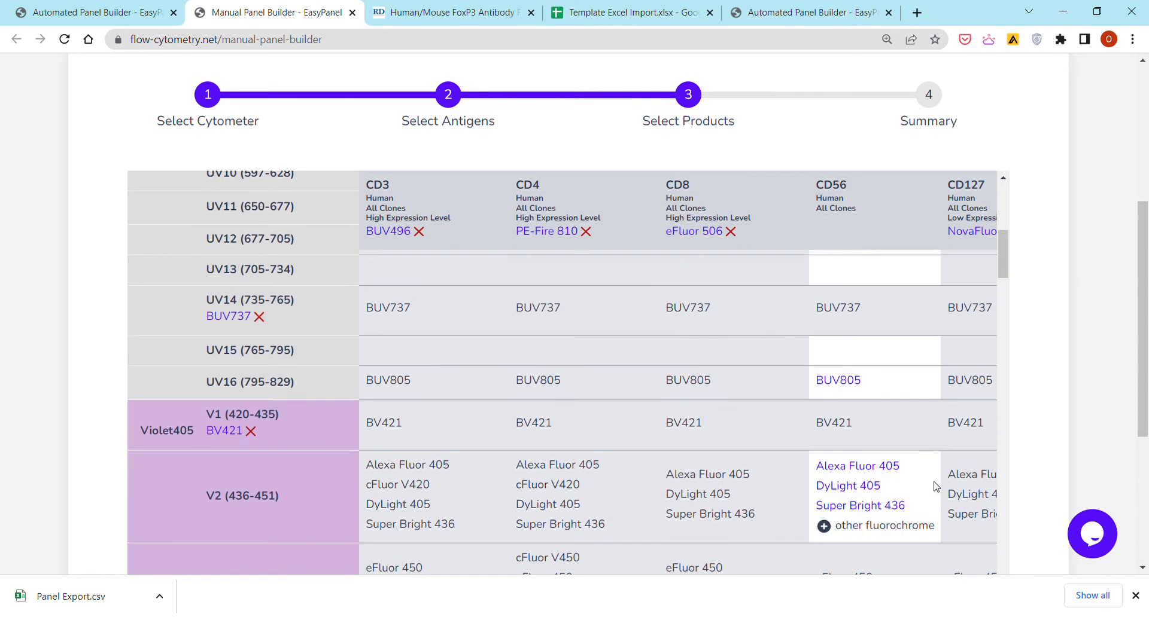
mouse_move(858, 237)
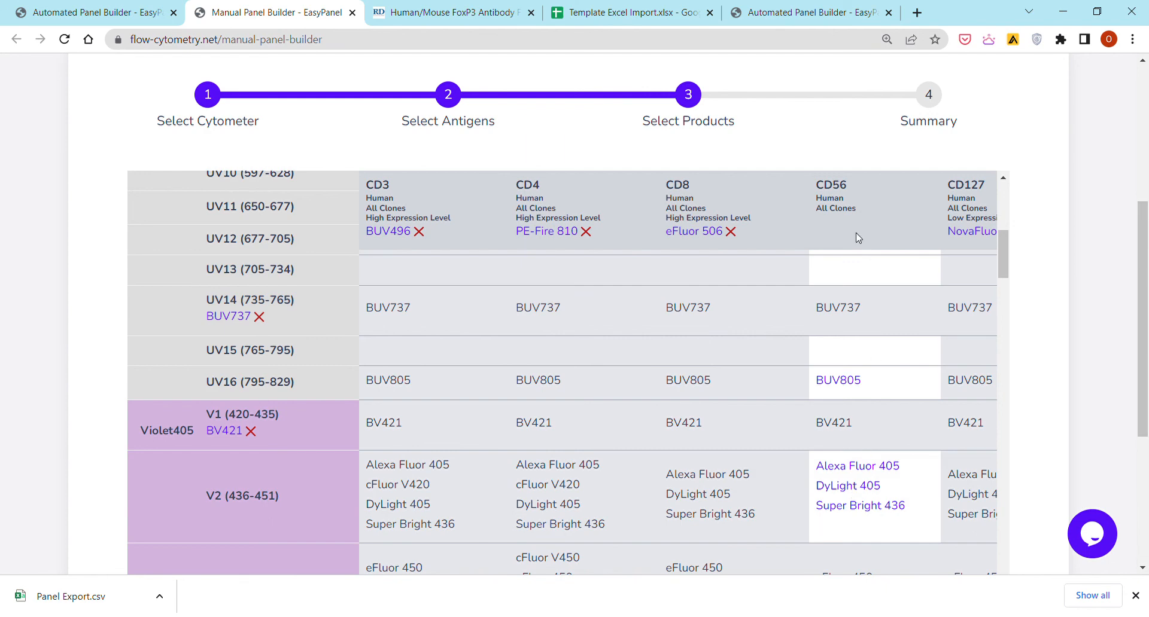
mouse_move(884, 322)
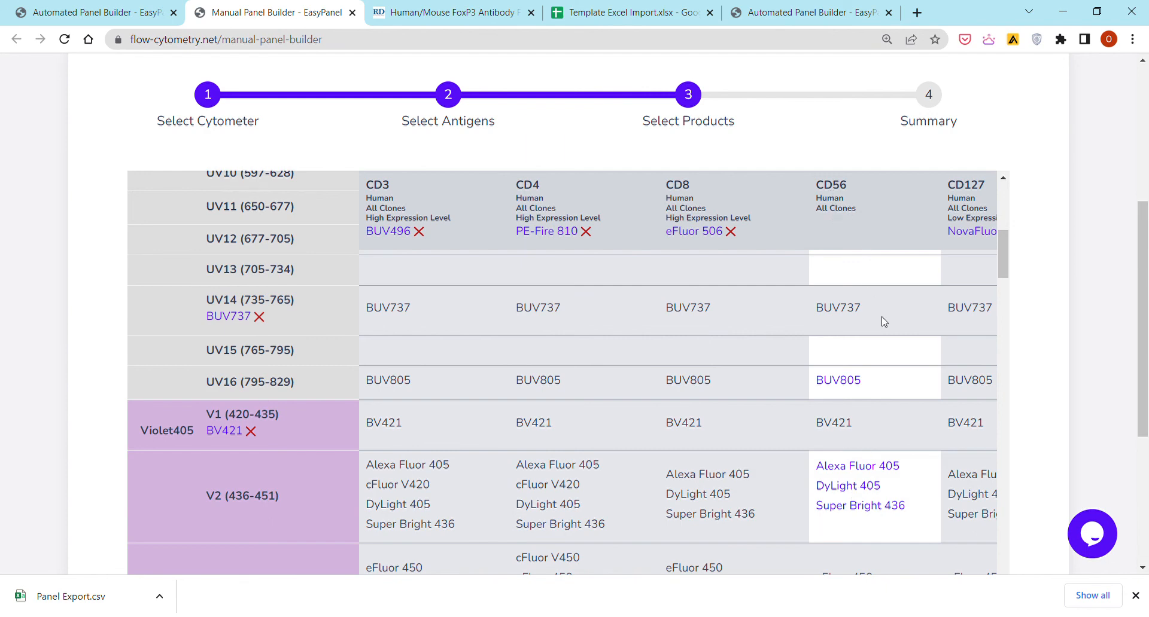
click(847, 494)
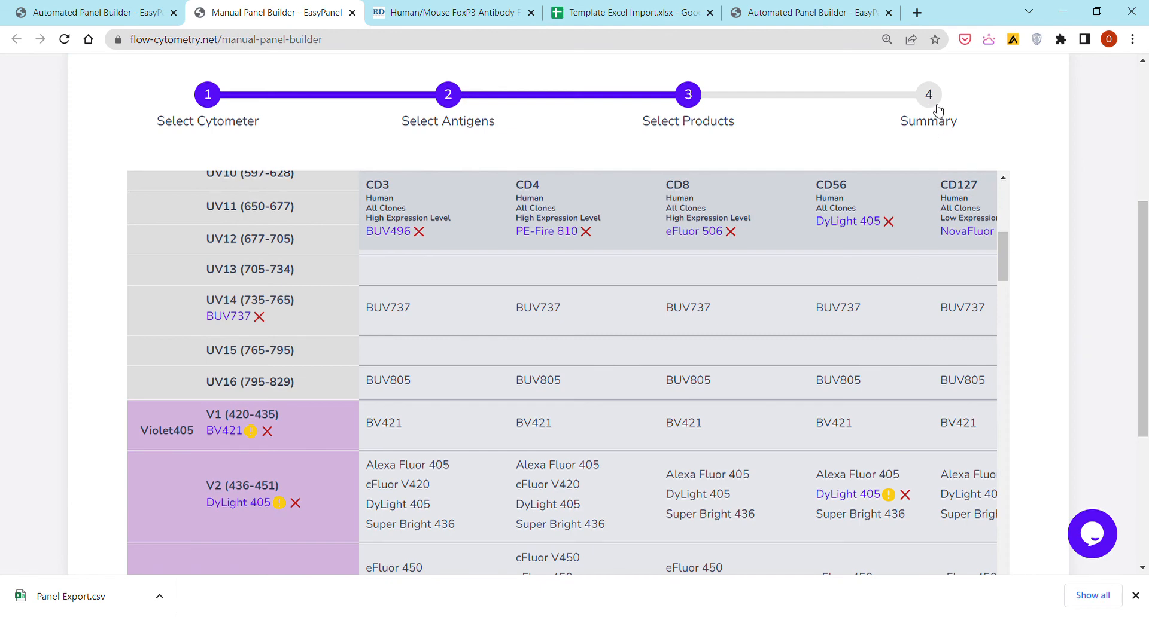
mouse_move(1109, 504)
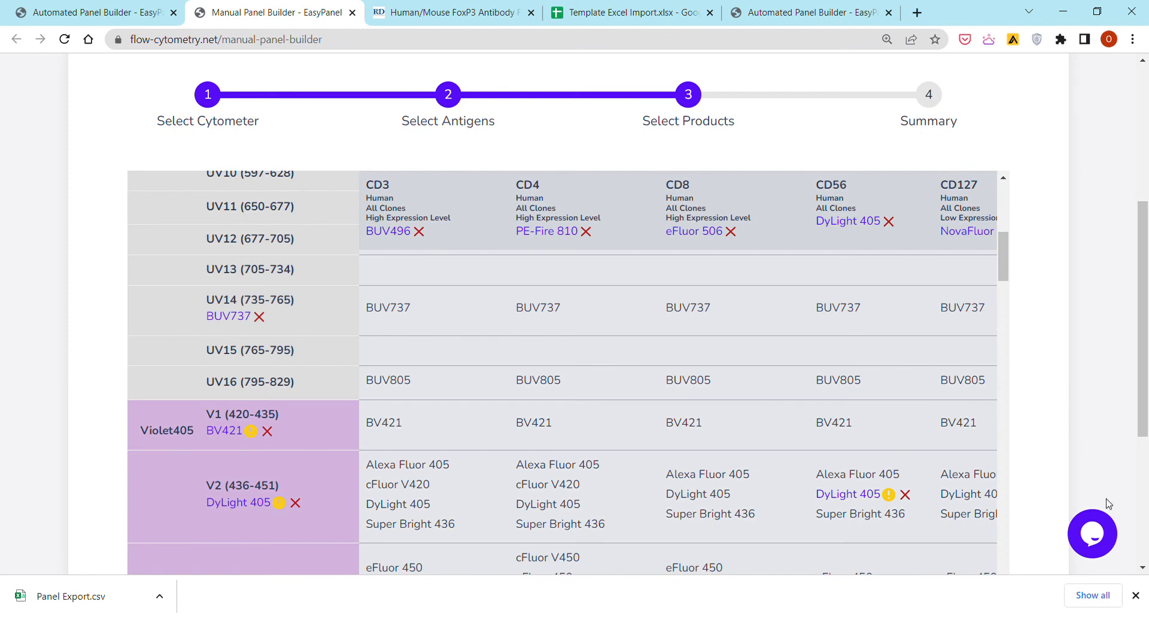
mouse_move(1106, 524)
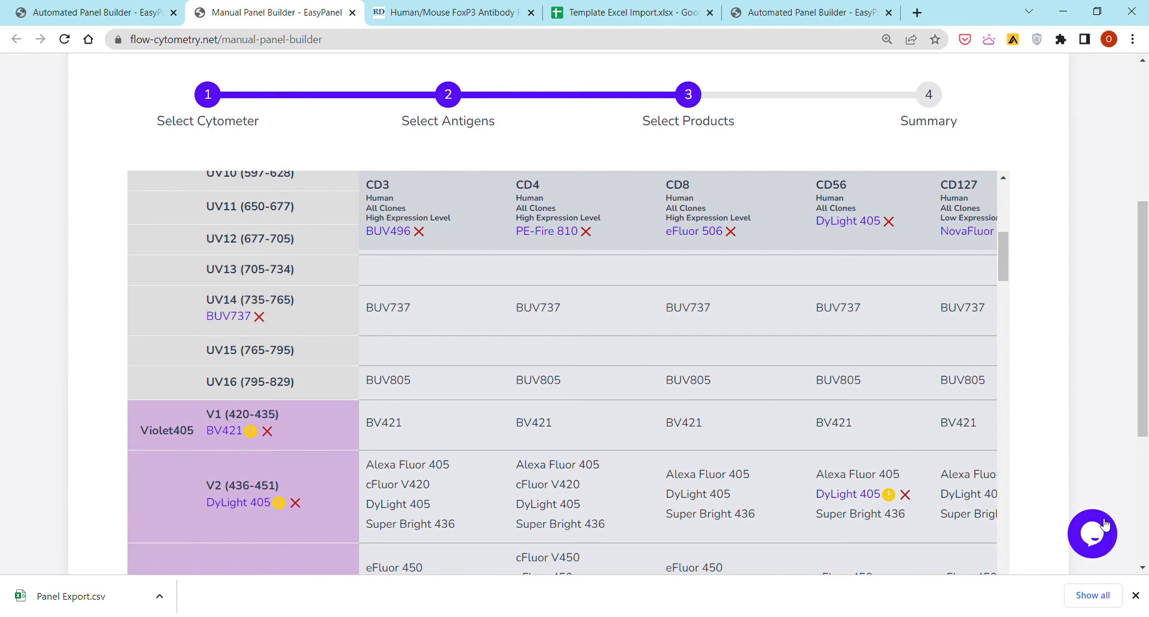